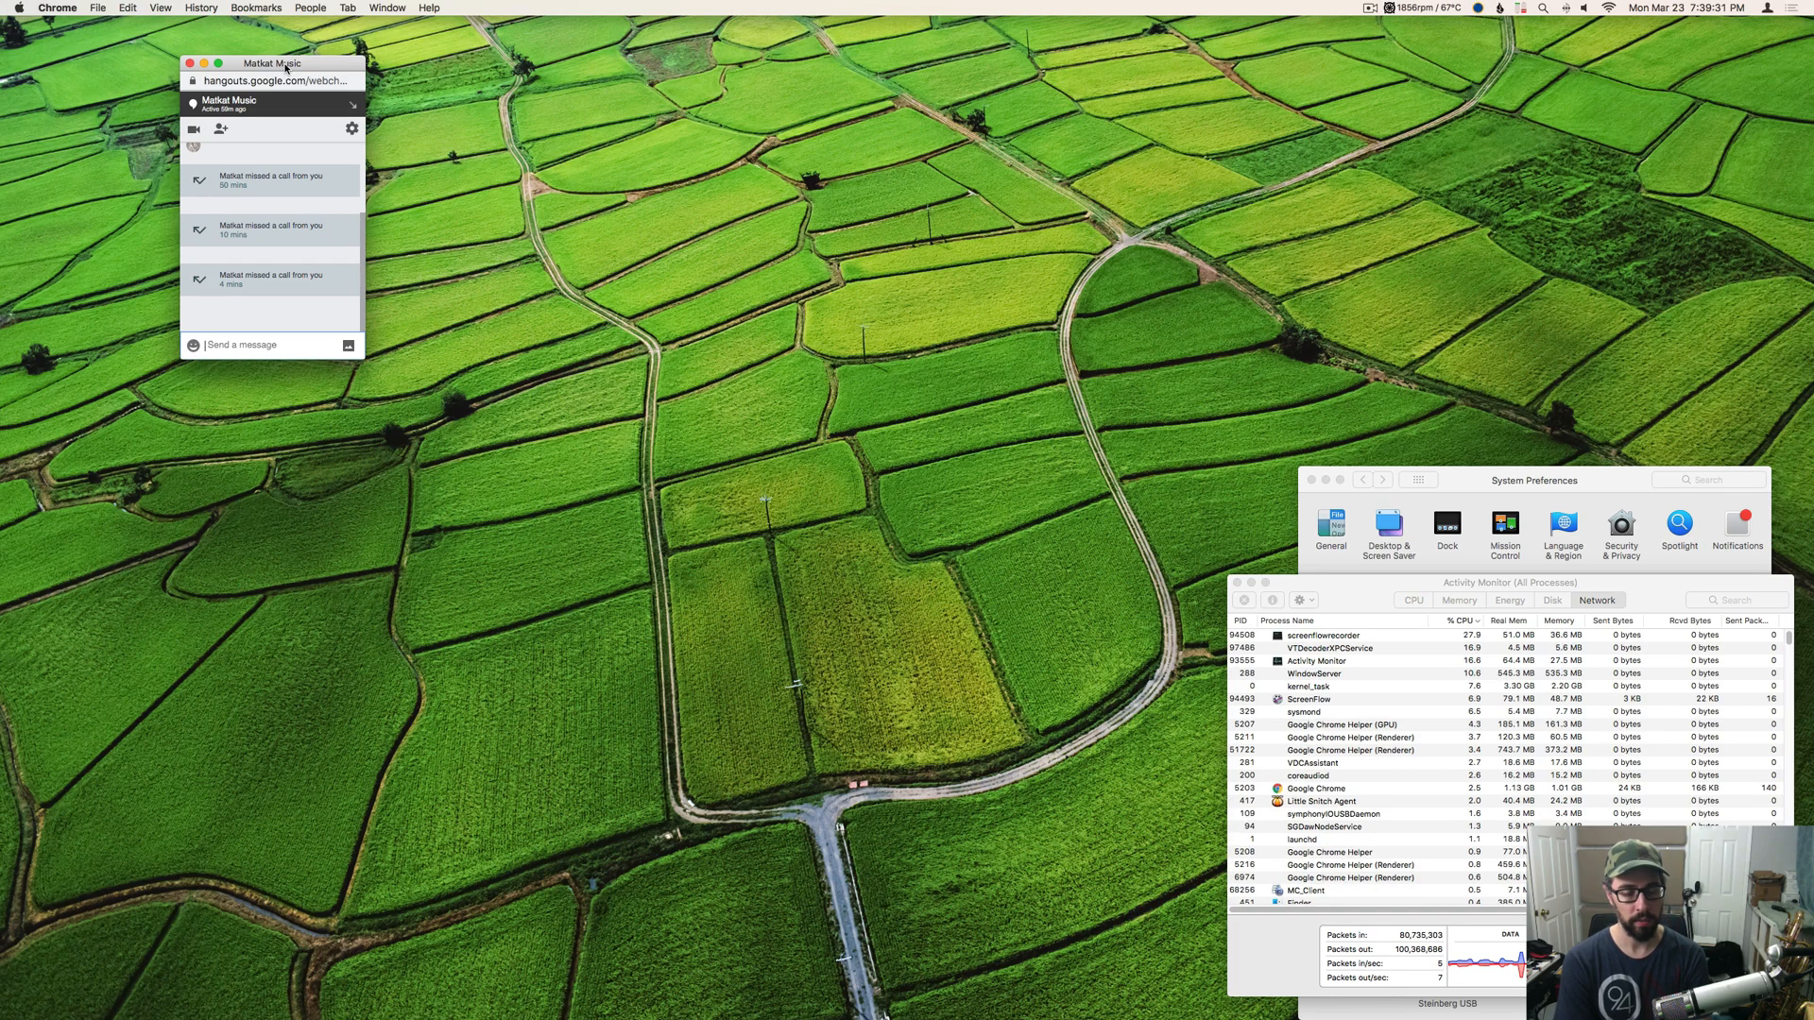
- Launch OBS.app from Spotlight and allow its connection to obsproject.com
text(OBS.app)
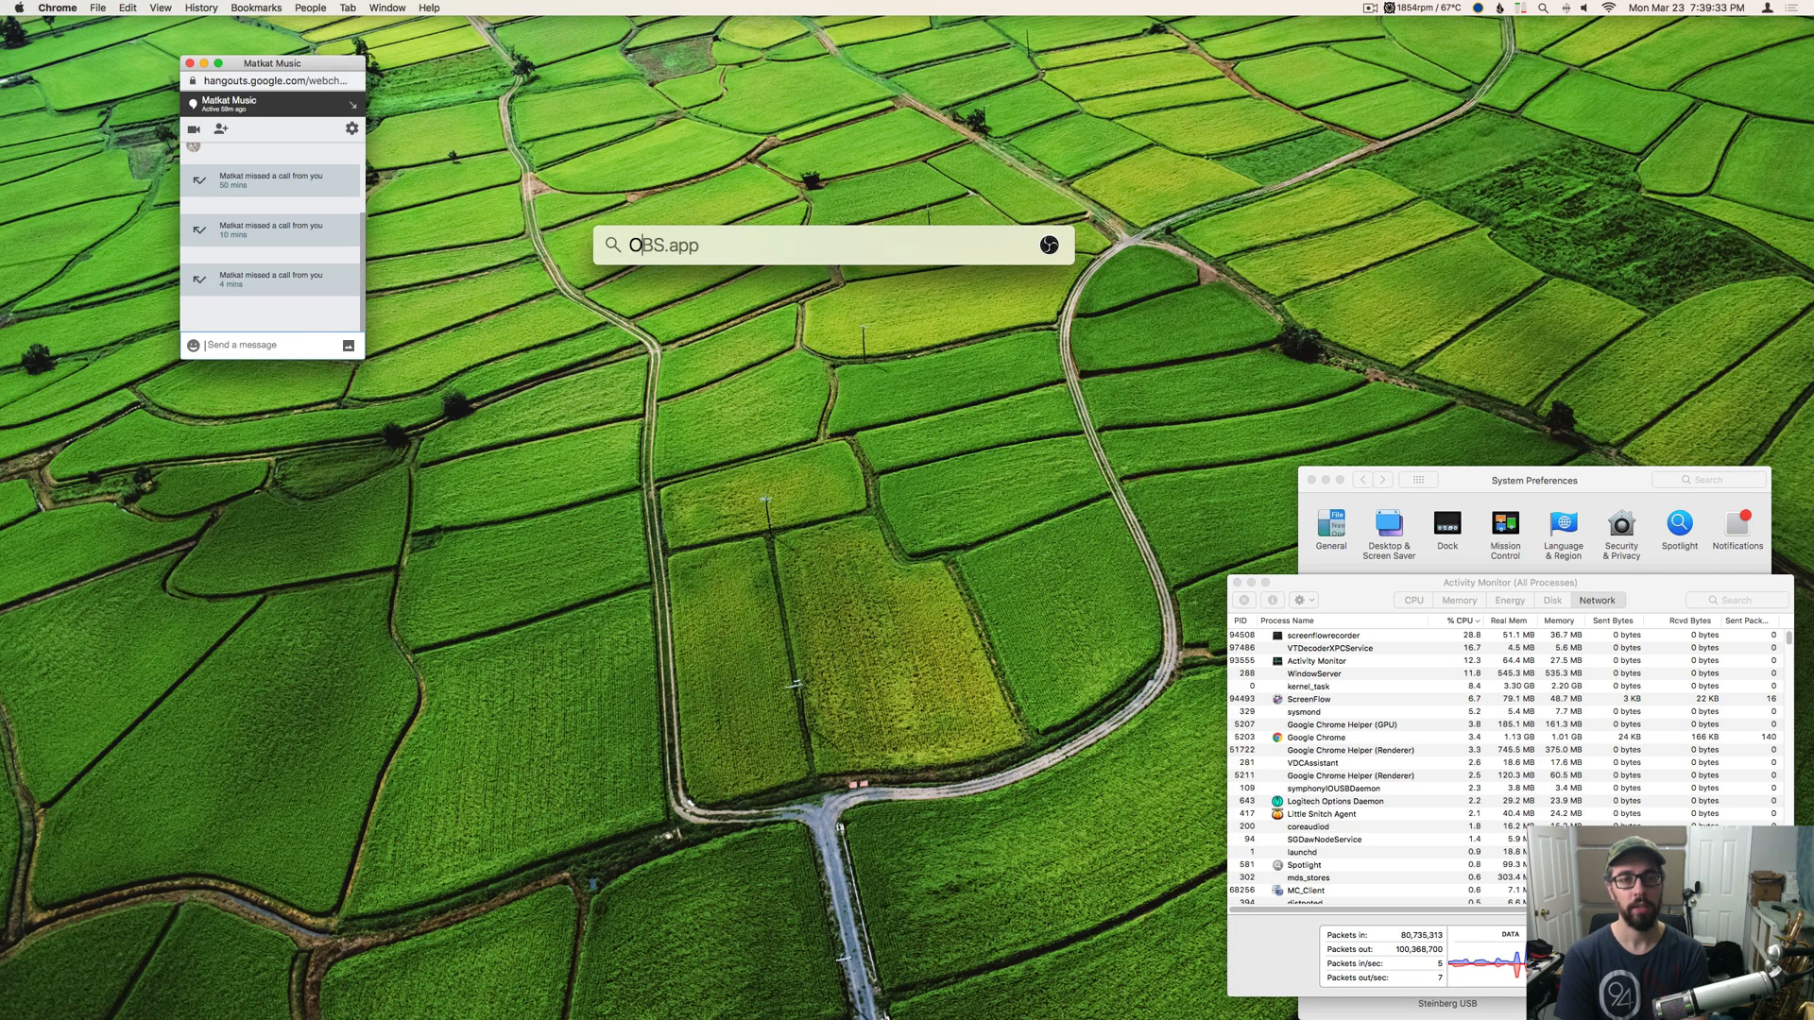
key(enter)
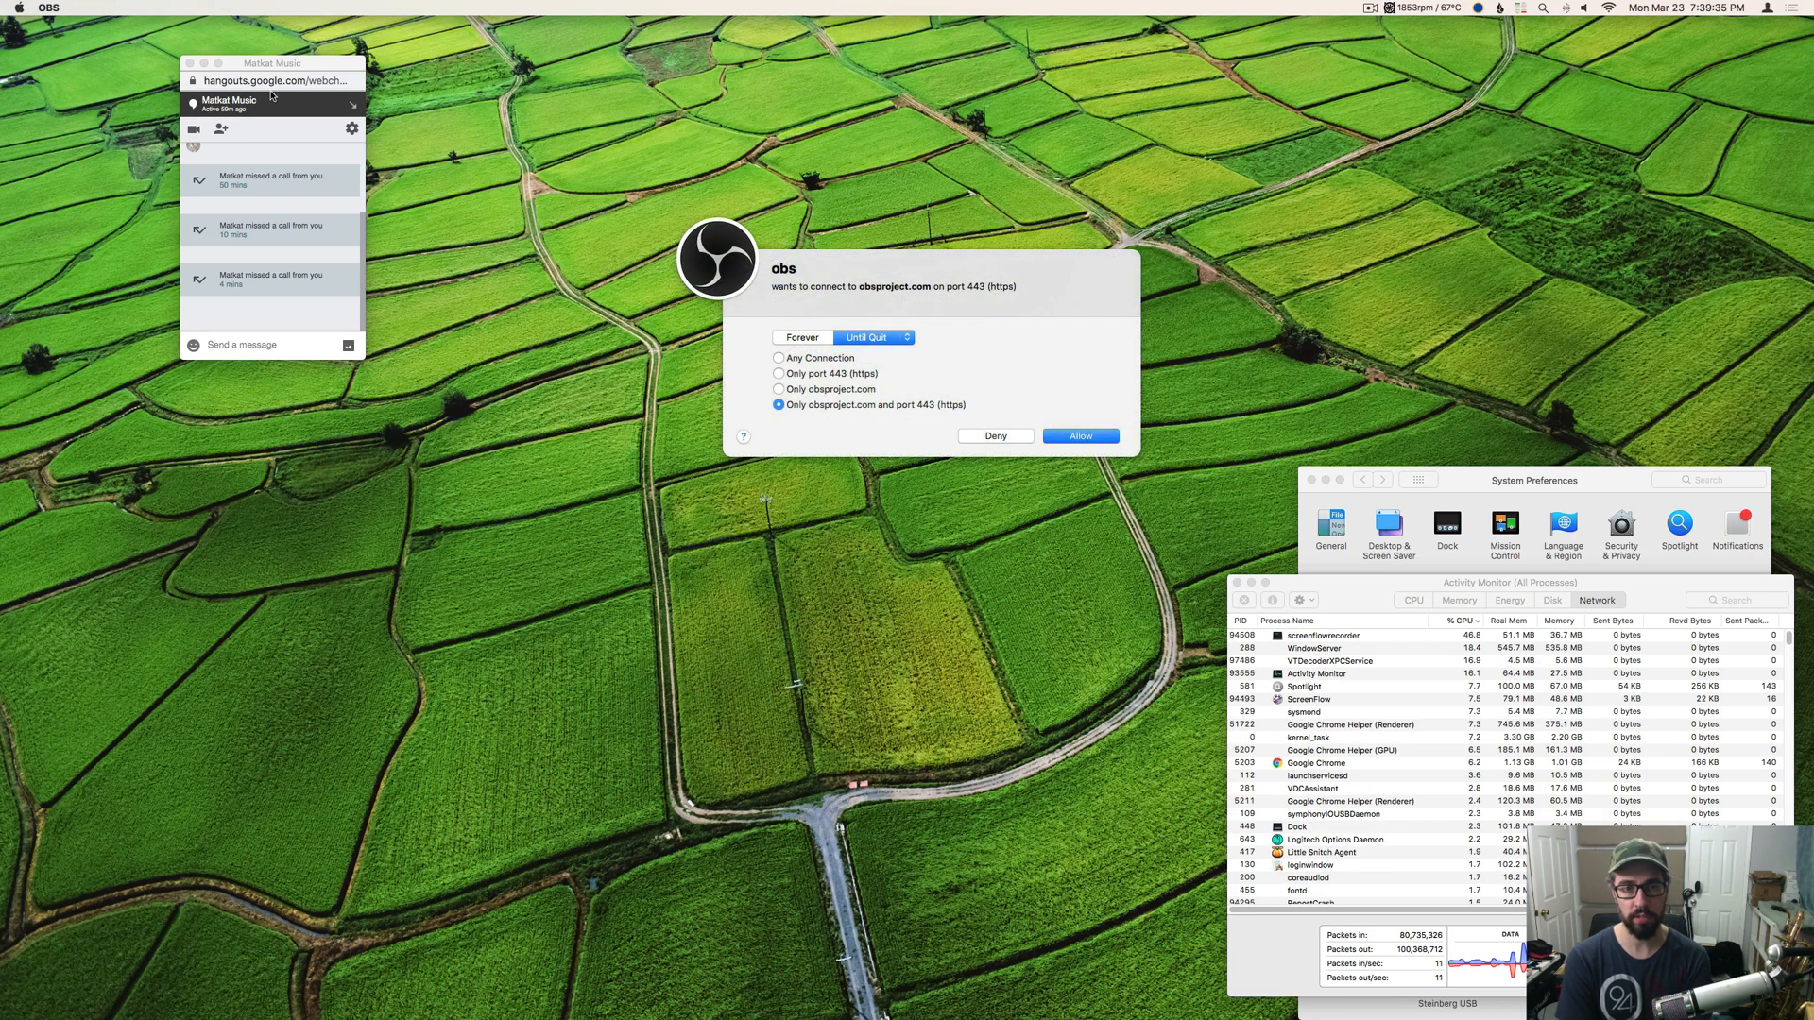
click(1079, 436)
text(Faceb)
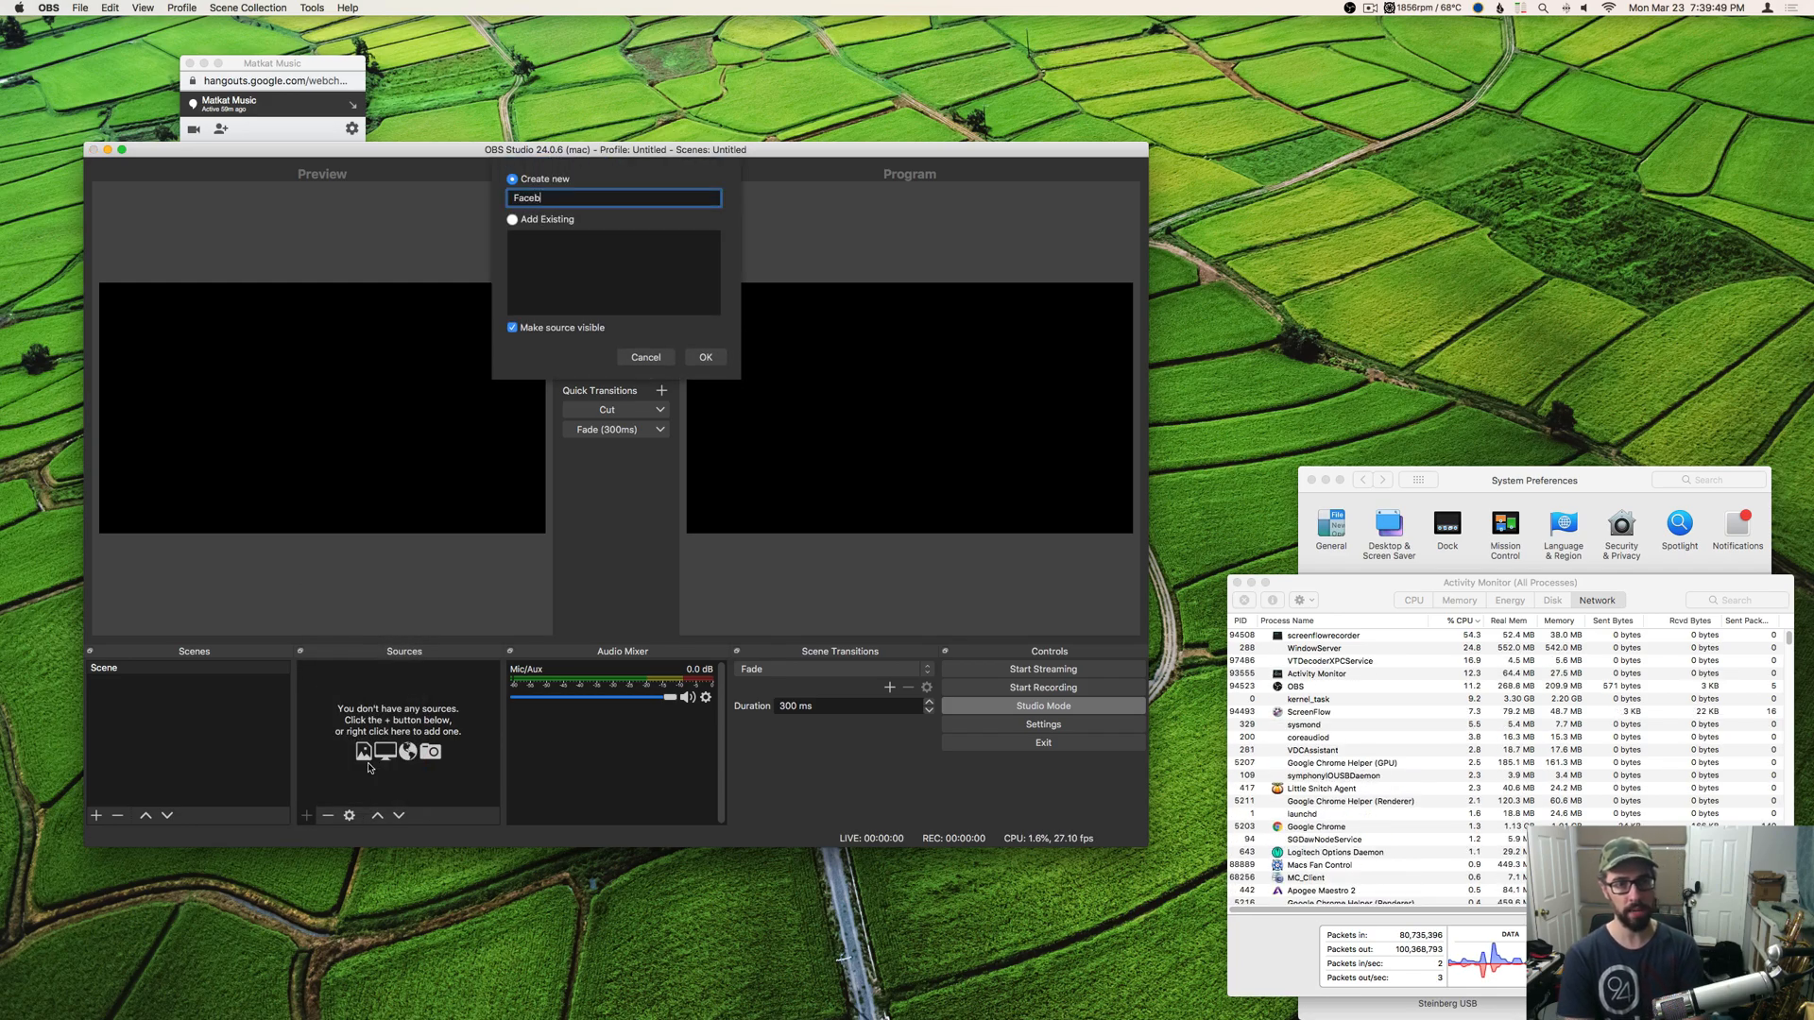
- Create the Facetime source using the FaceTime HD Camera (Built-in) device
click(705, 356)
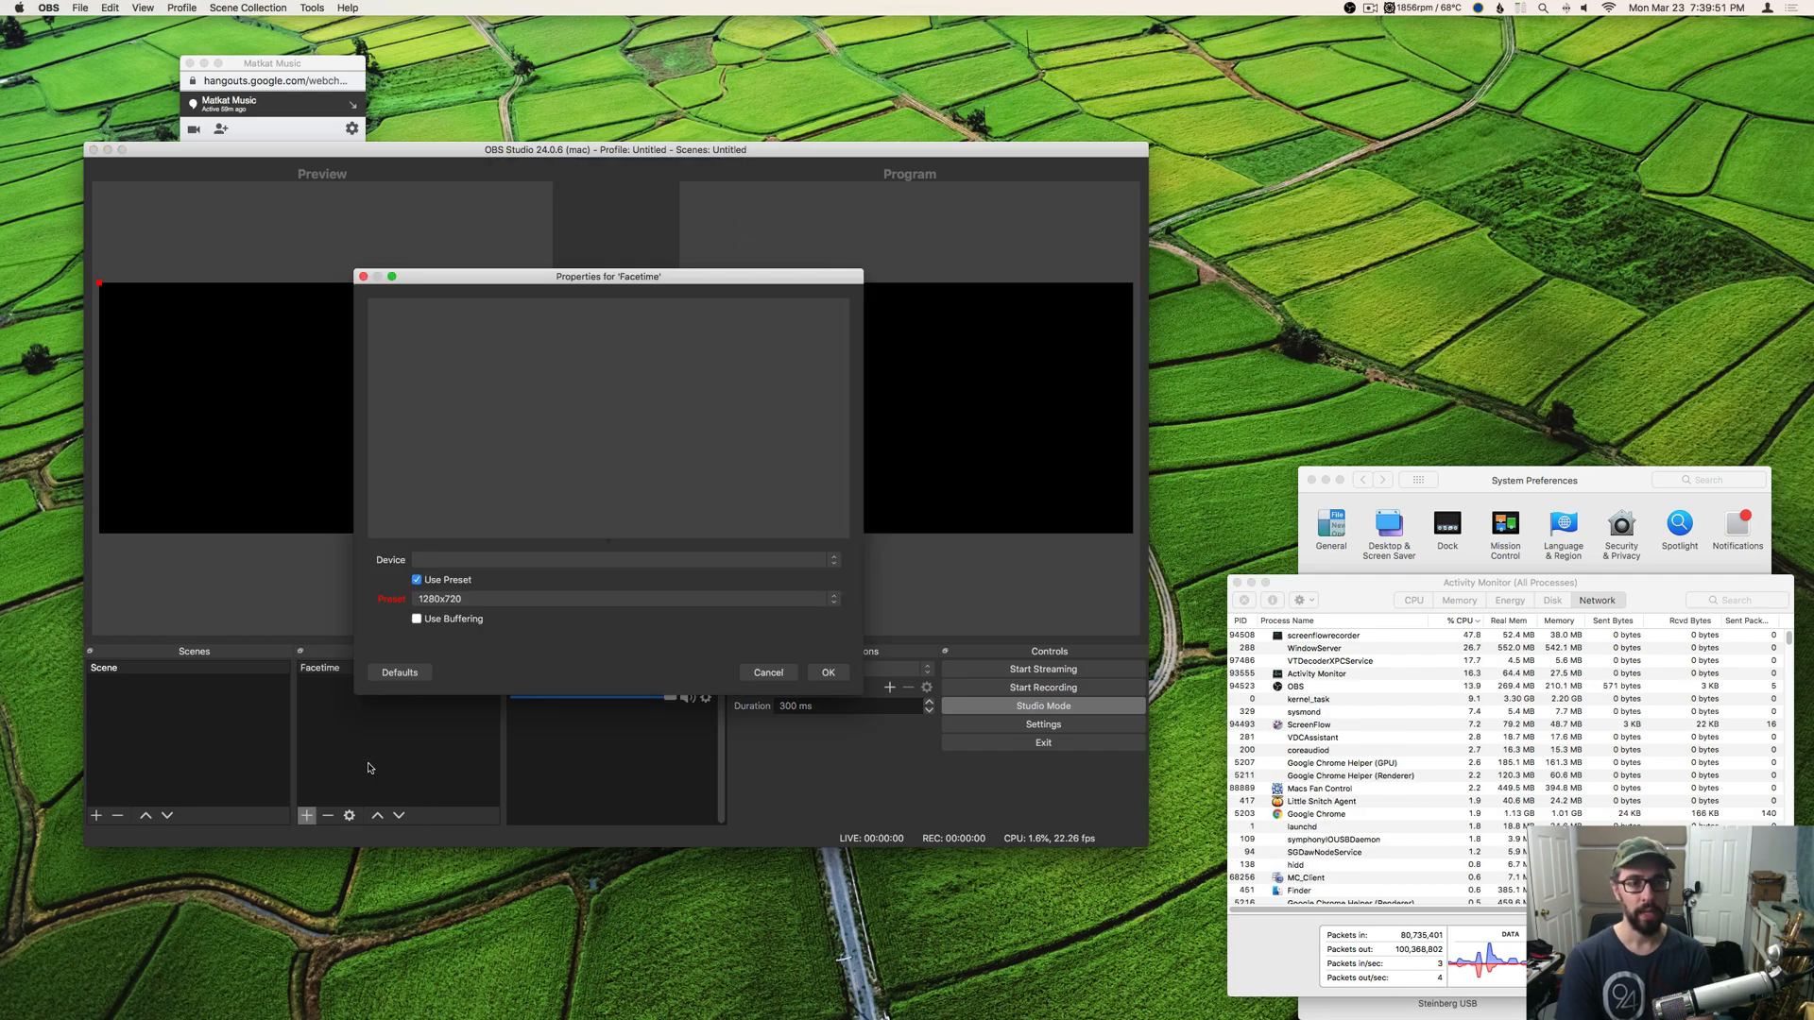
click(623, 561)
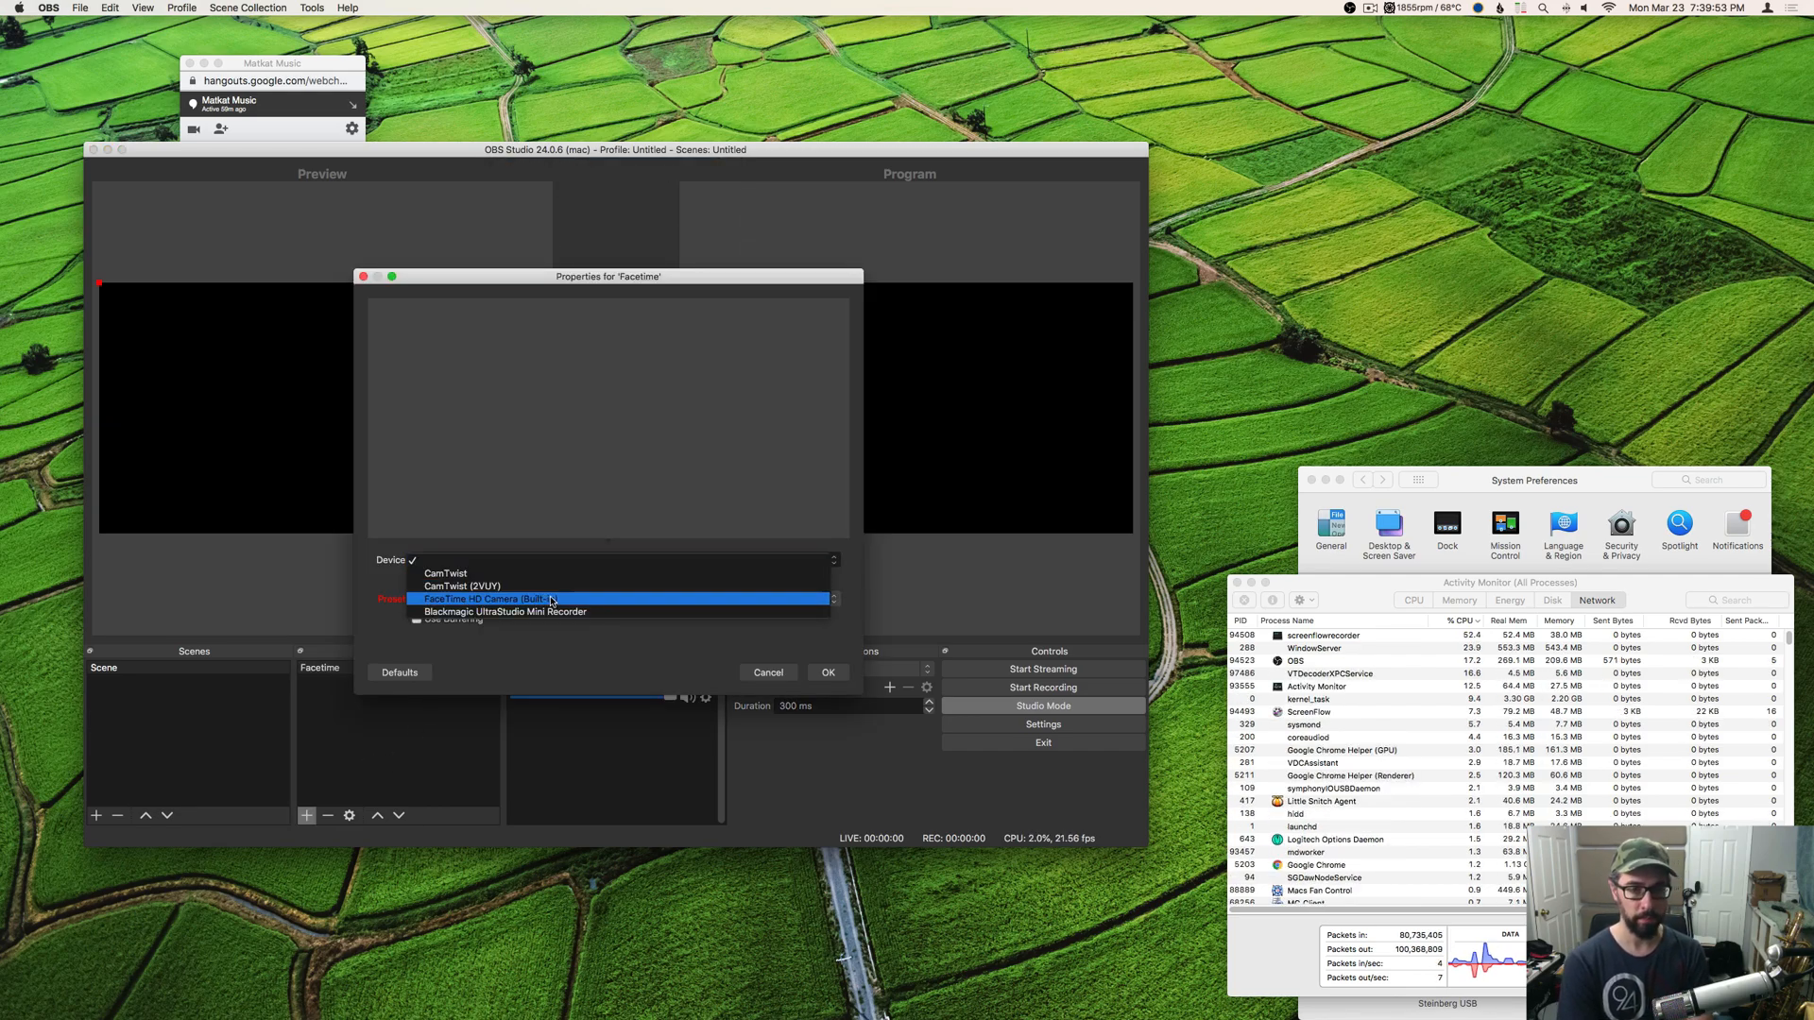
click(486, 599)
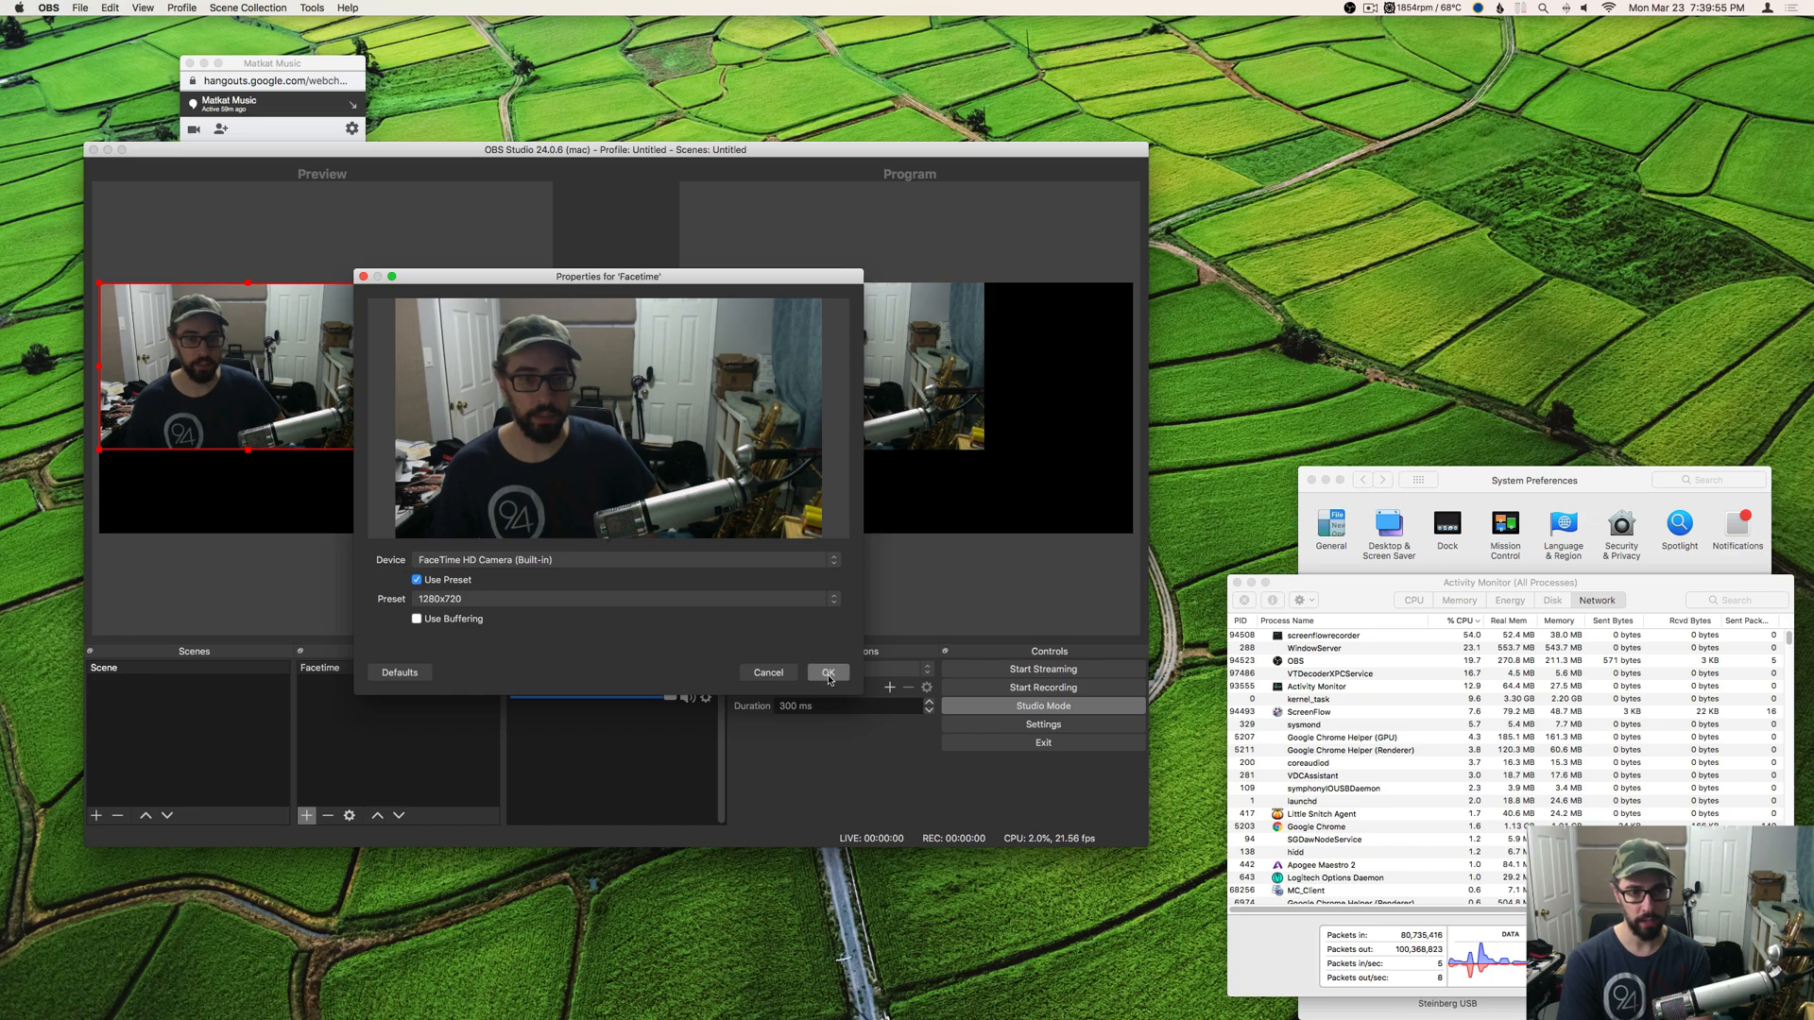
click(829, 674)
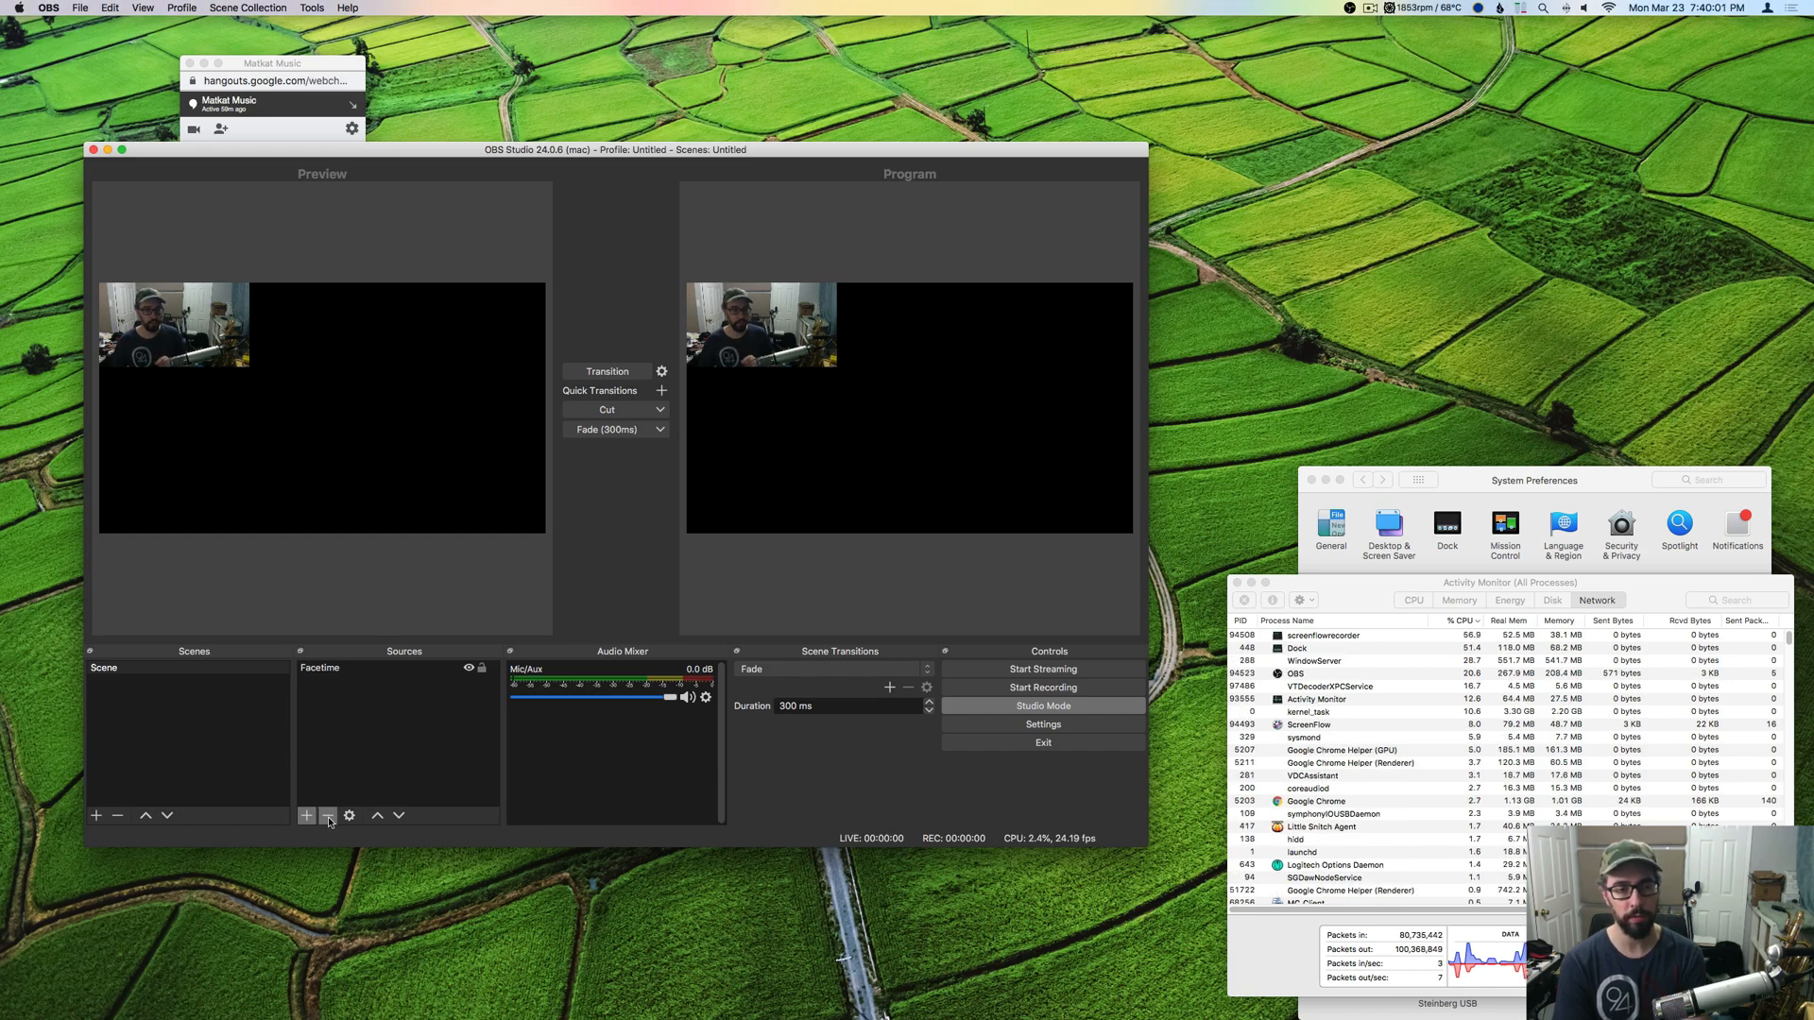
- Add a Video Capture Device source named DSLR using the Blackmagic UltraStudio Mini Recorder
click(308, 816)
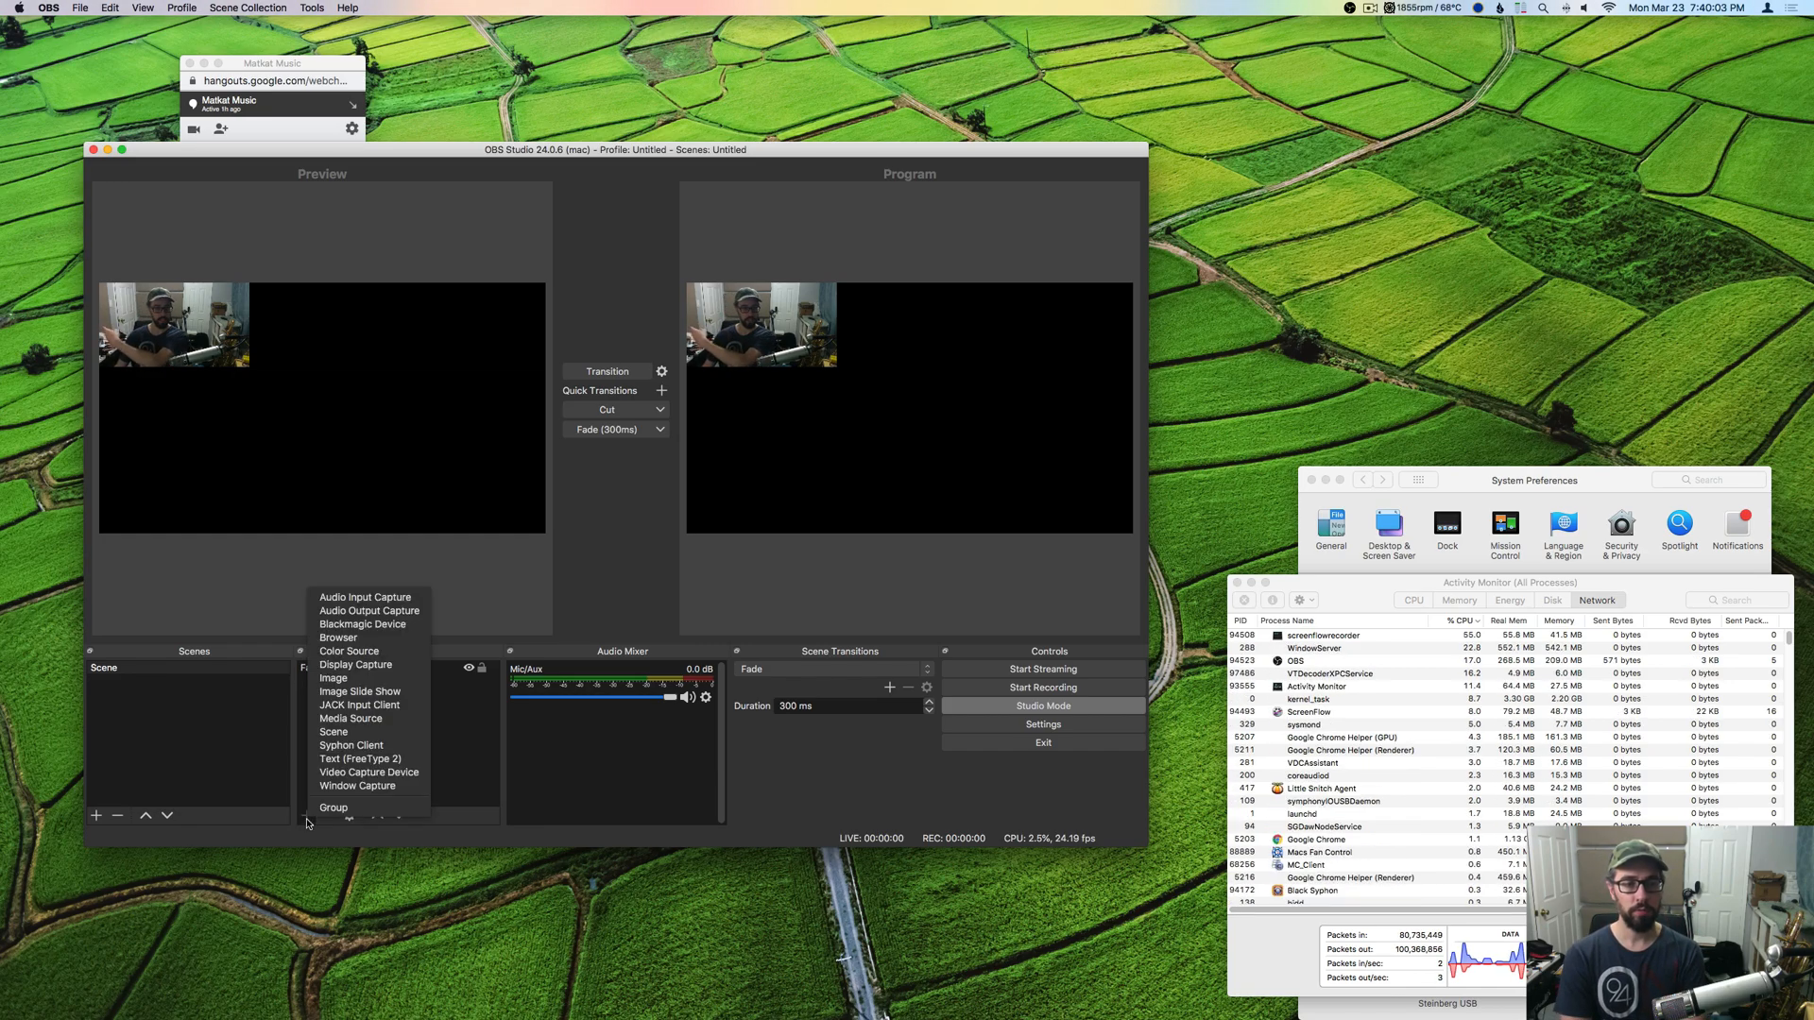
click(368, 772)
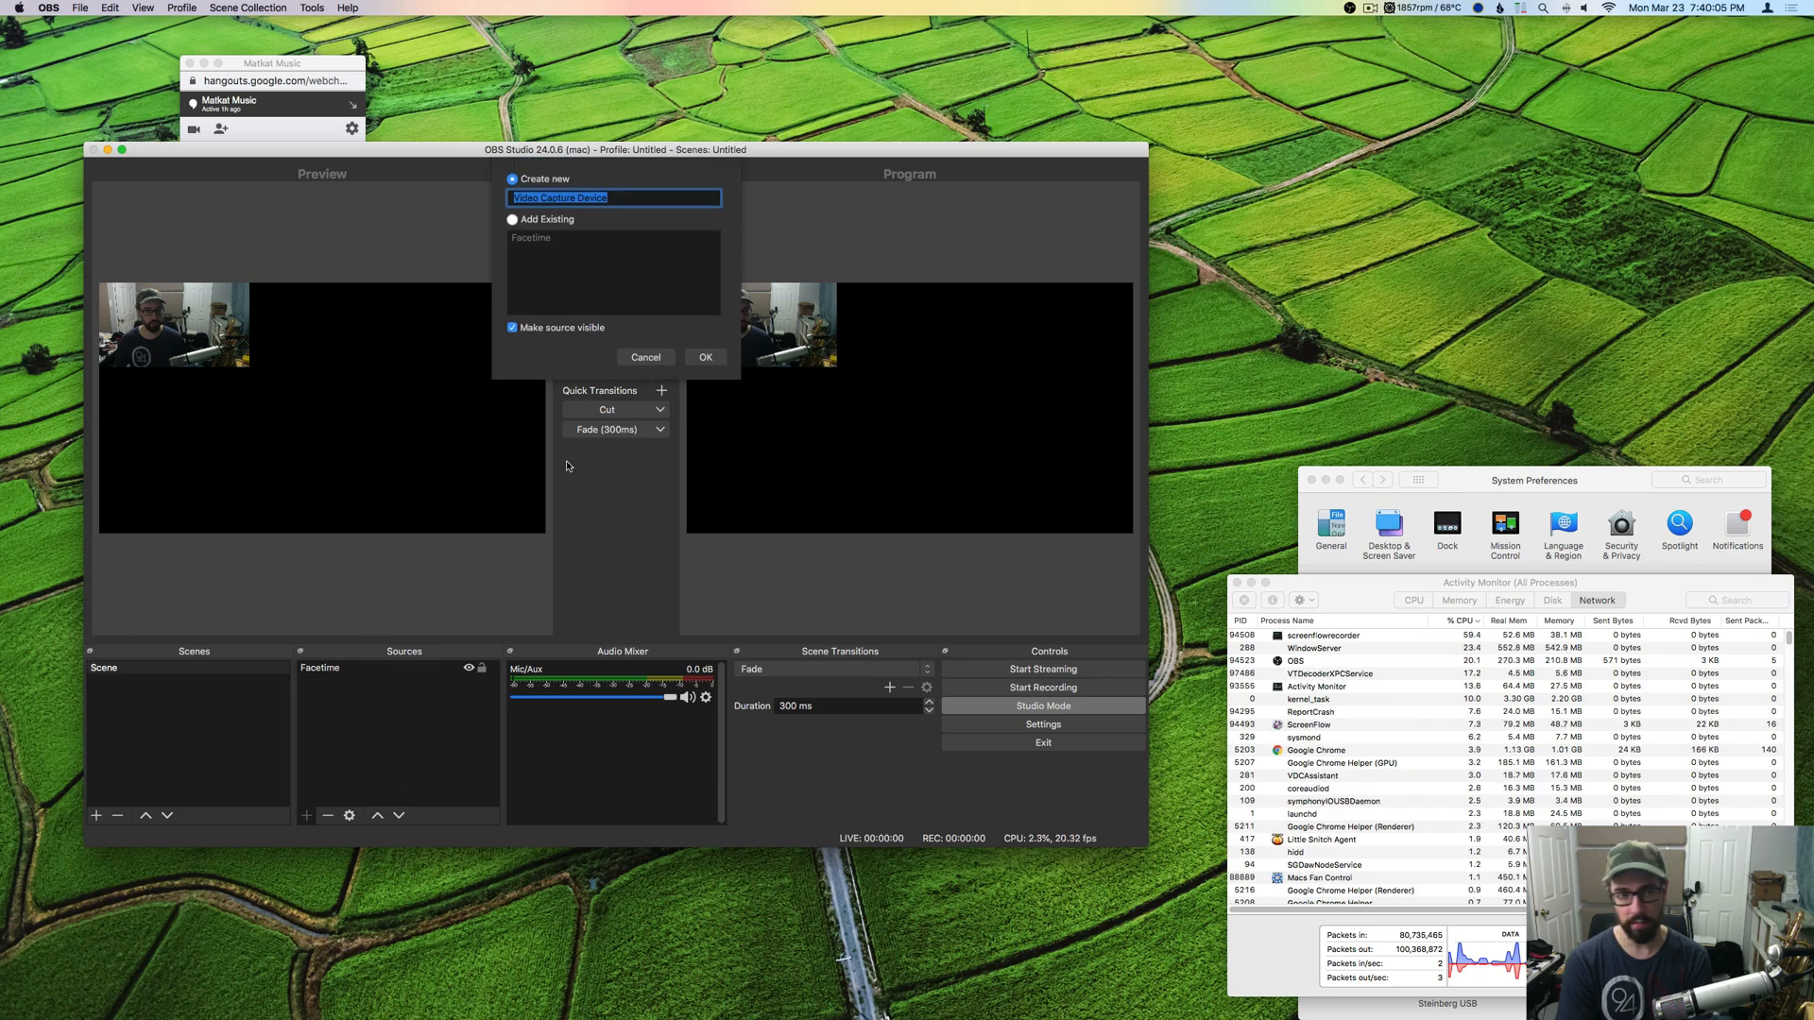
text(DSLR)
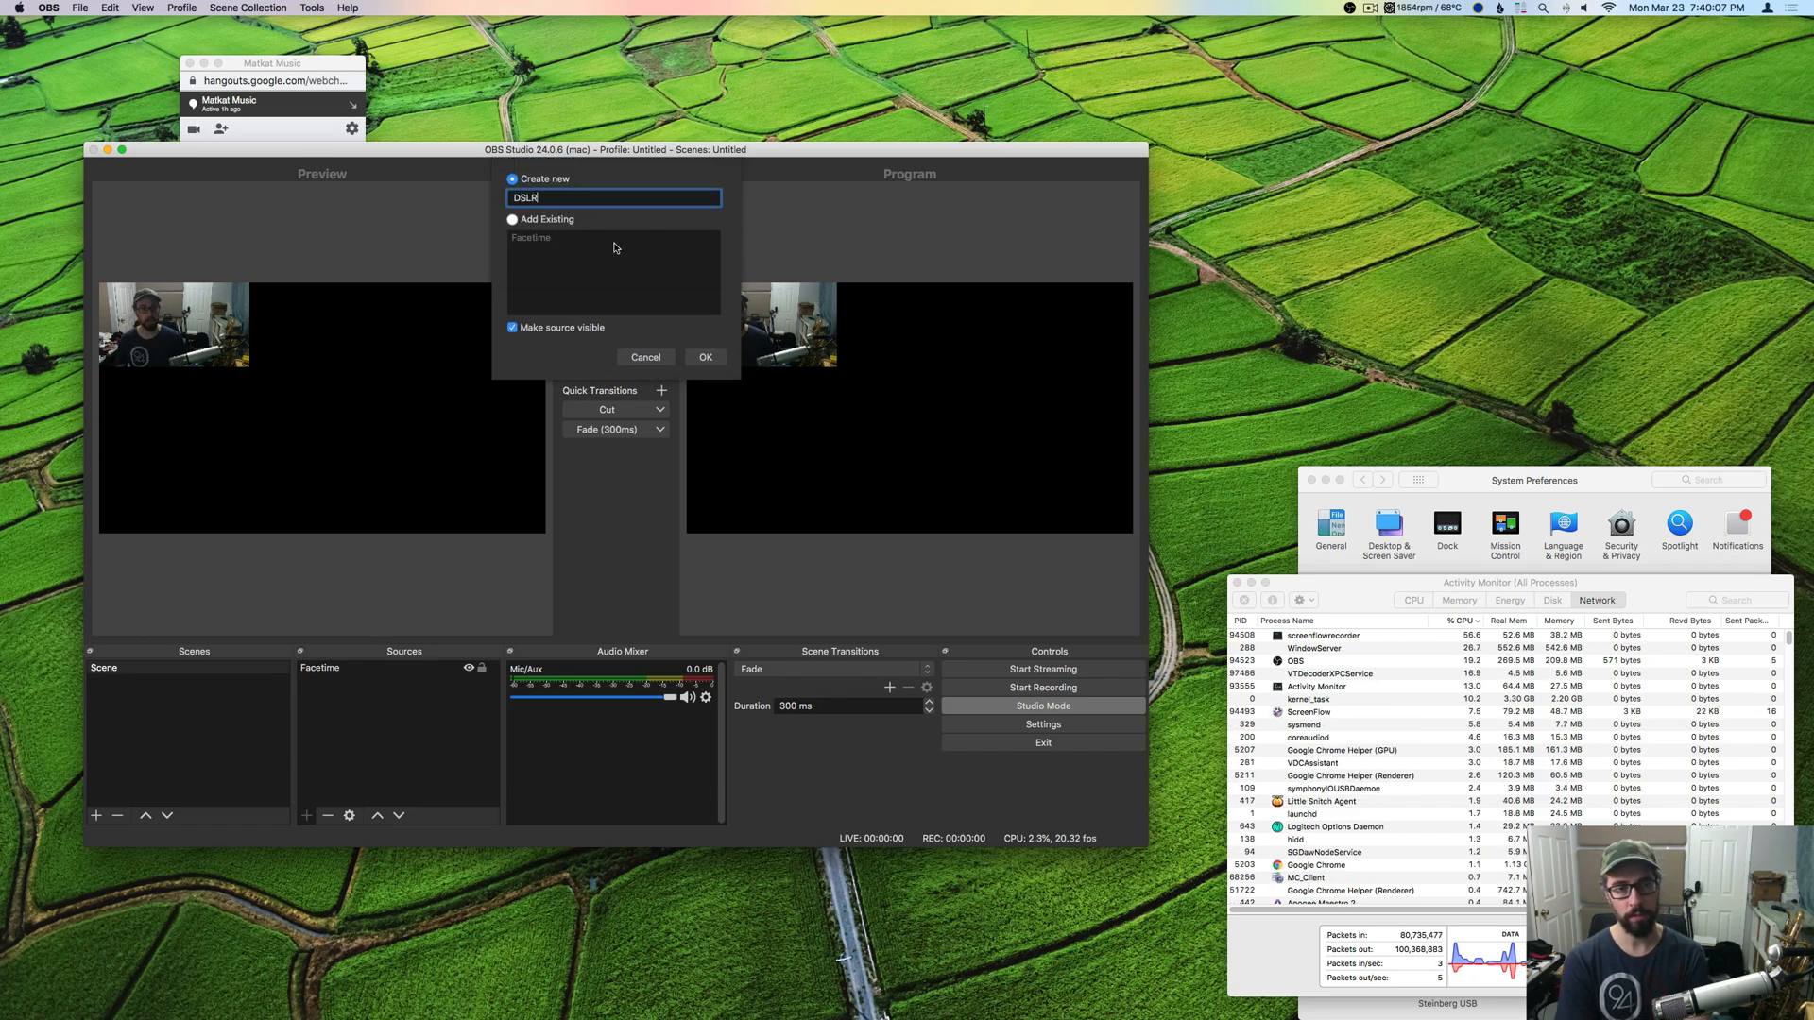
click(705, 356)
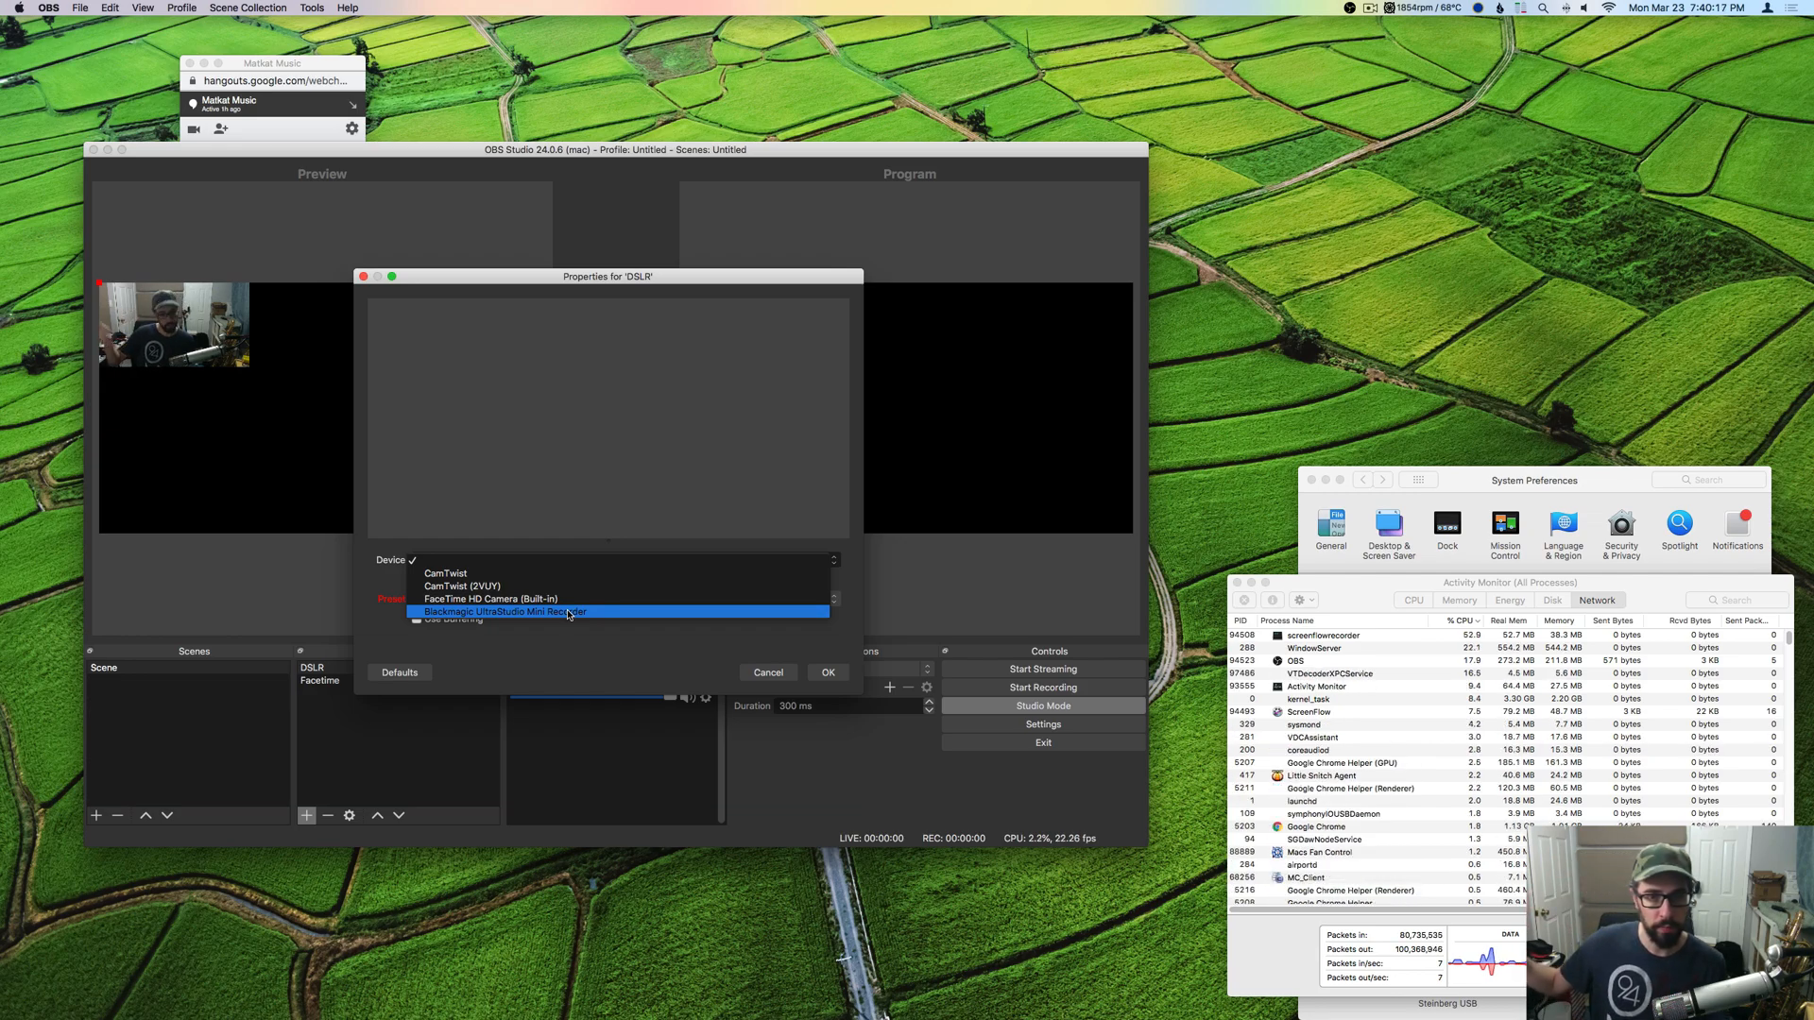
click(504, 611)
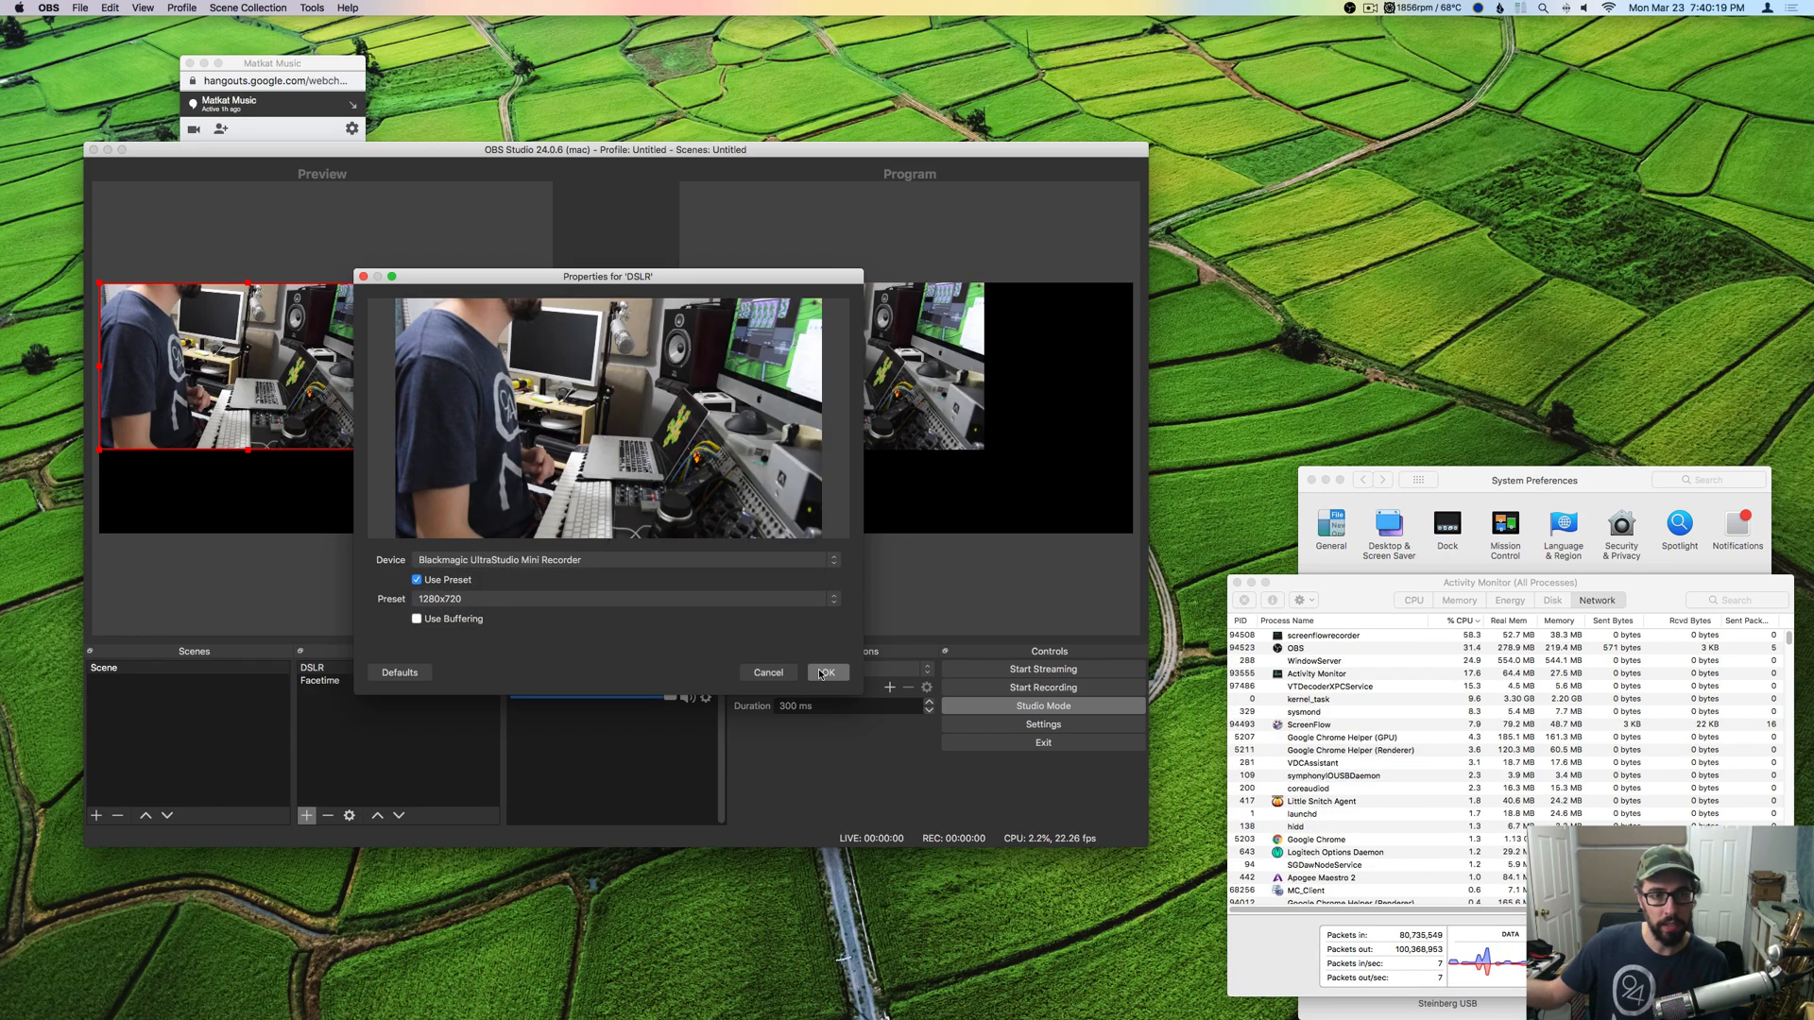
click(828, 672)
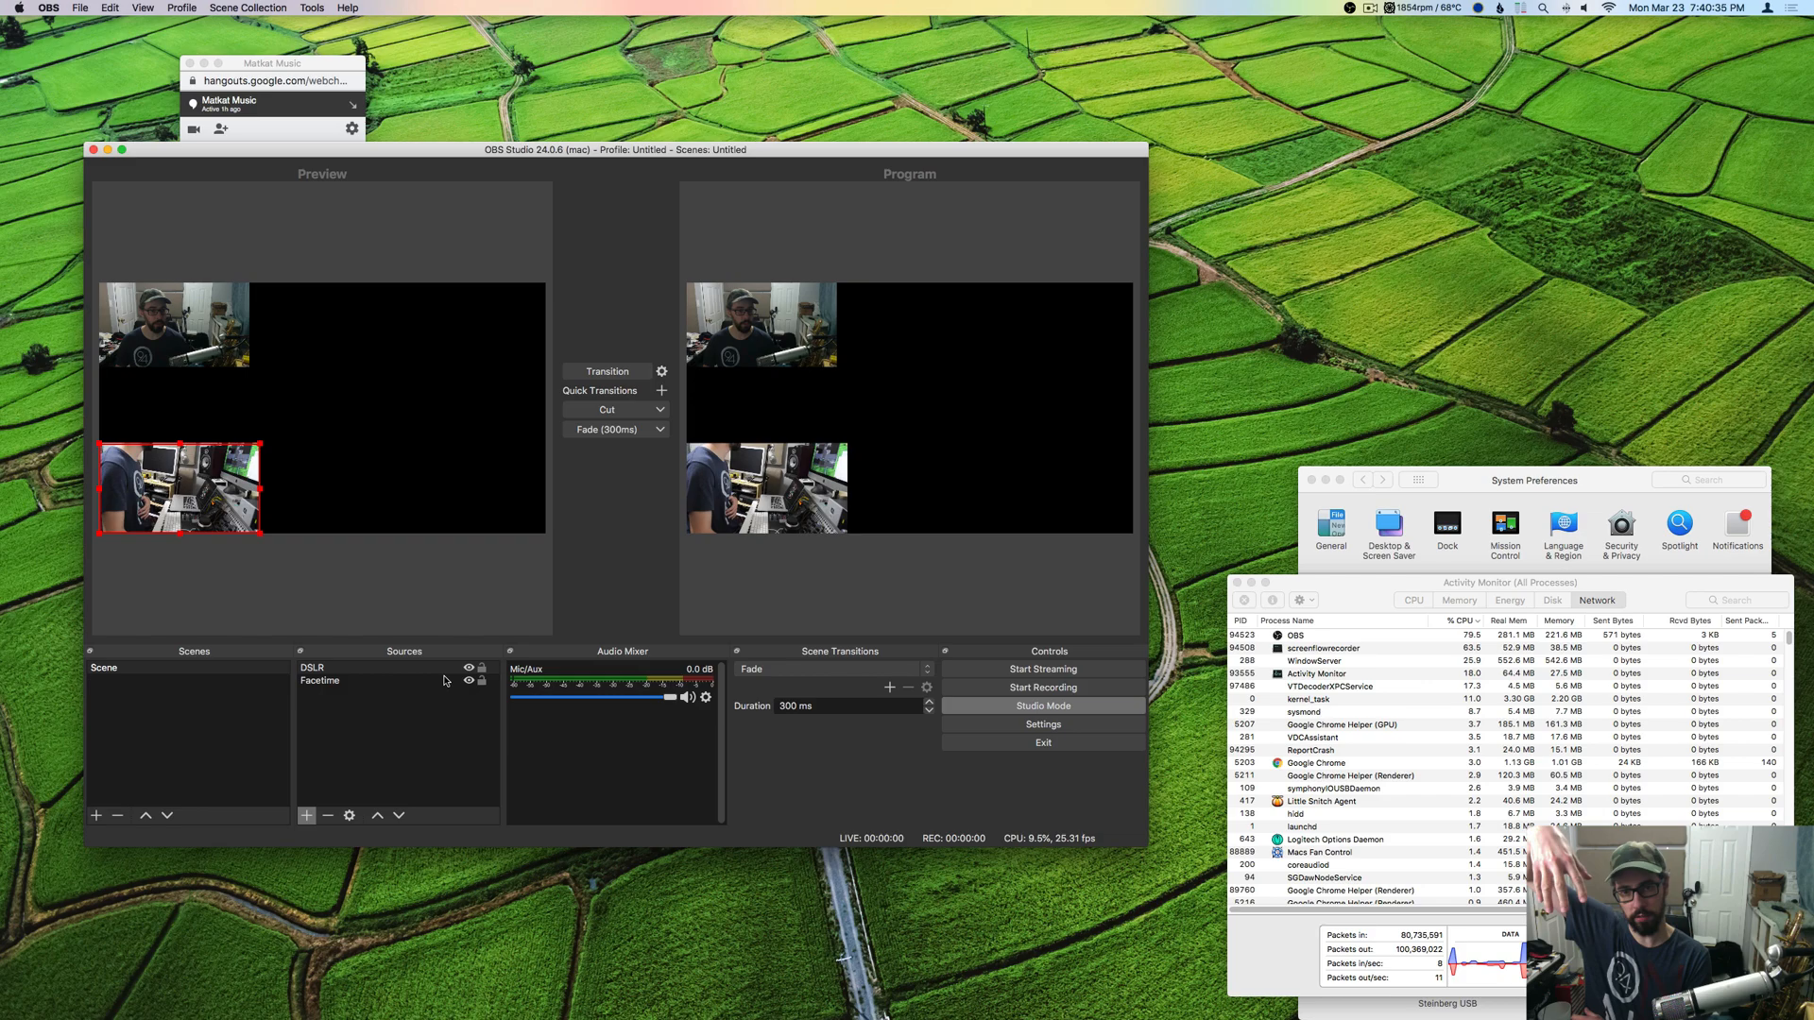
- Adjust the Facetime source in the preview and launch Chordie beside OBS
double_click(313, 668)
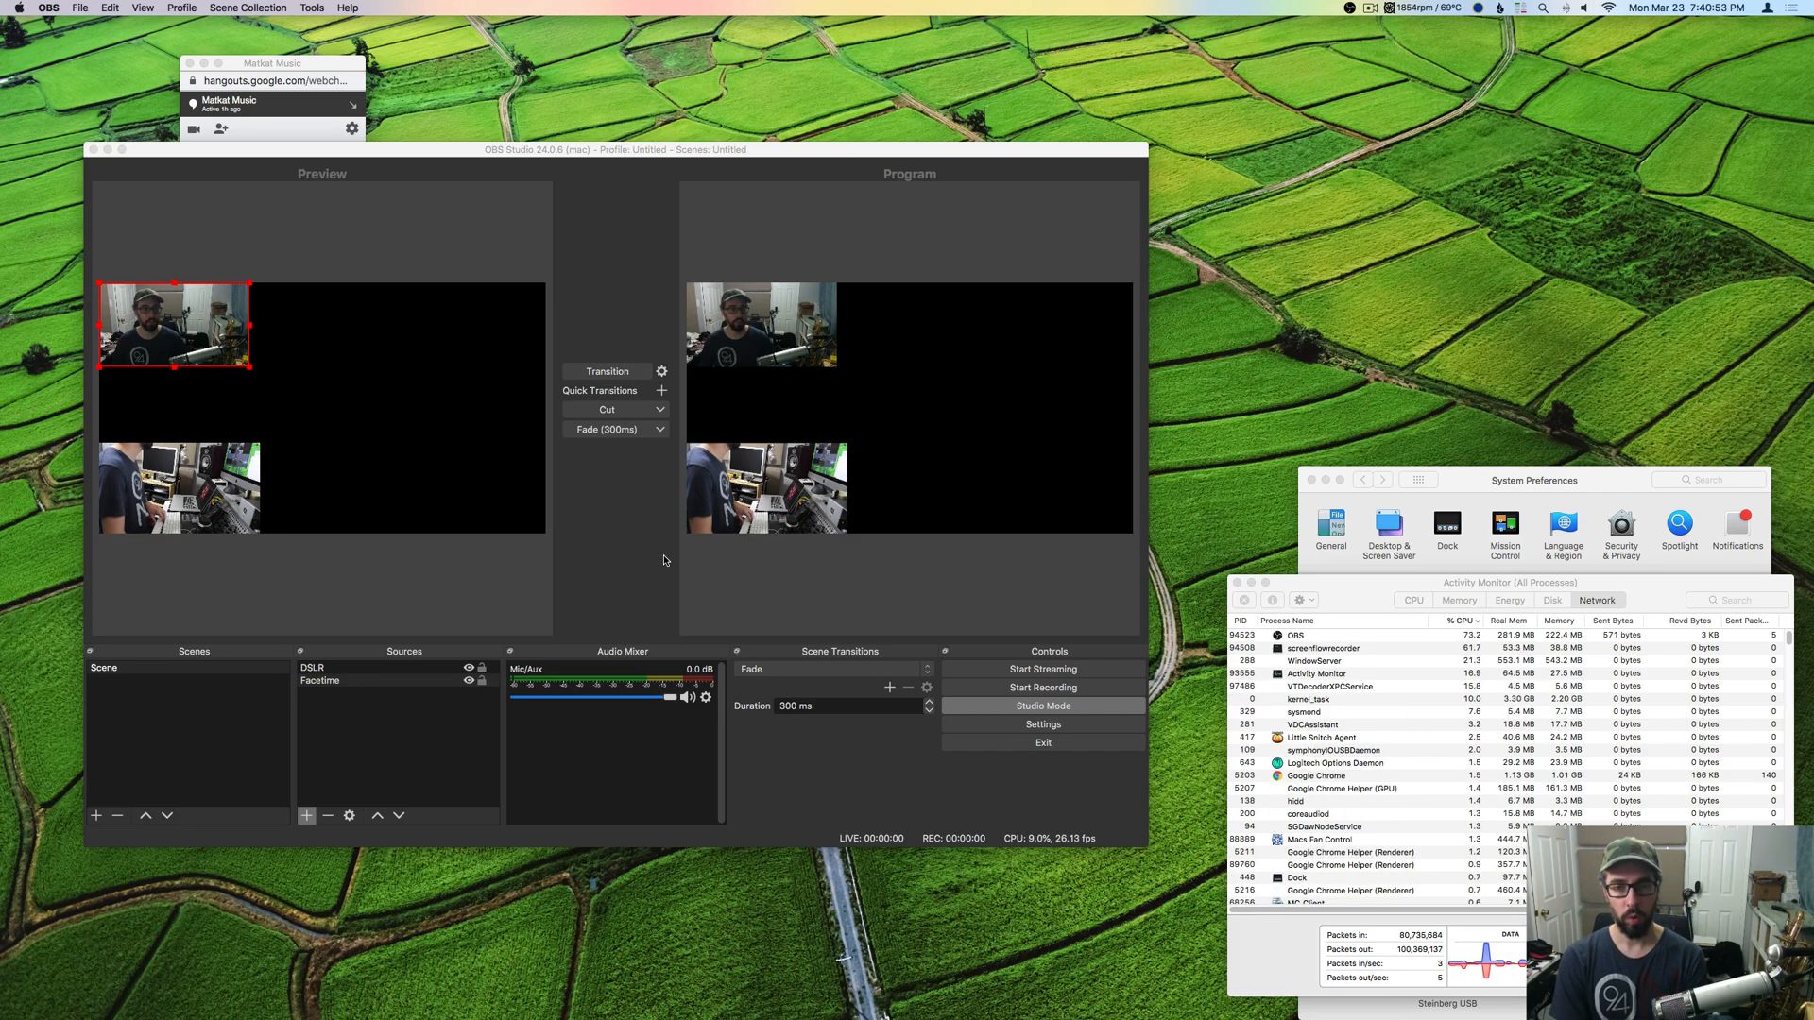
key(cmd+space)
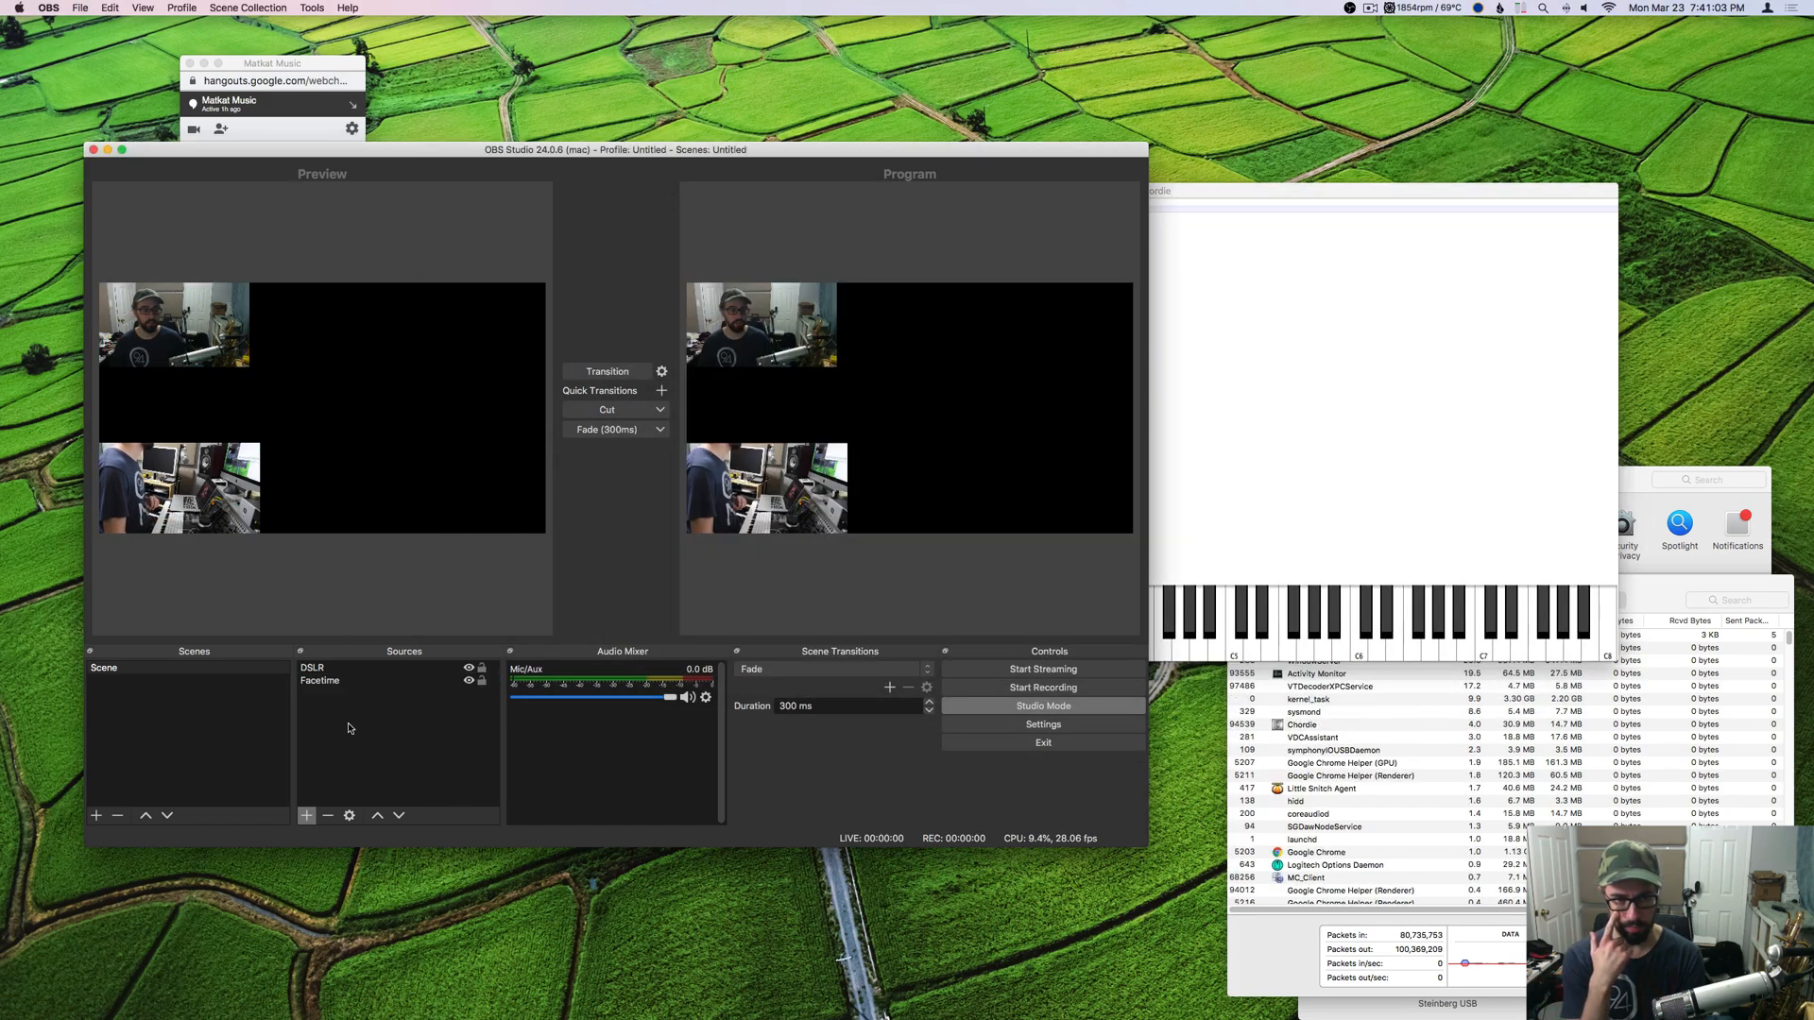
- Add a Window Capture source named Chordie capturing the [Chordie] Chordie window
click(307, 816)
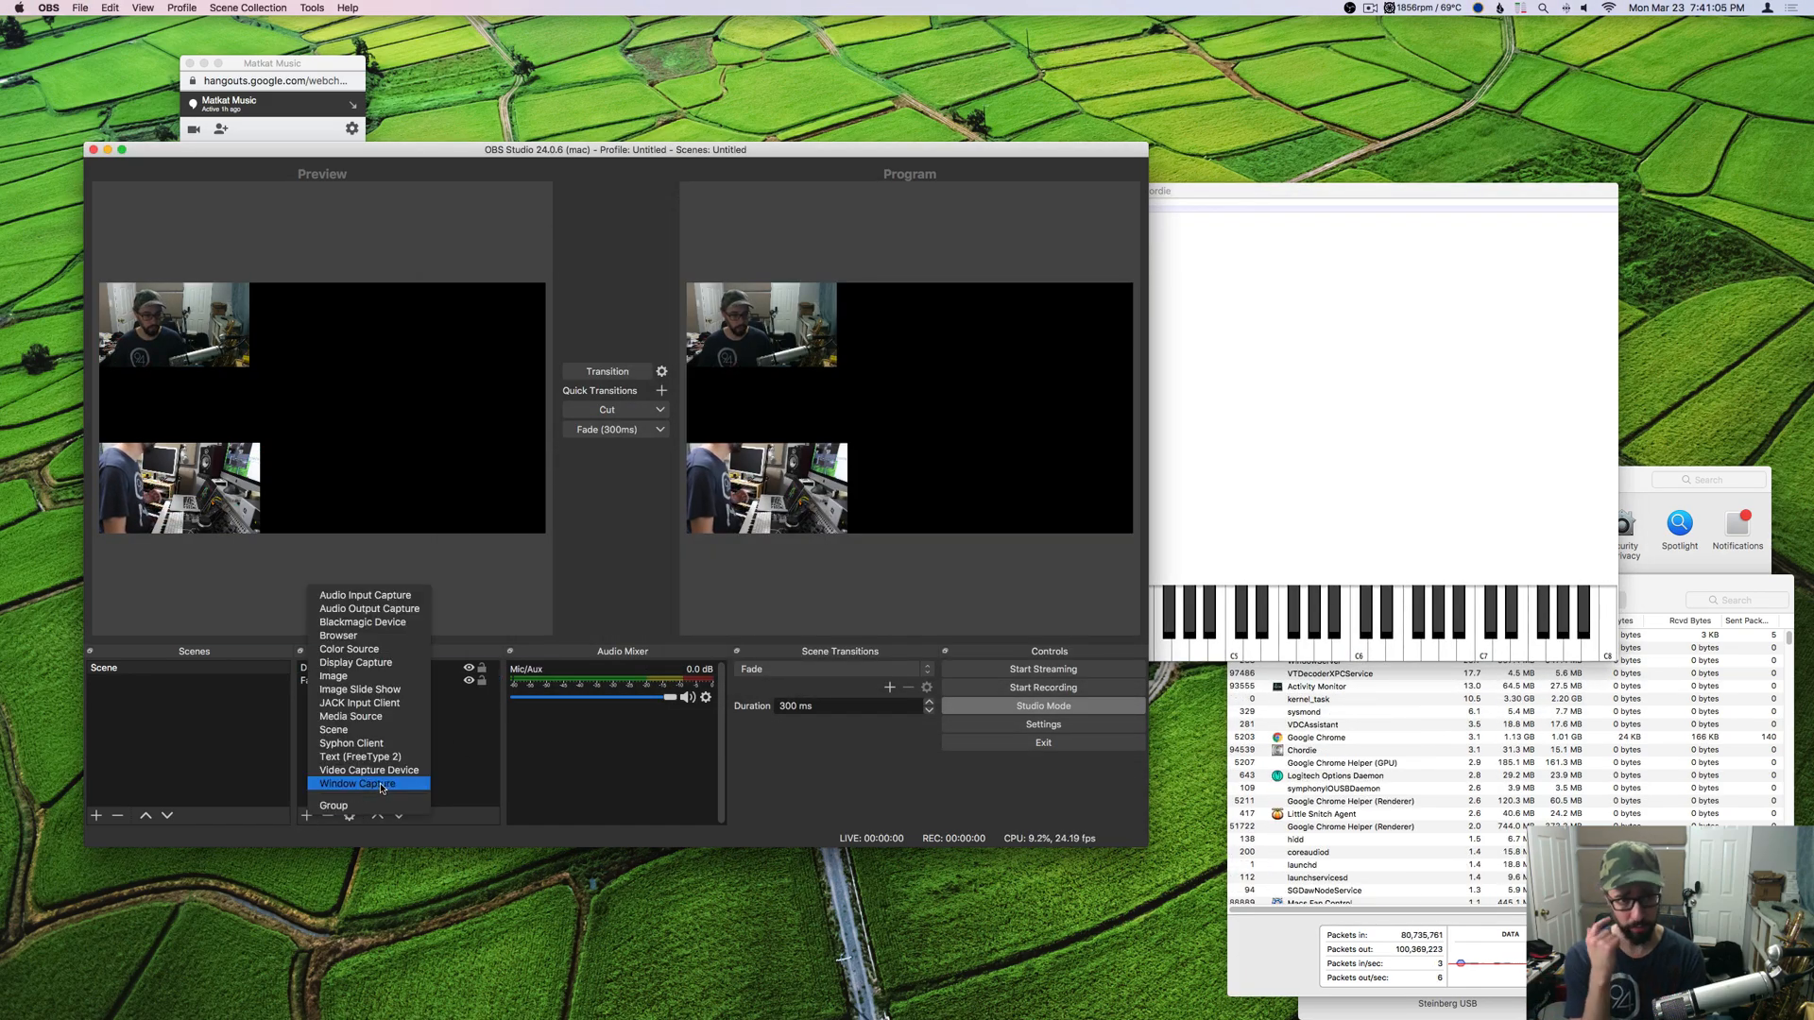
click(356, 784)
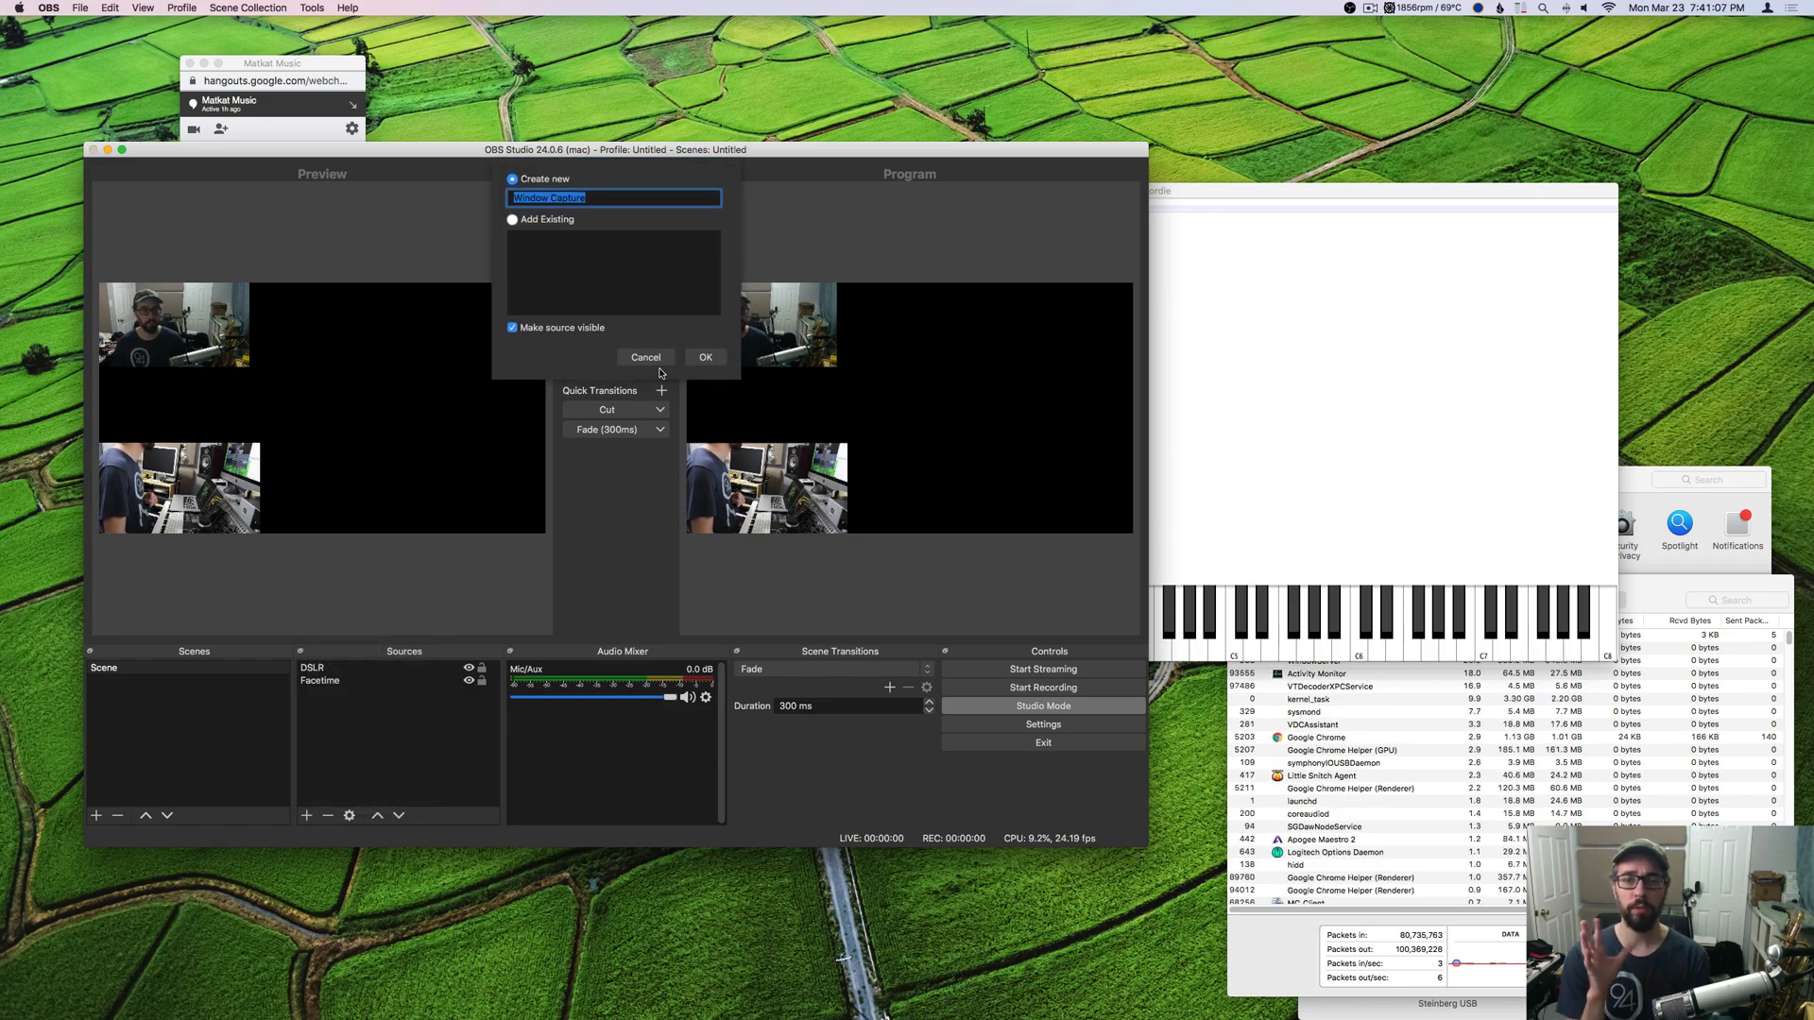
text(Chord)
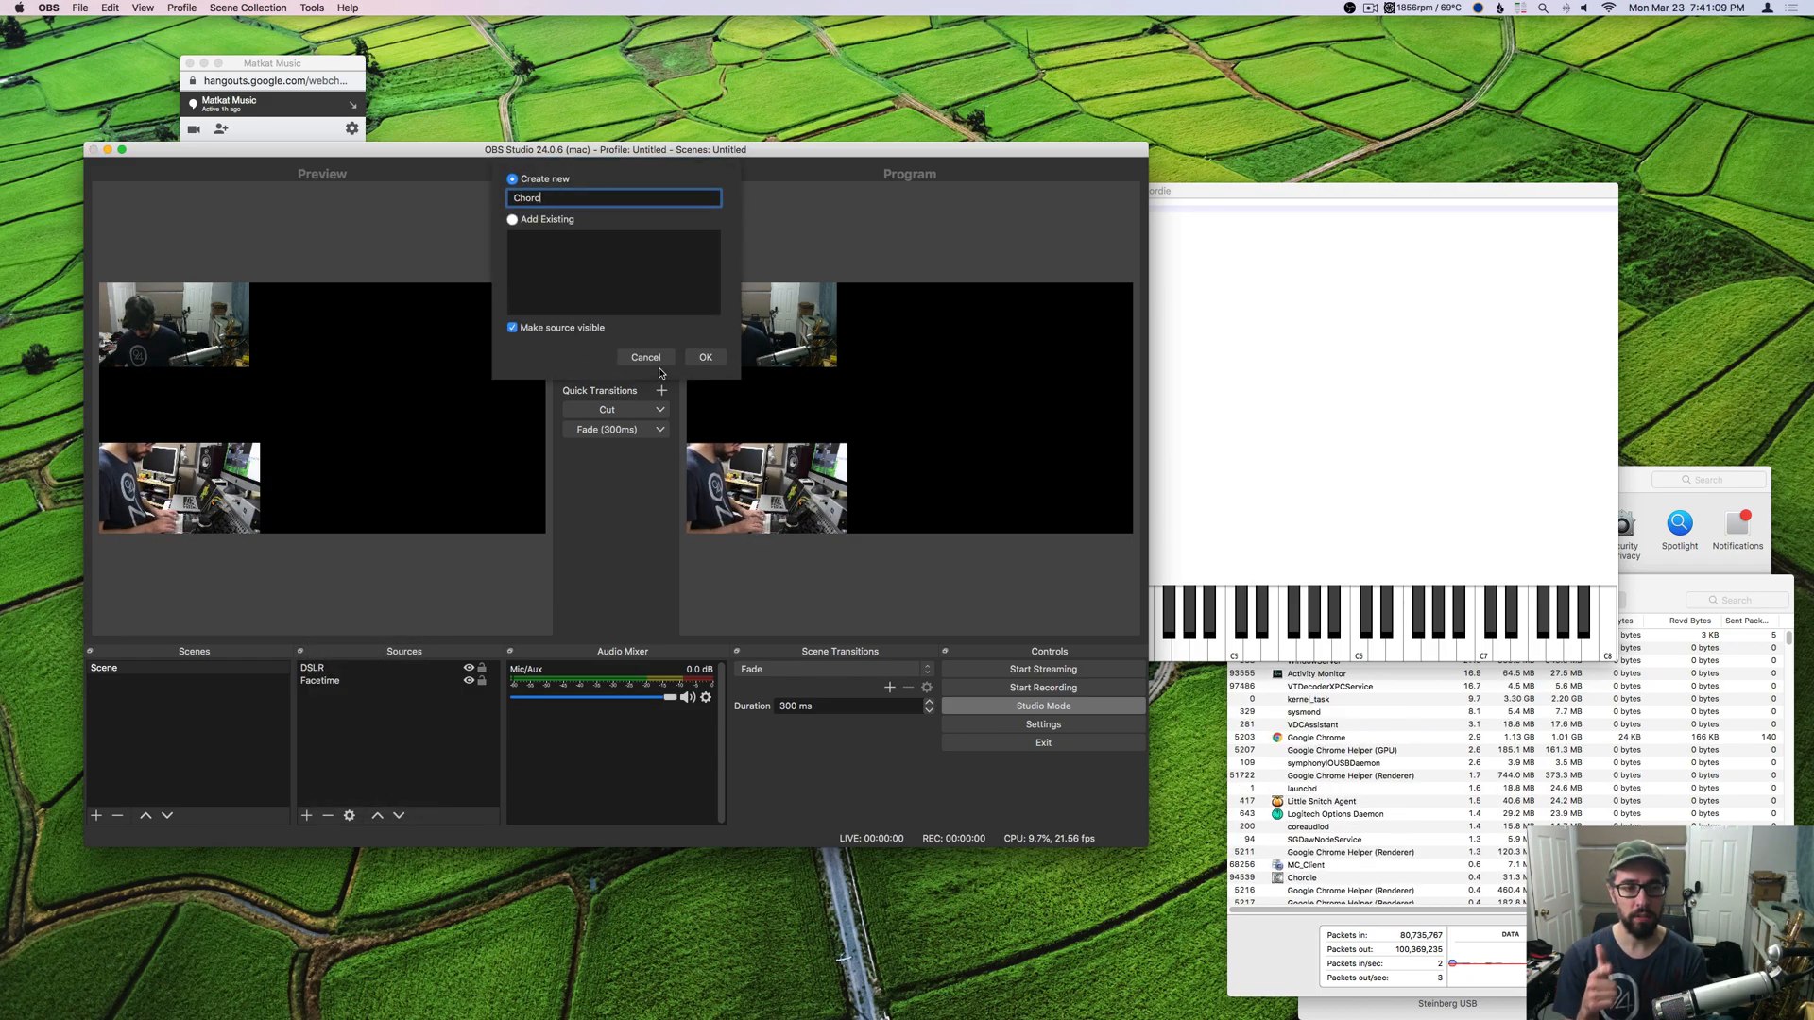
click(704, 357)
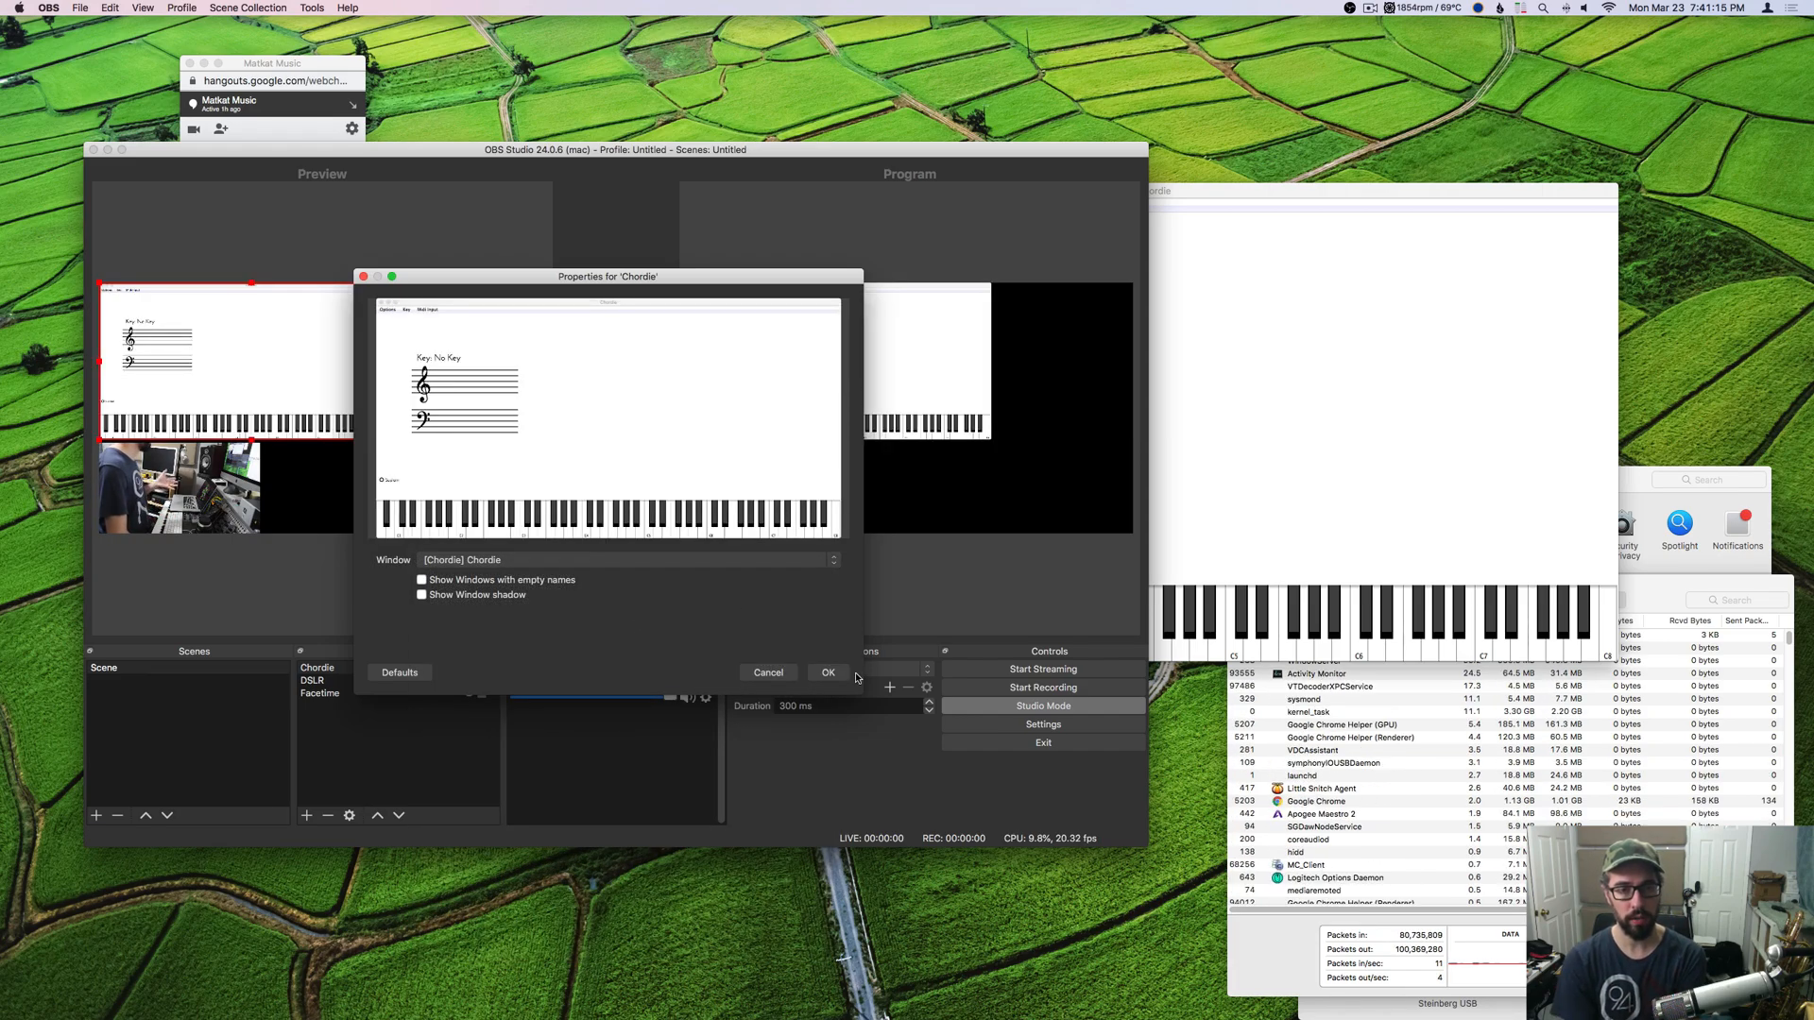
click(827, 672)
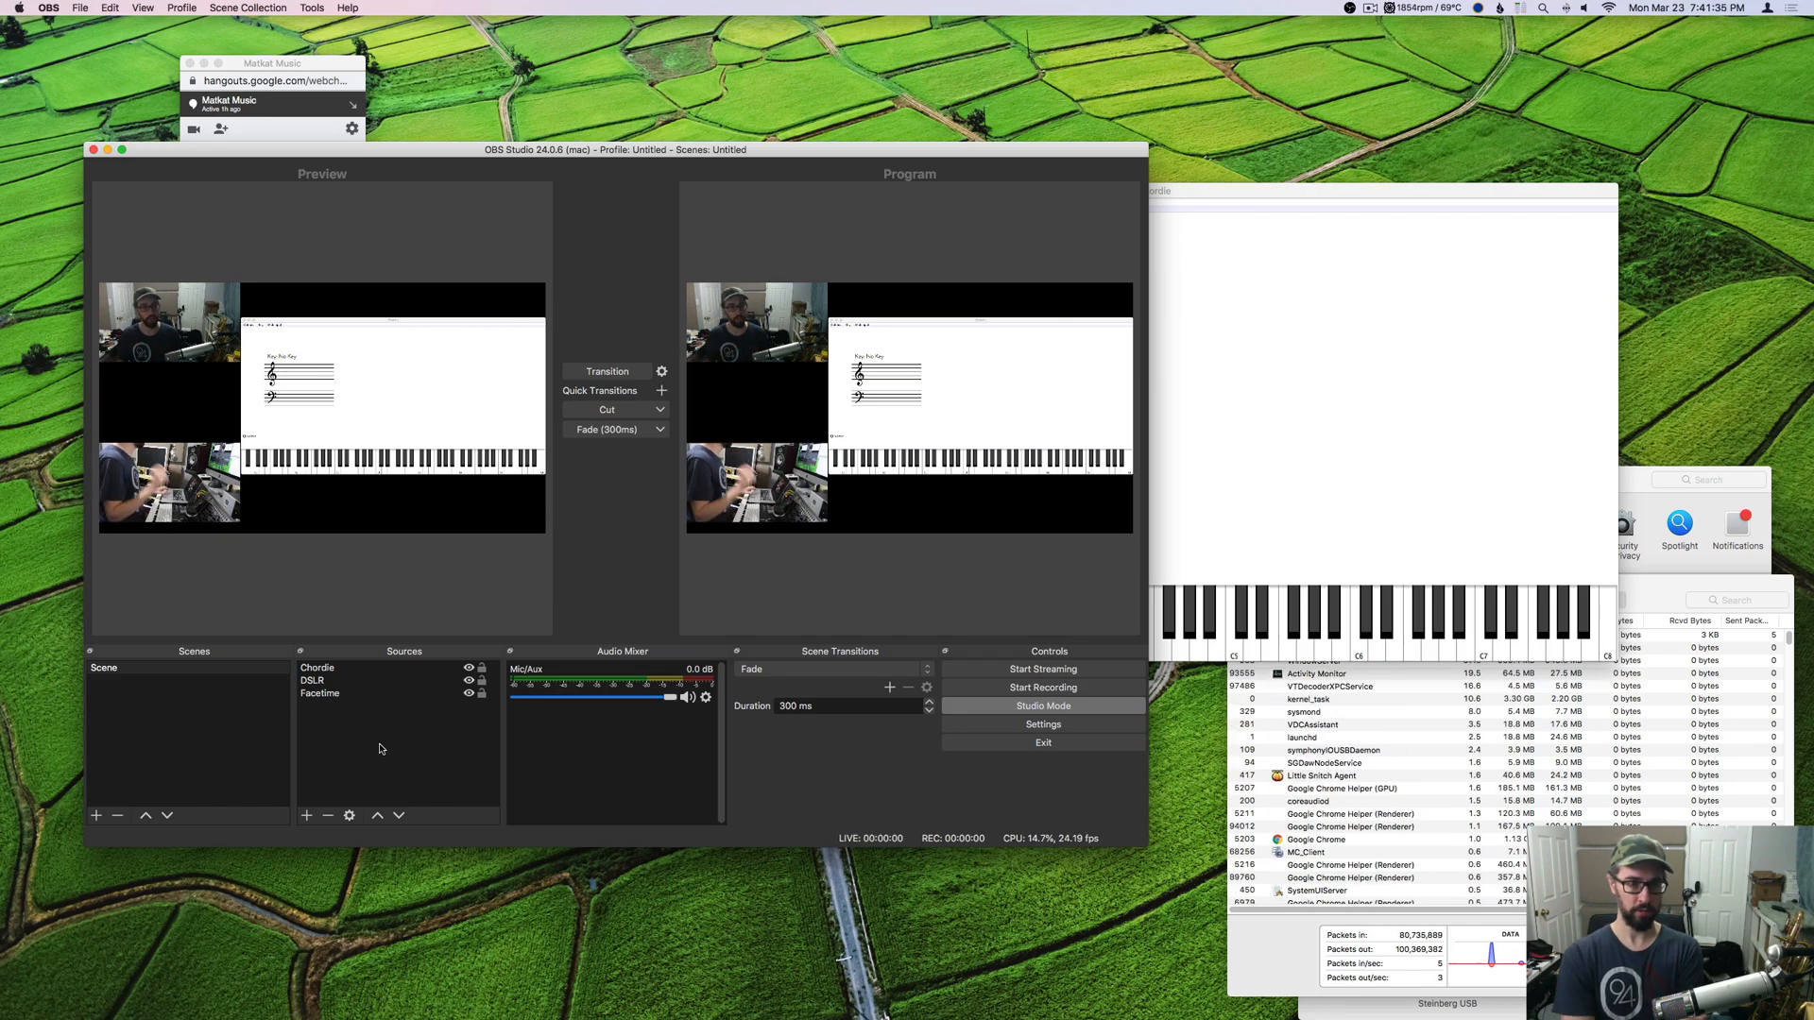
- Add a Syphon Client source to the scene
click(305, 816)
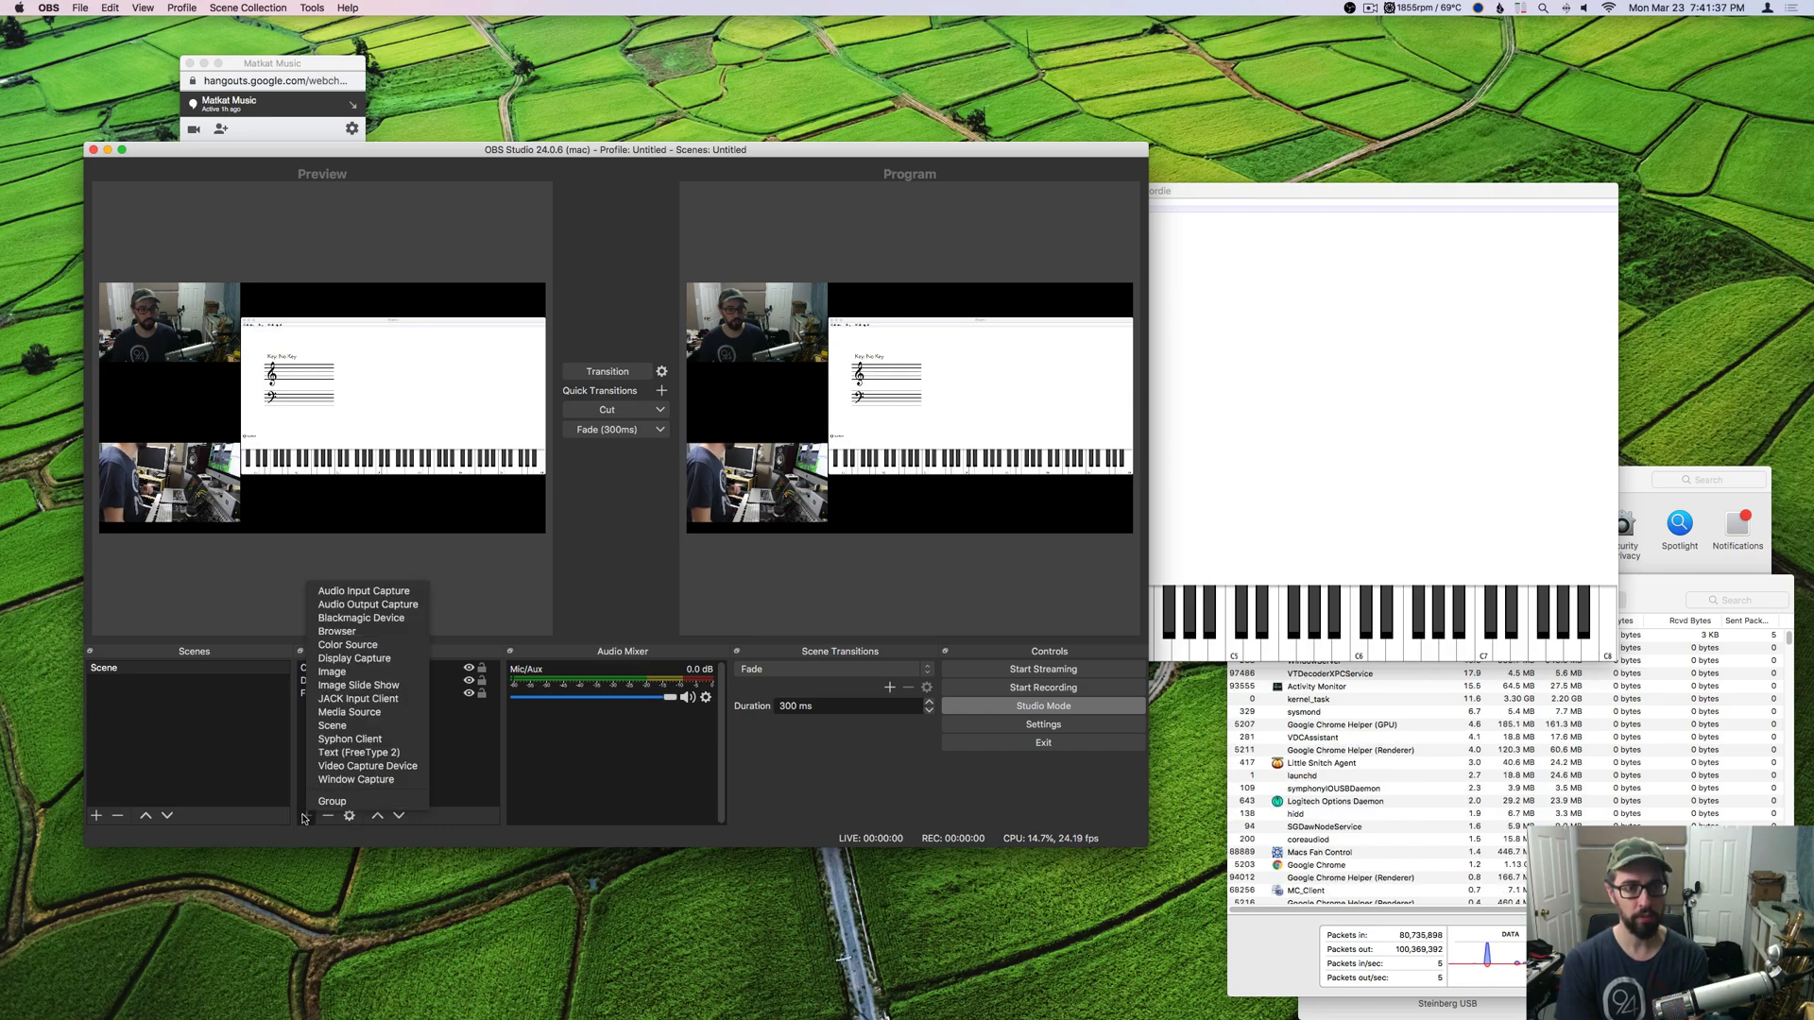
click(350, 738)
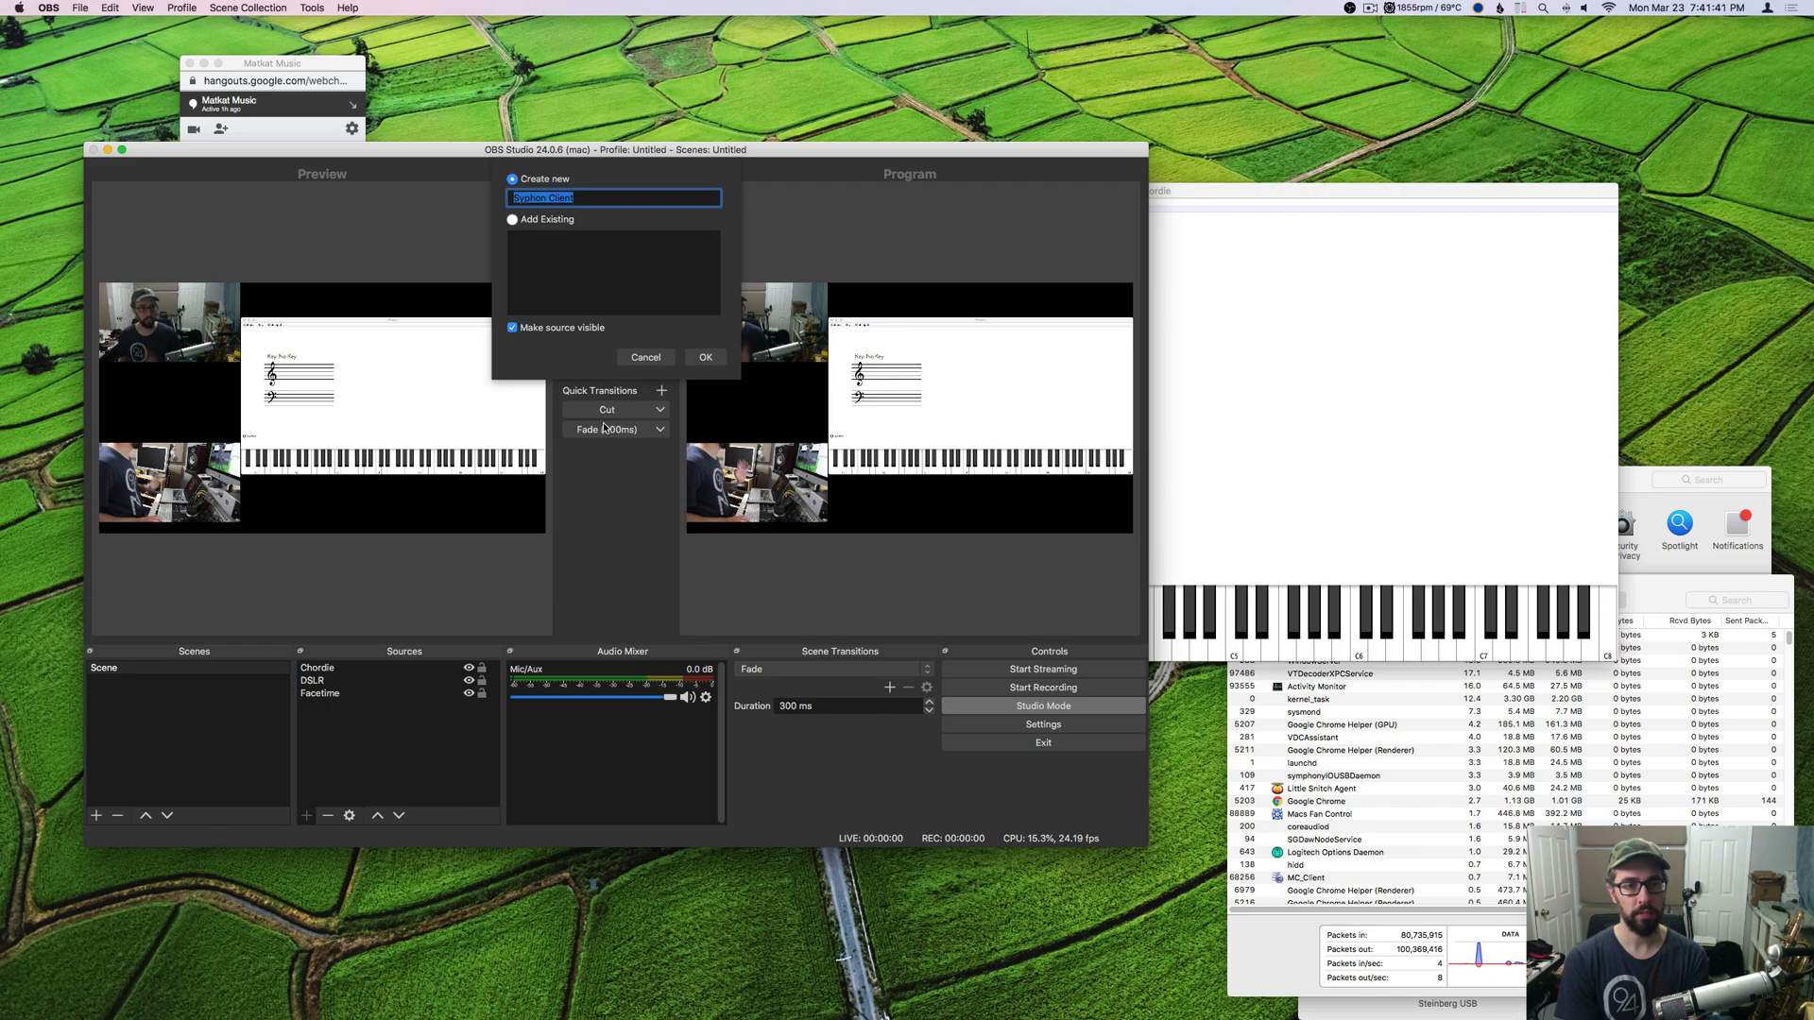
click(705, 356)
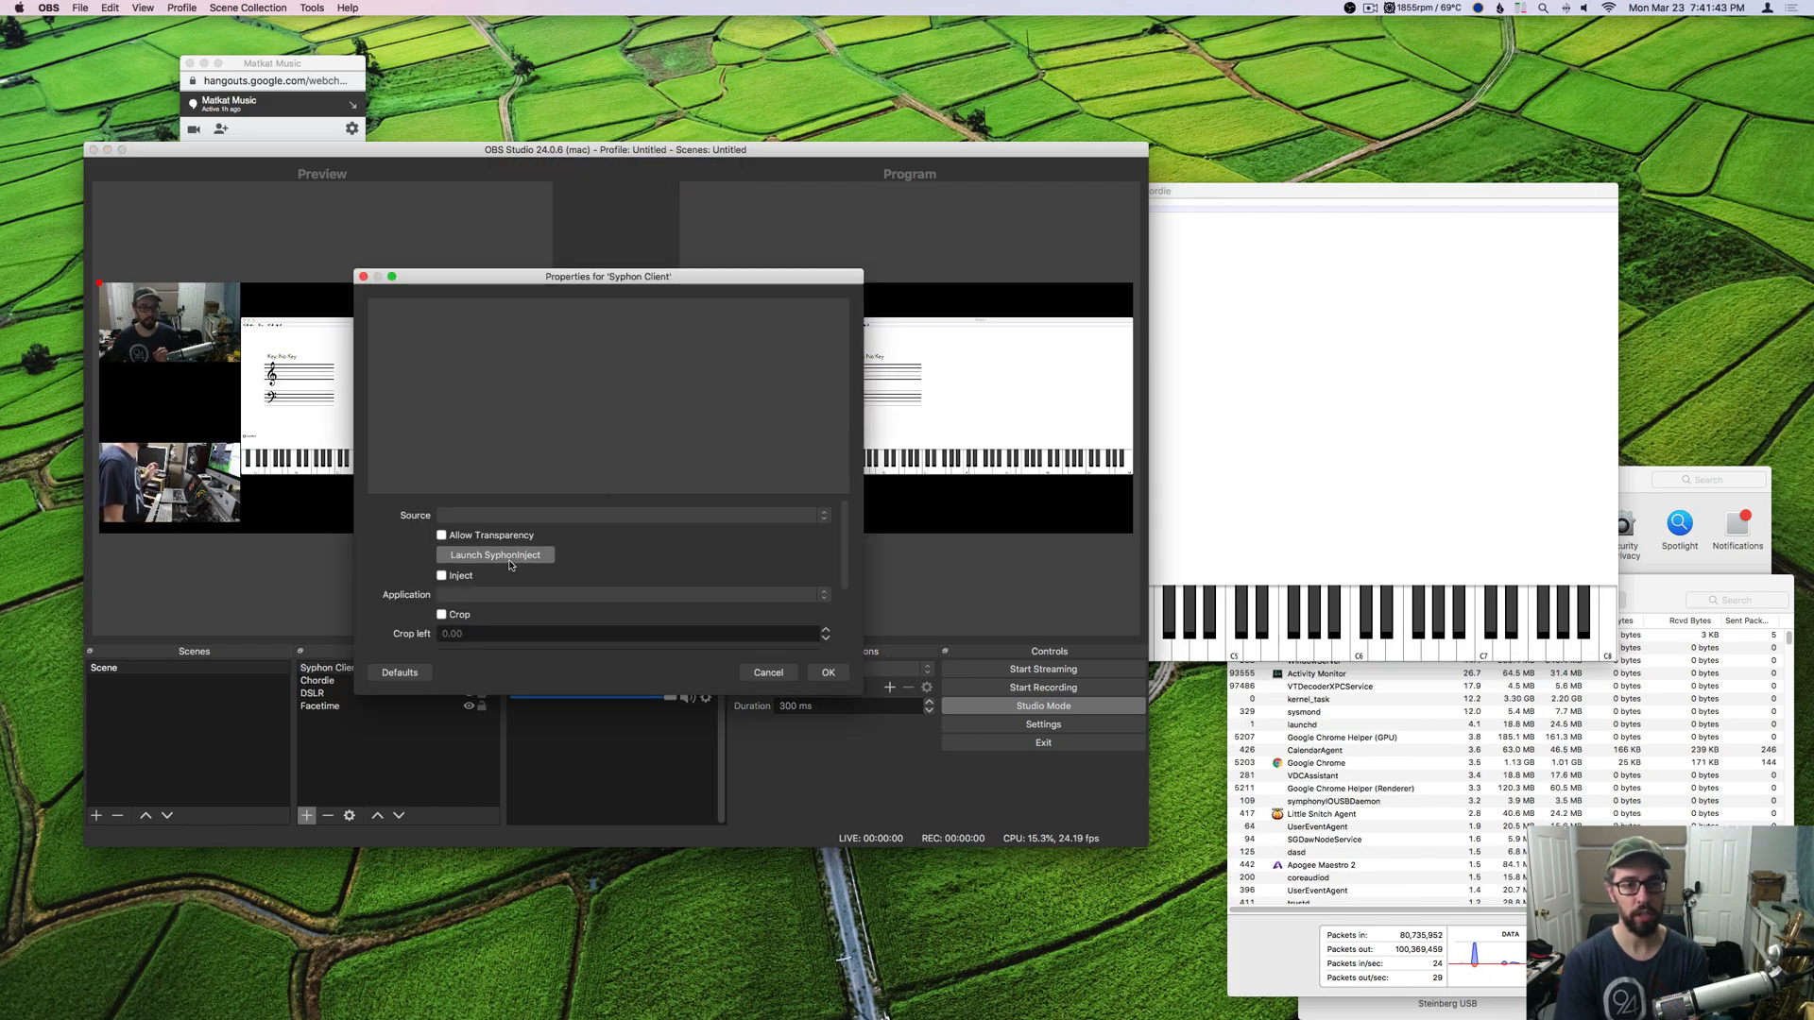
- Inject Syphon into OBS using the SyphonInject helper app
click(493, 555)
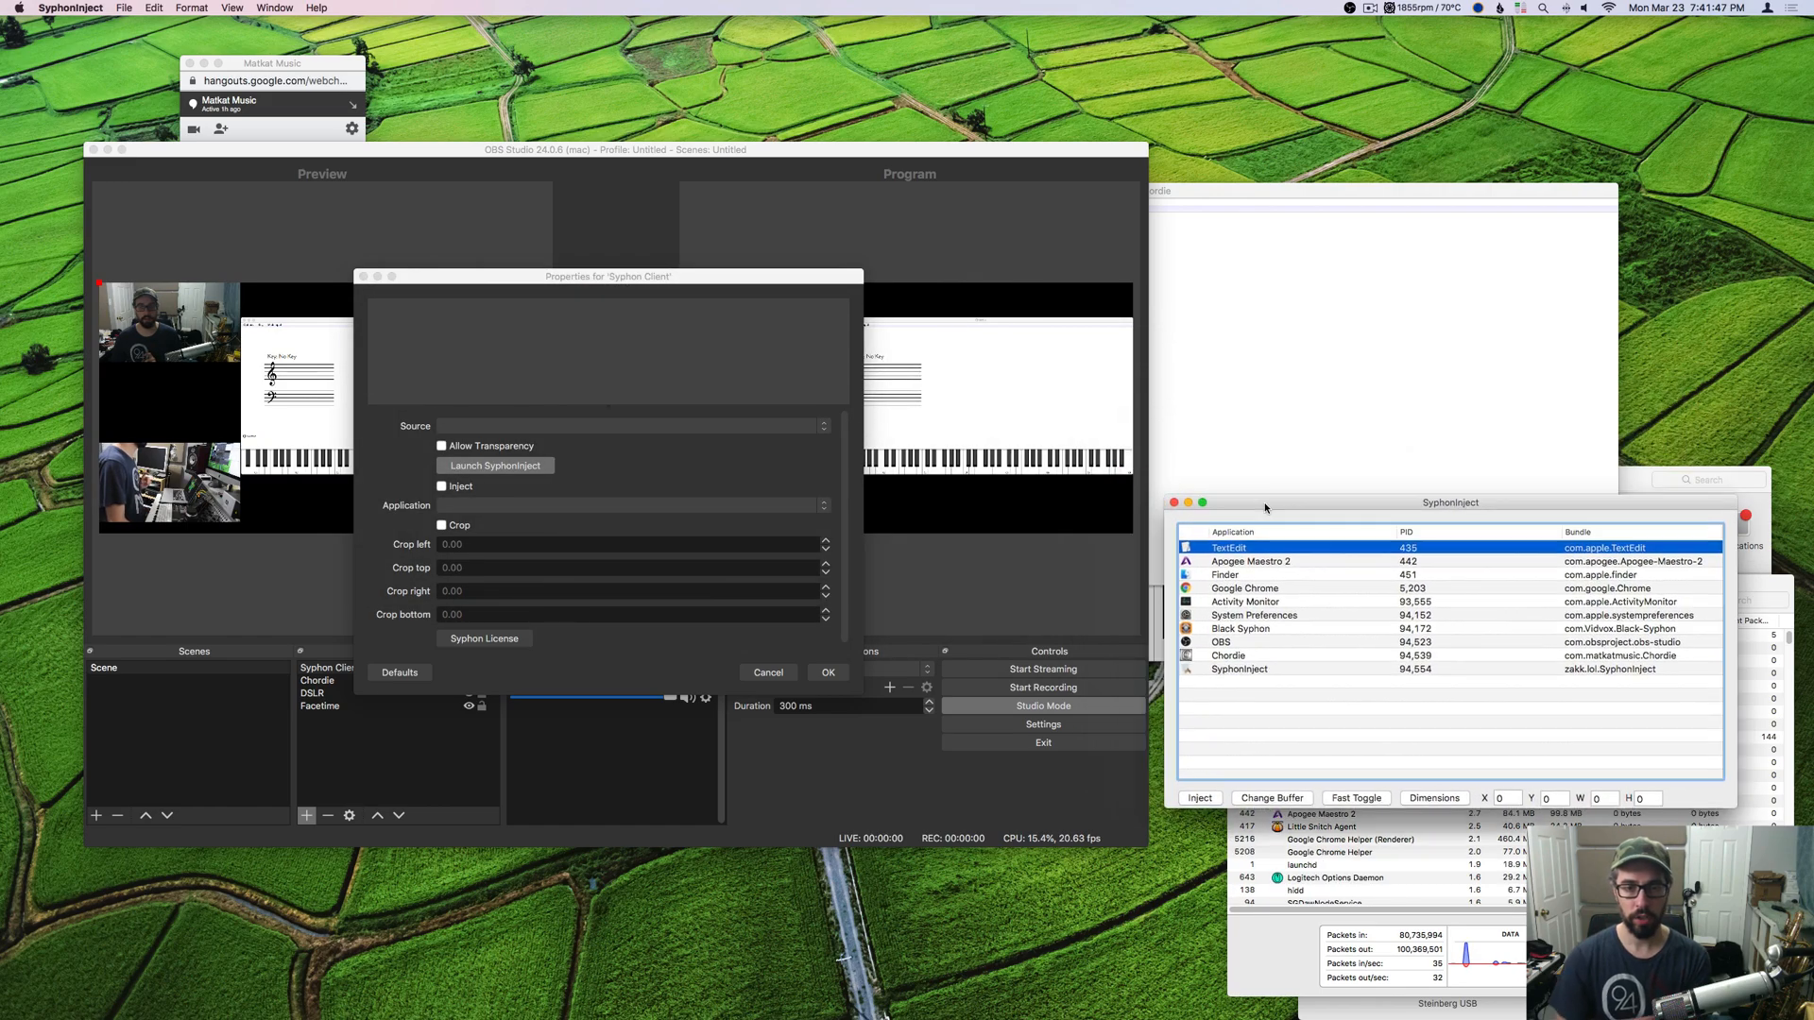
click(1221, 643)
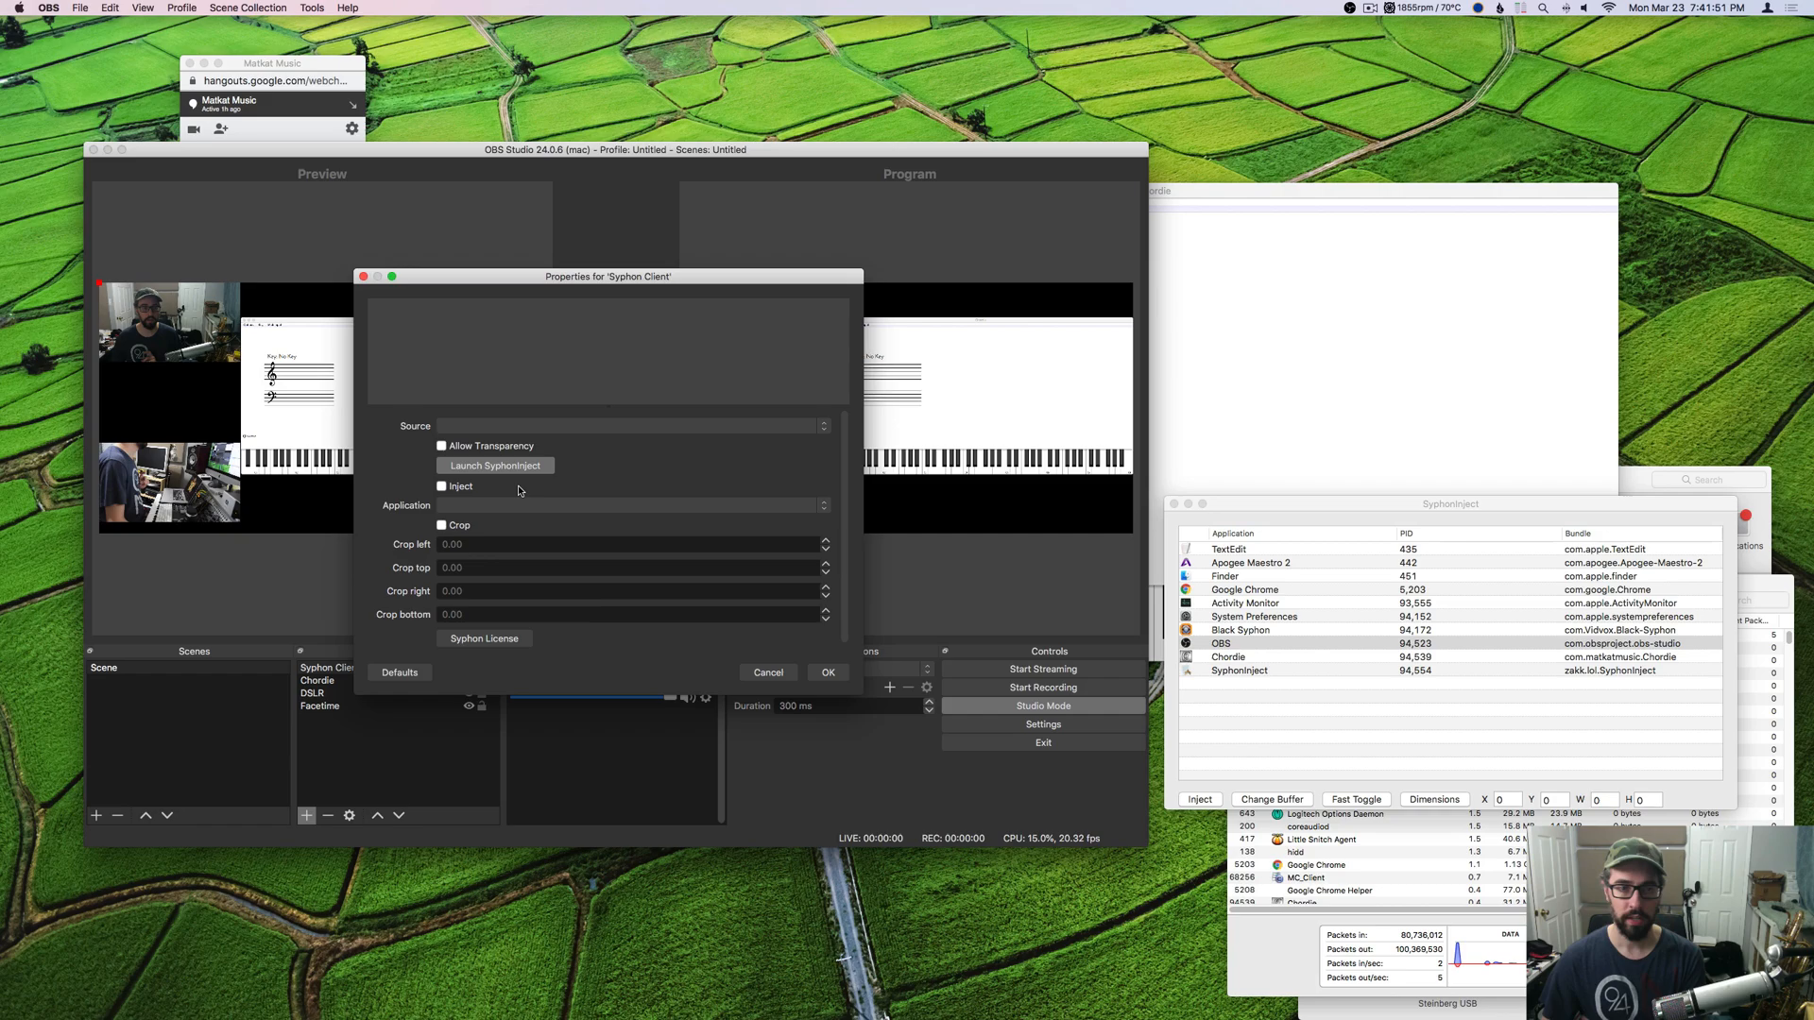
click(442, 486)
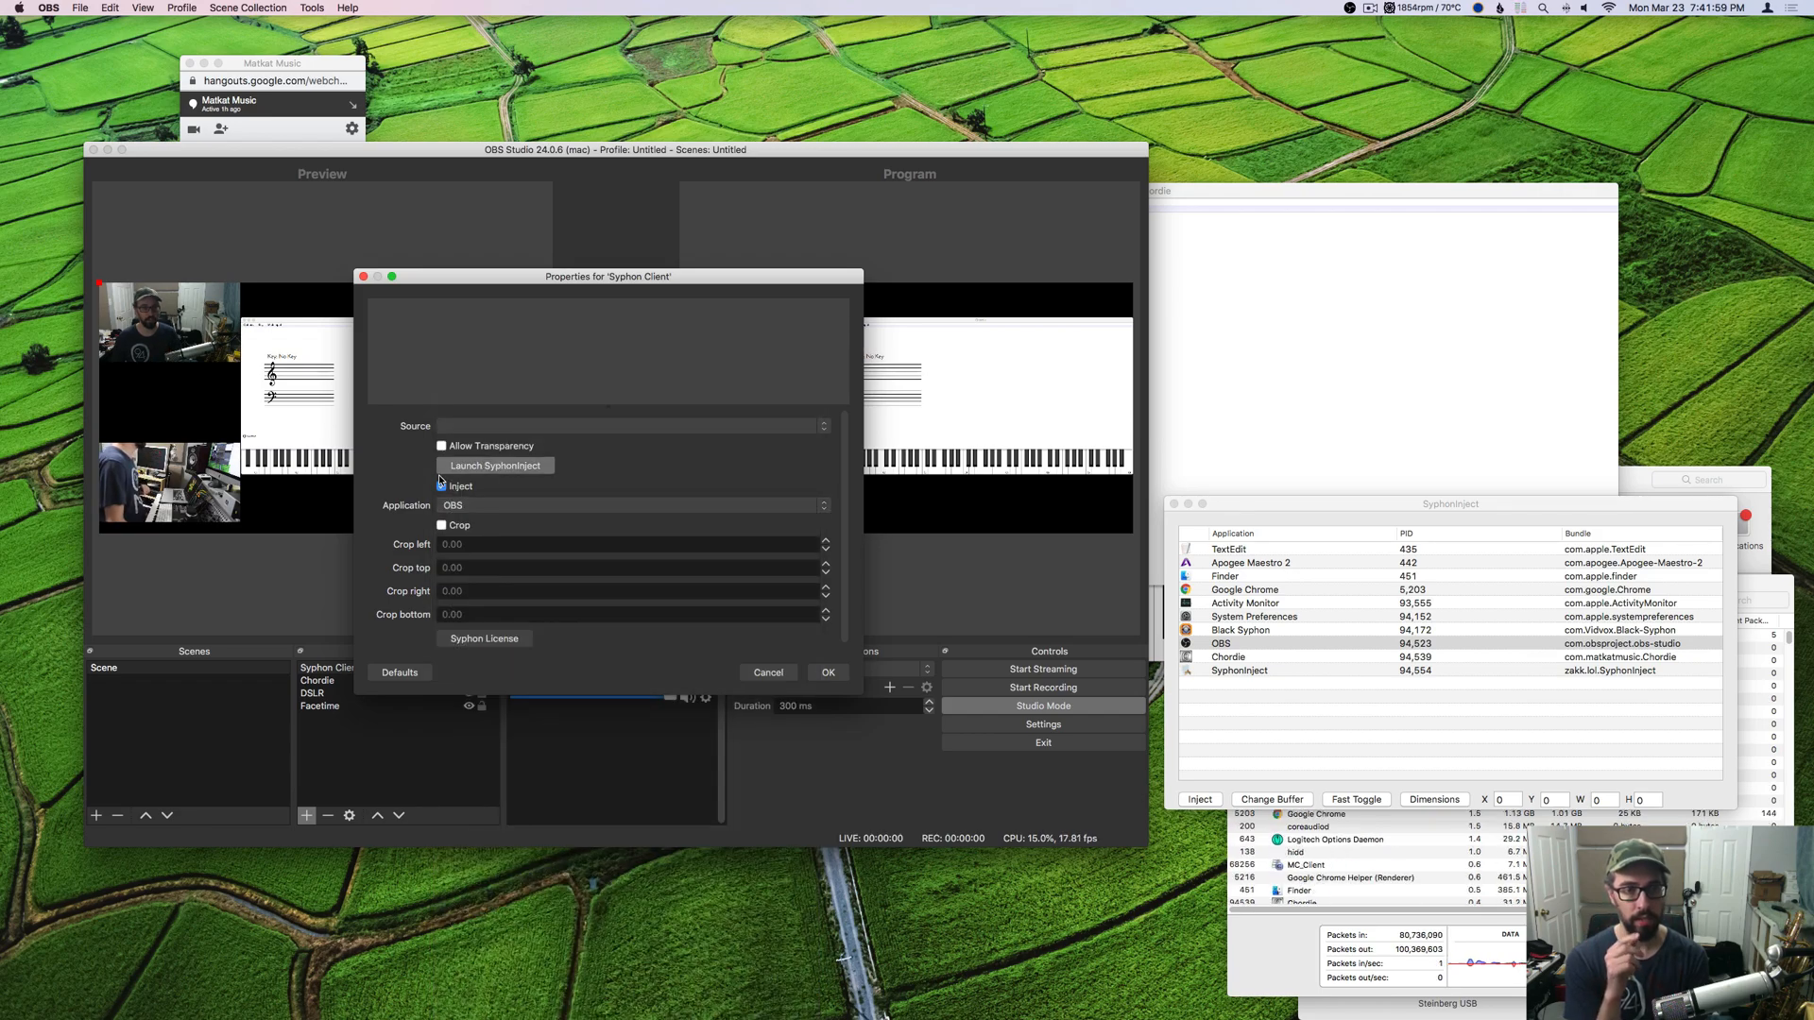
click(441, 485)
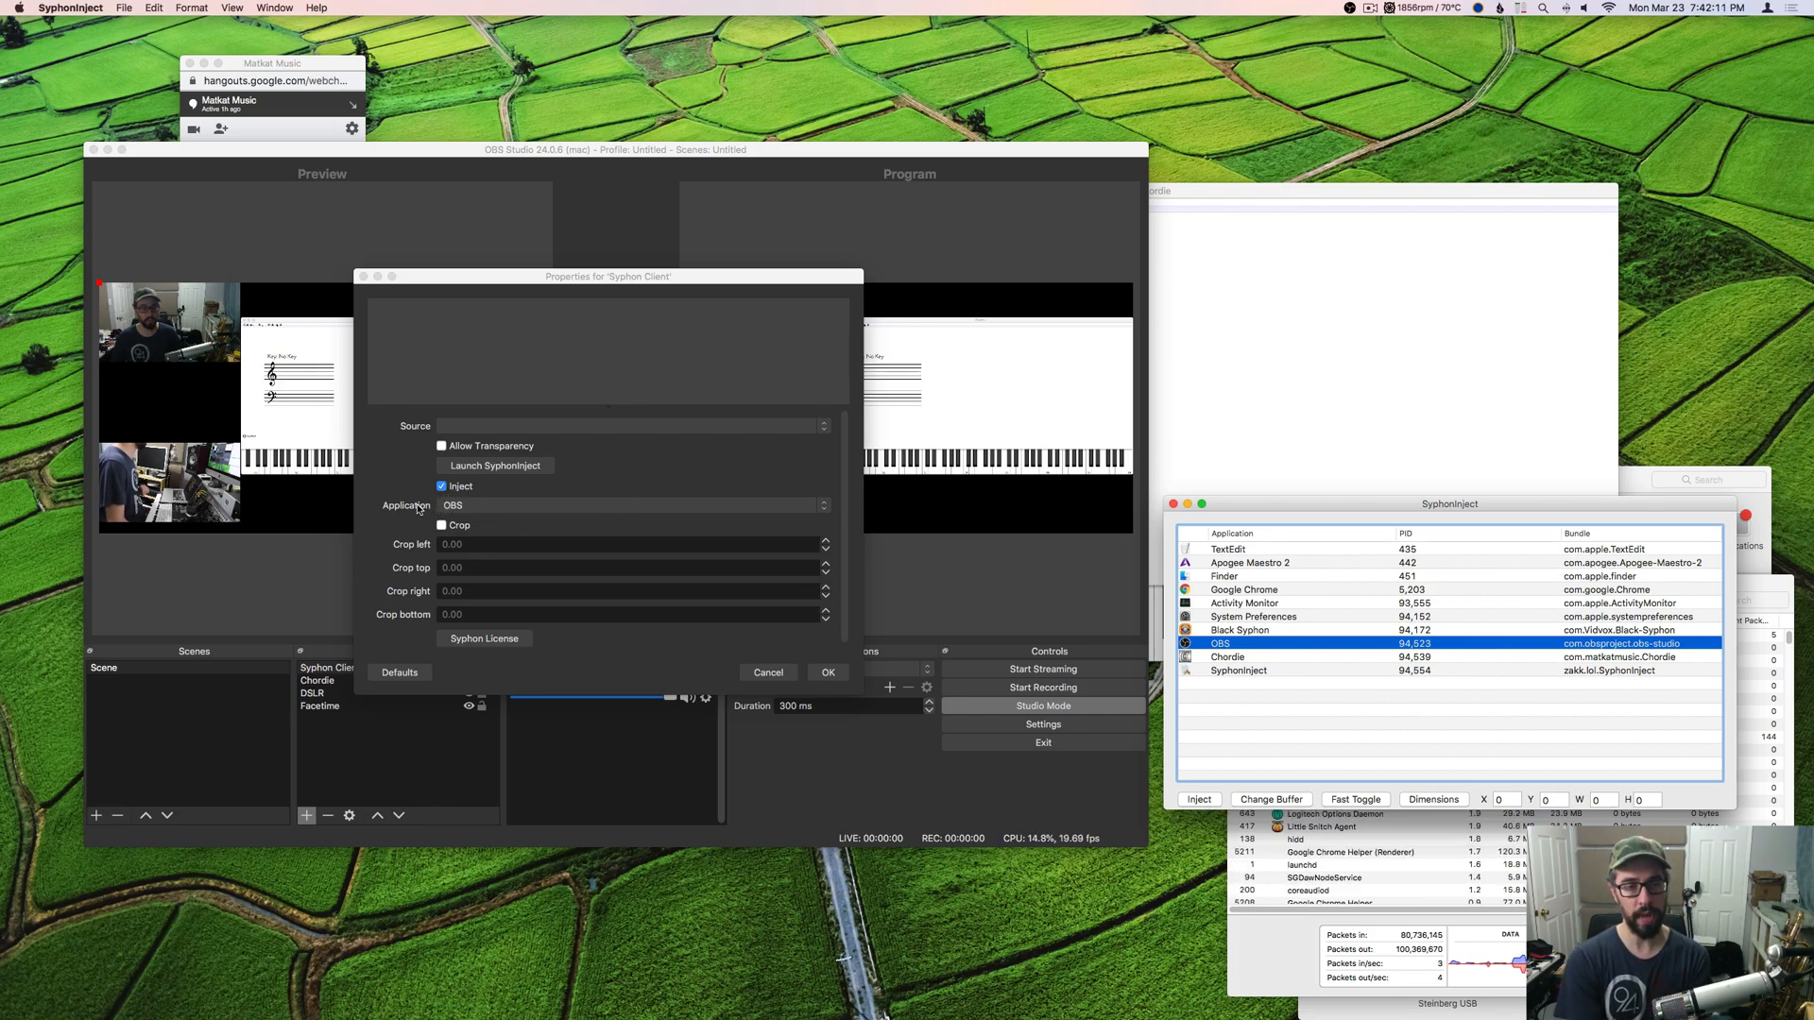
- Set the Syphon Client source to the [OBS] Syphon feed
click(828, 672)
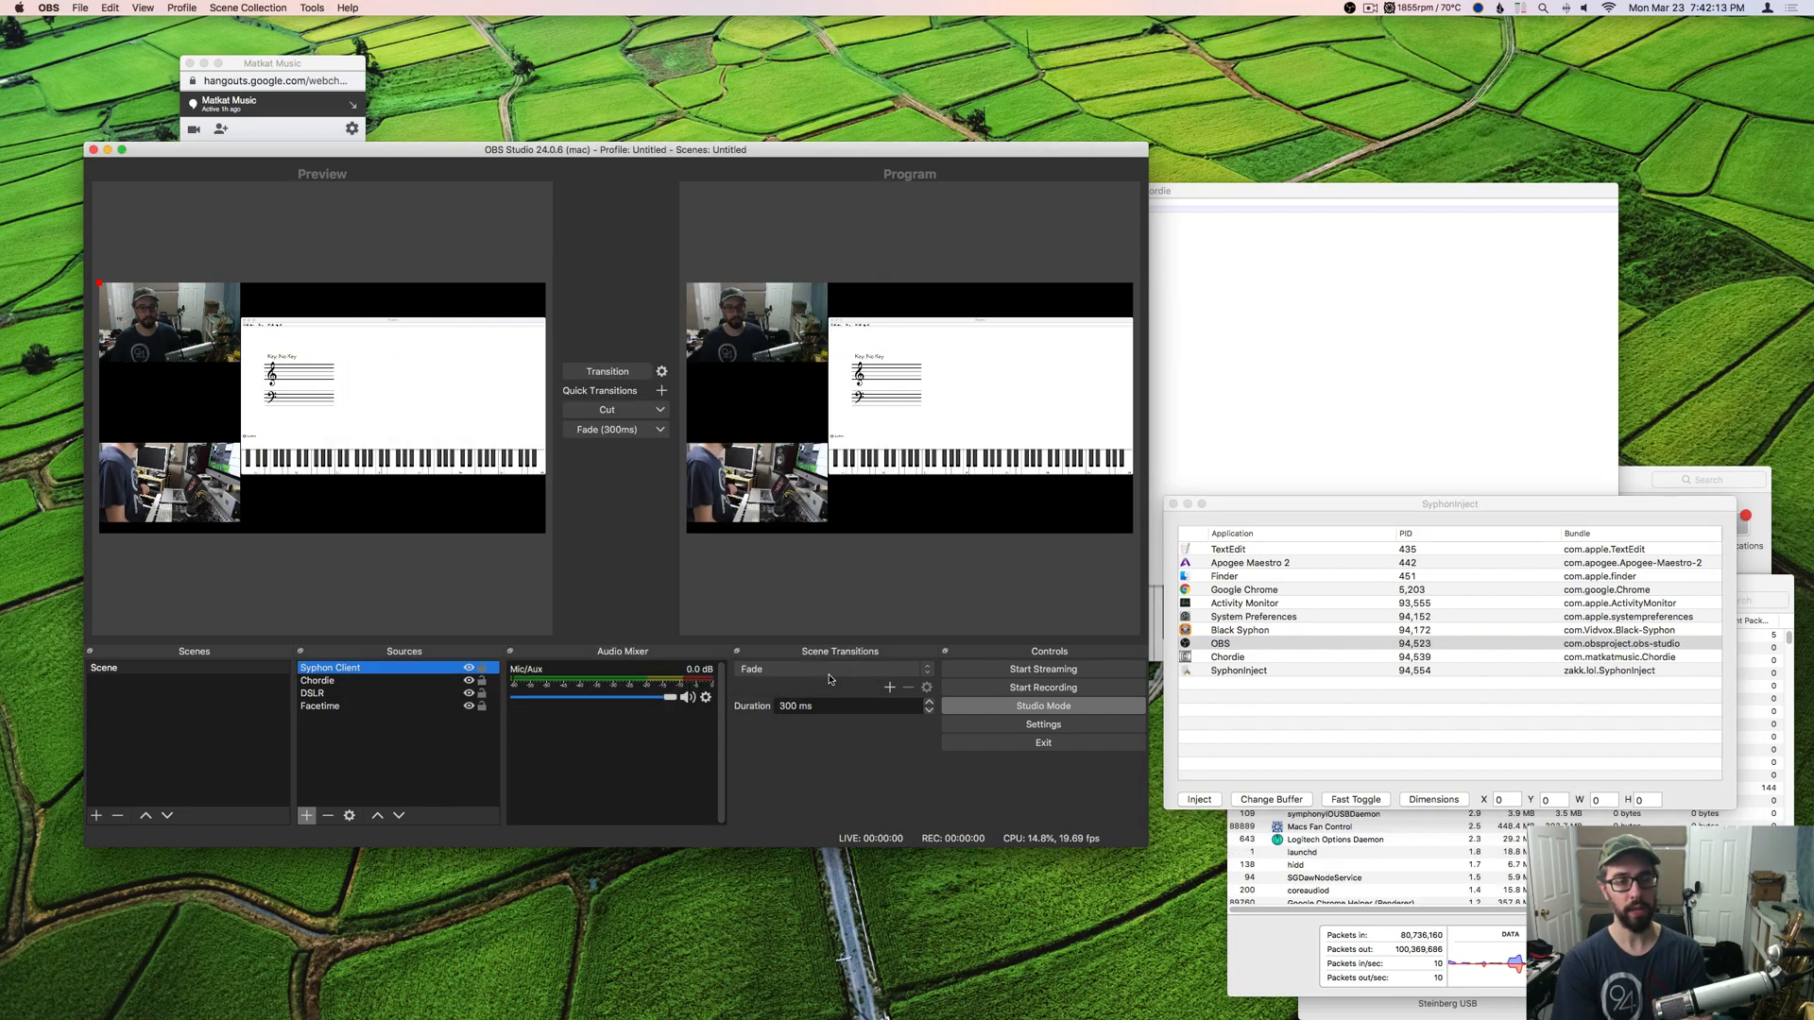
double_click(330, 668)
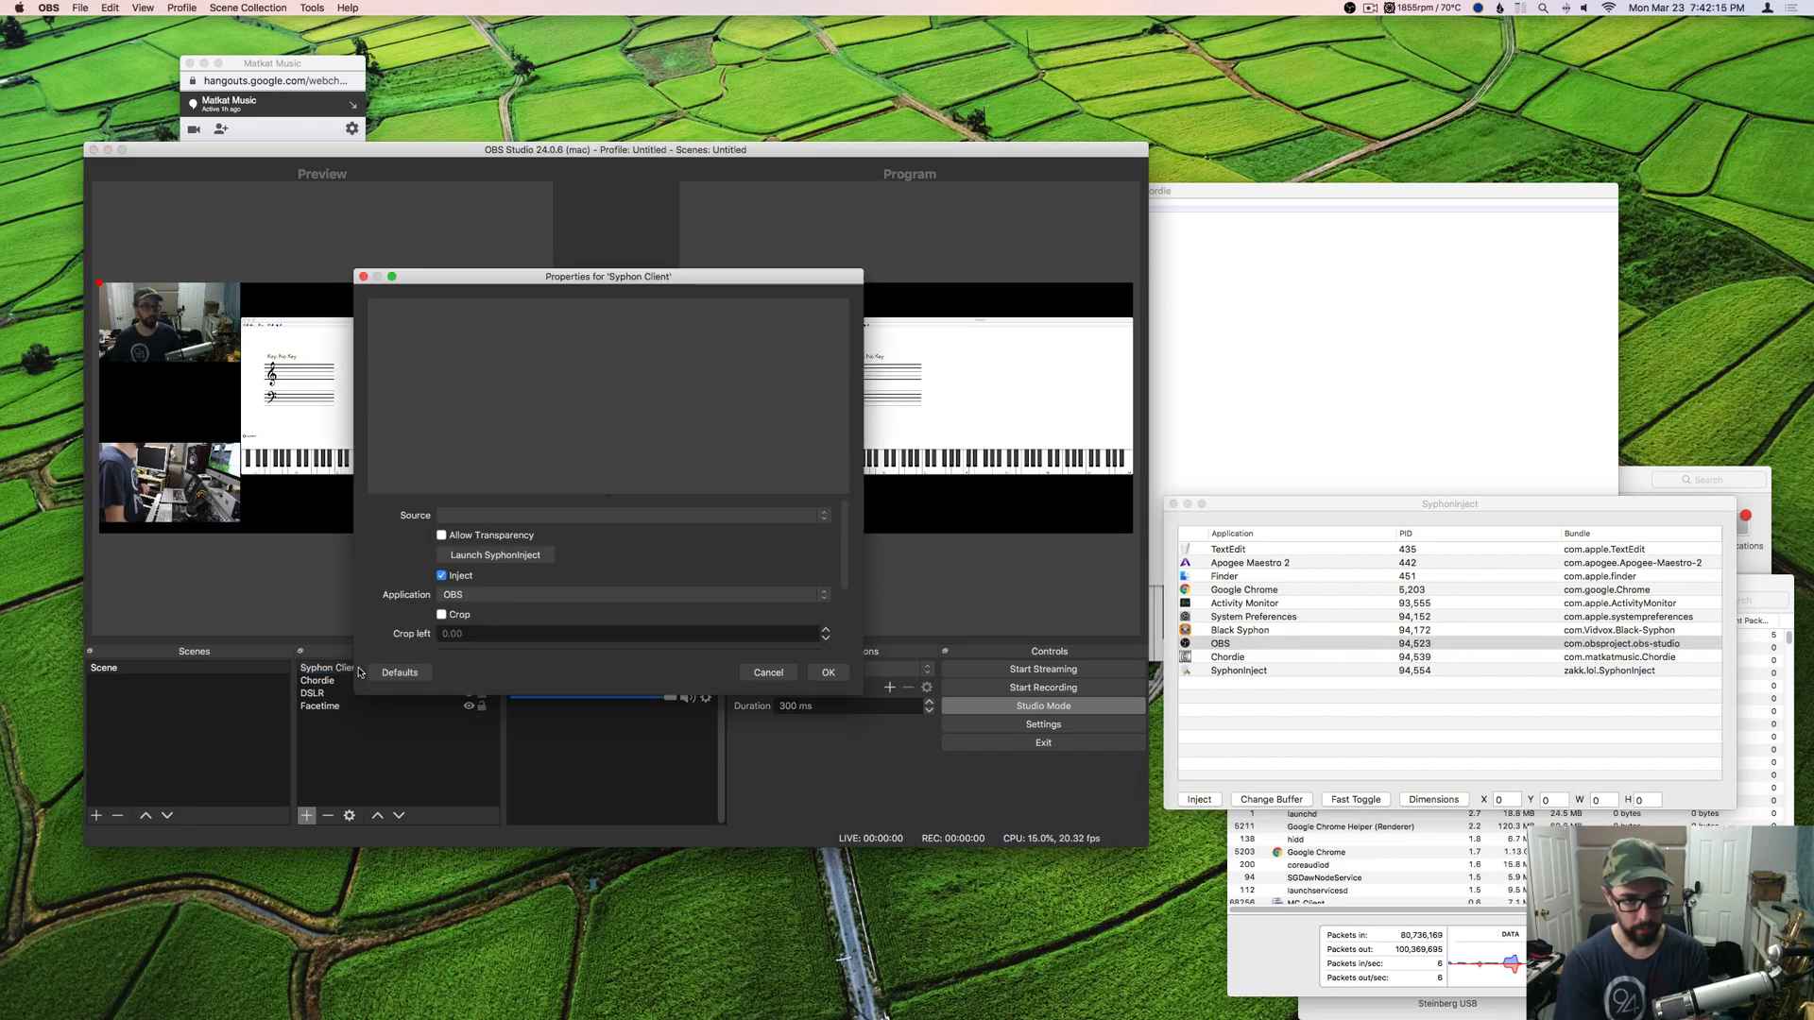
click(631, 515)
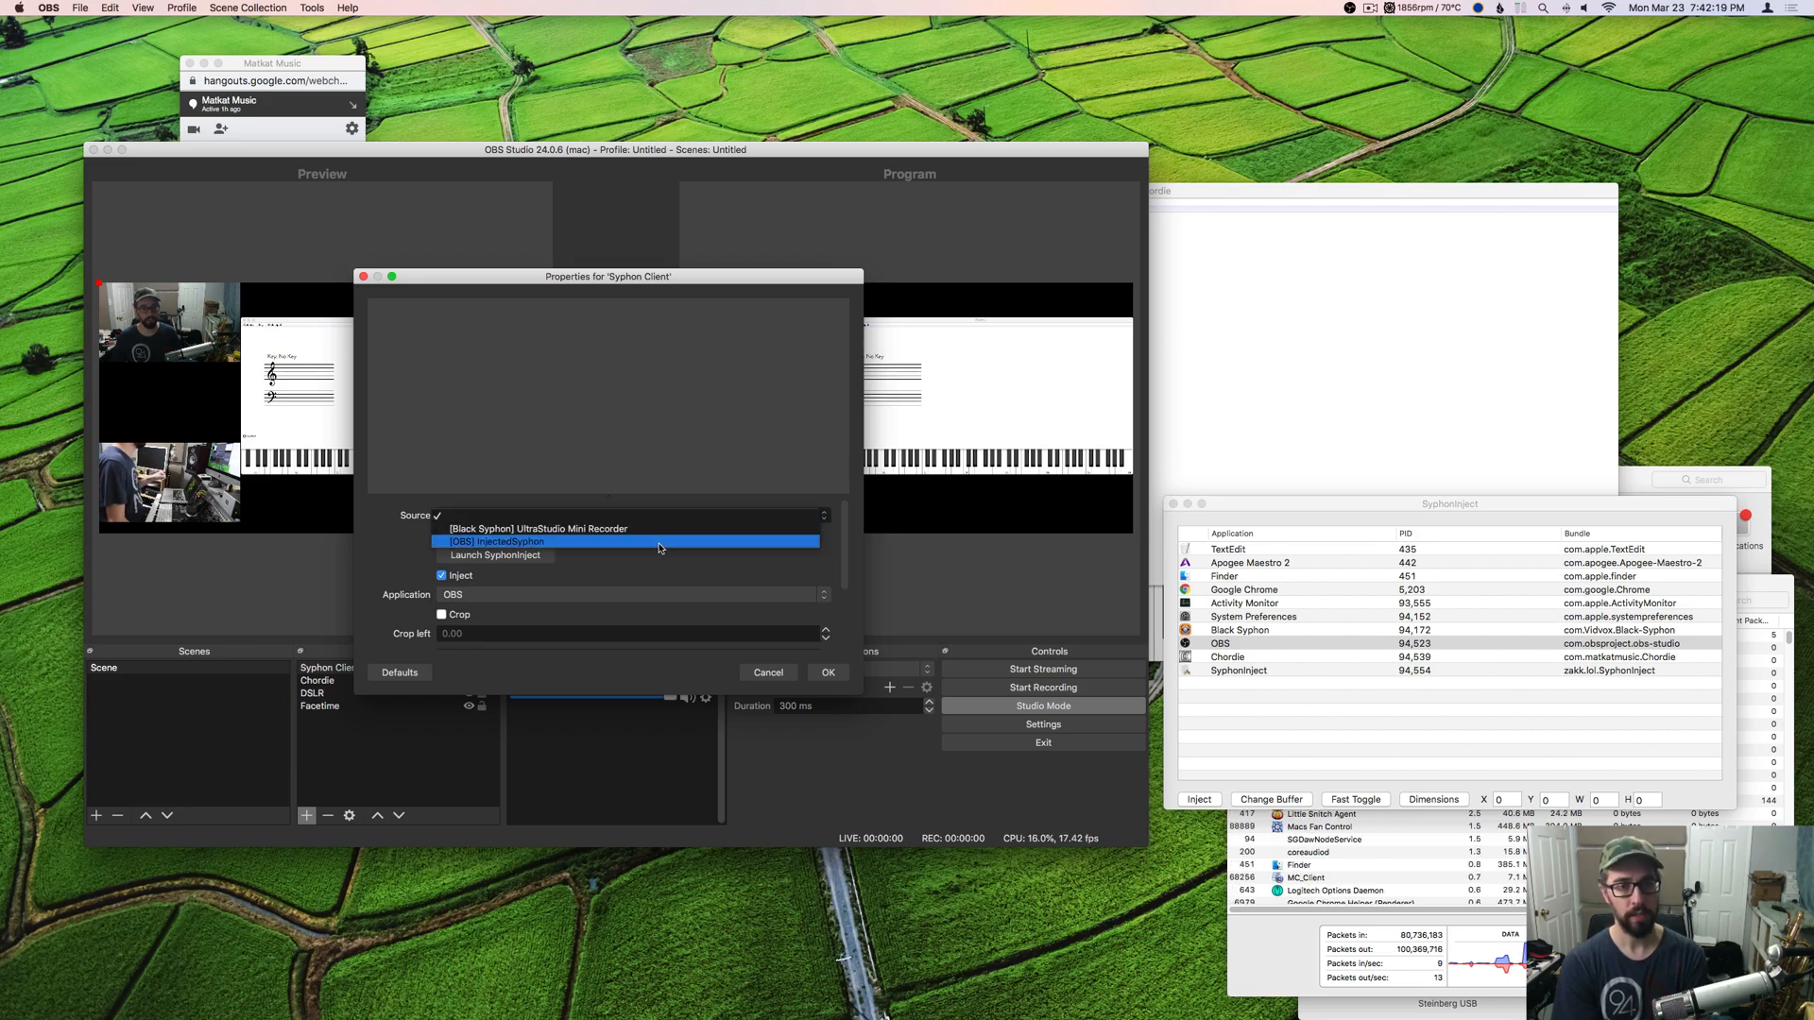
click(826, 672)
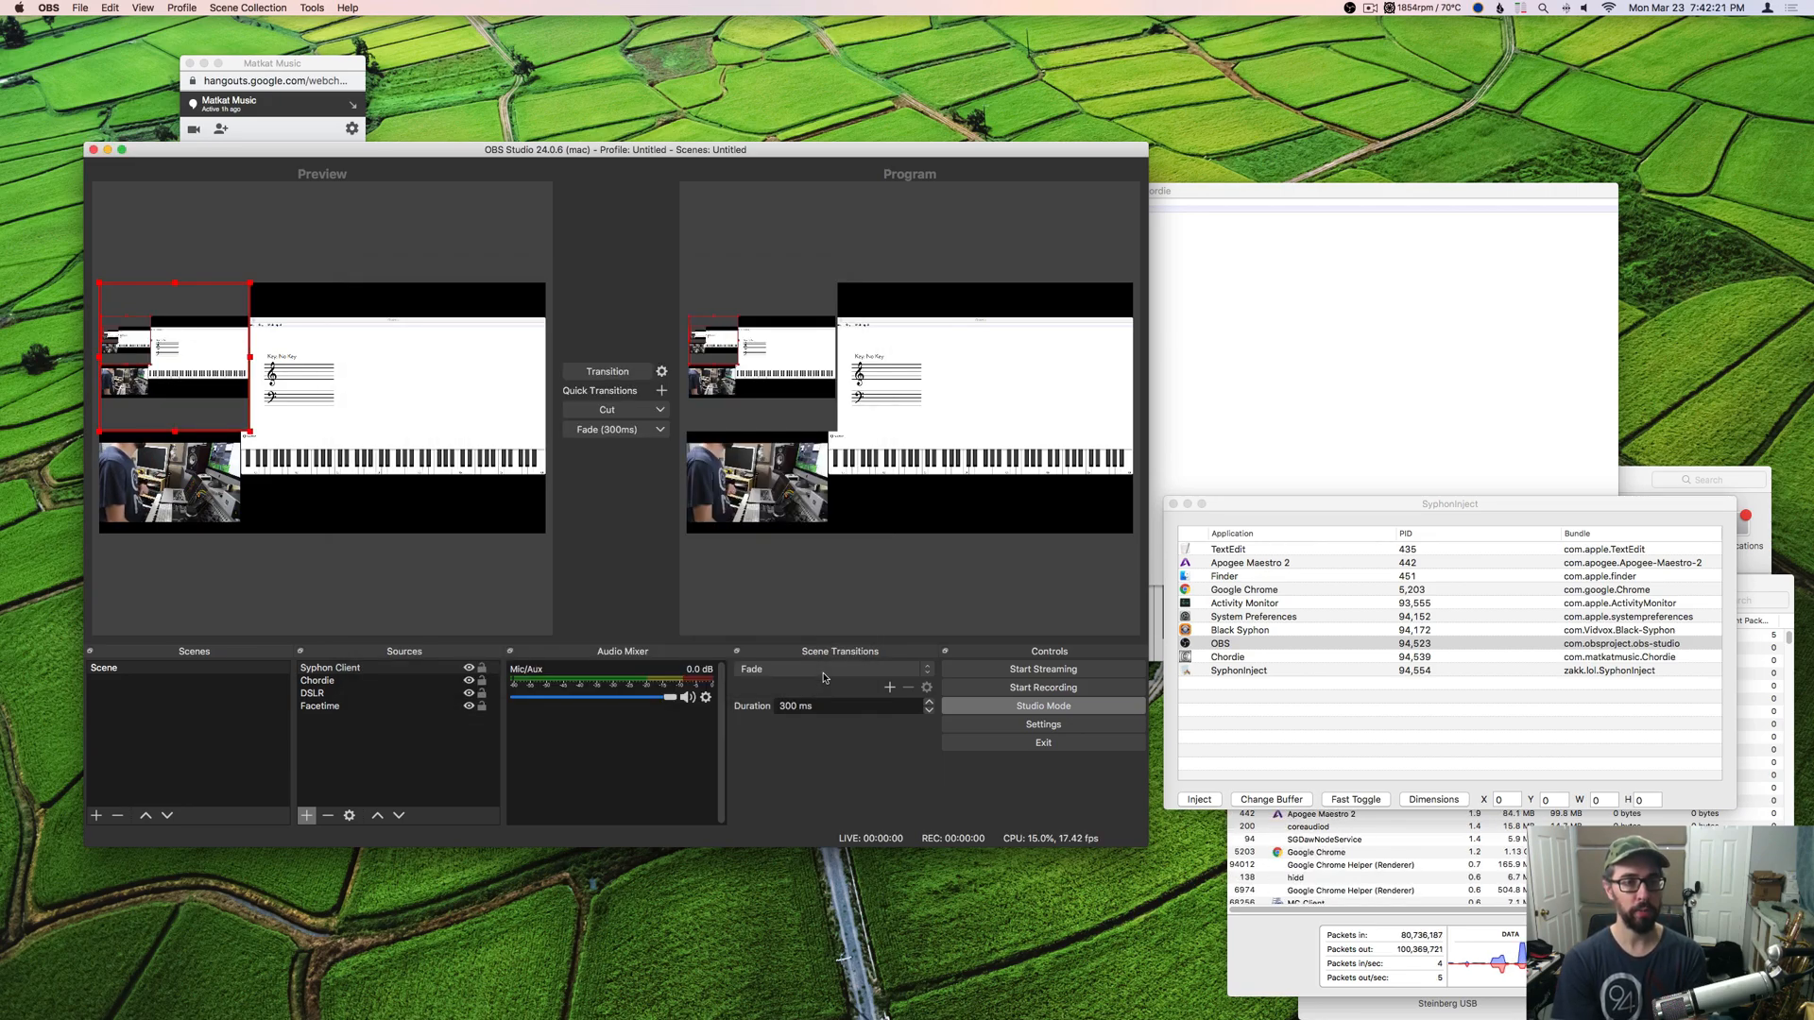
click(330, 668)
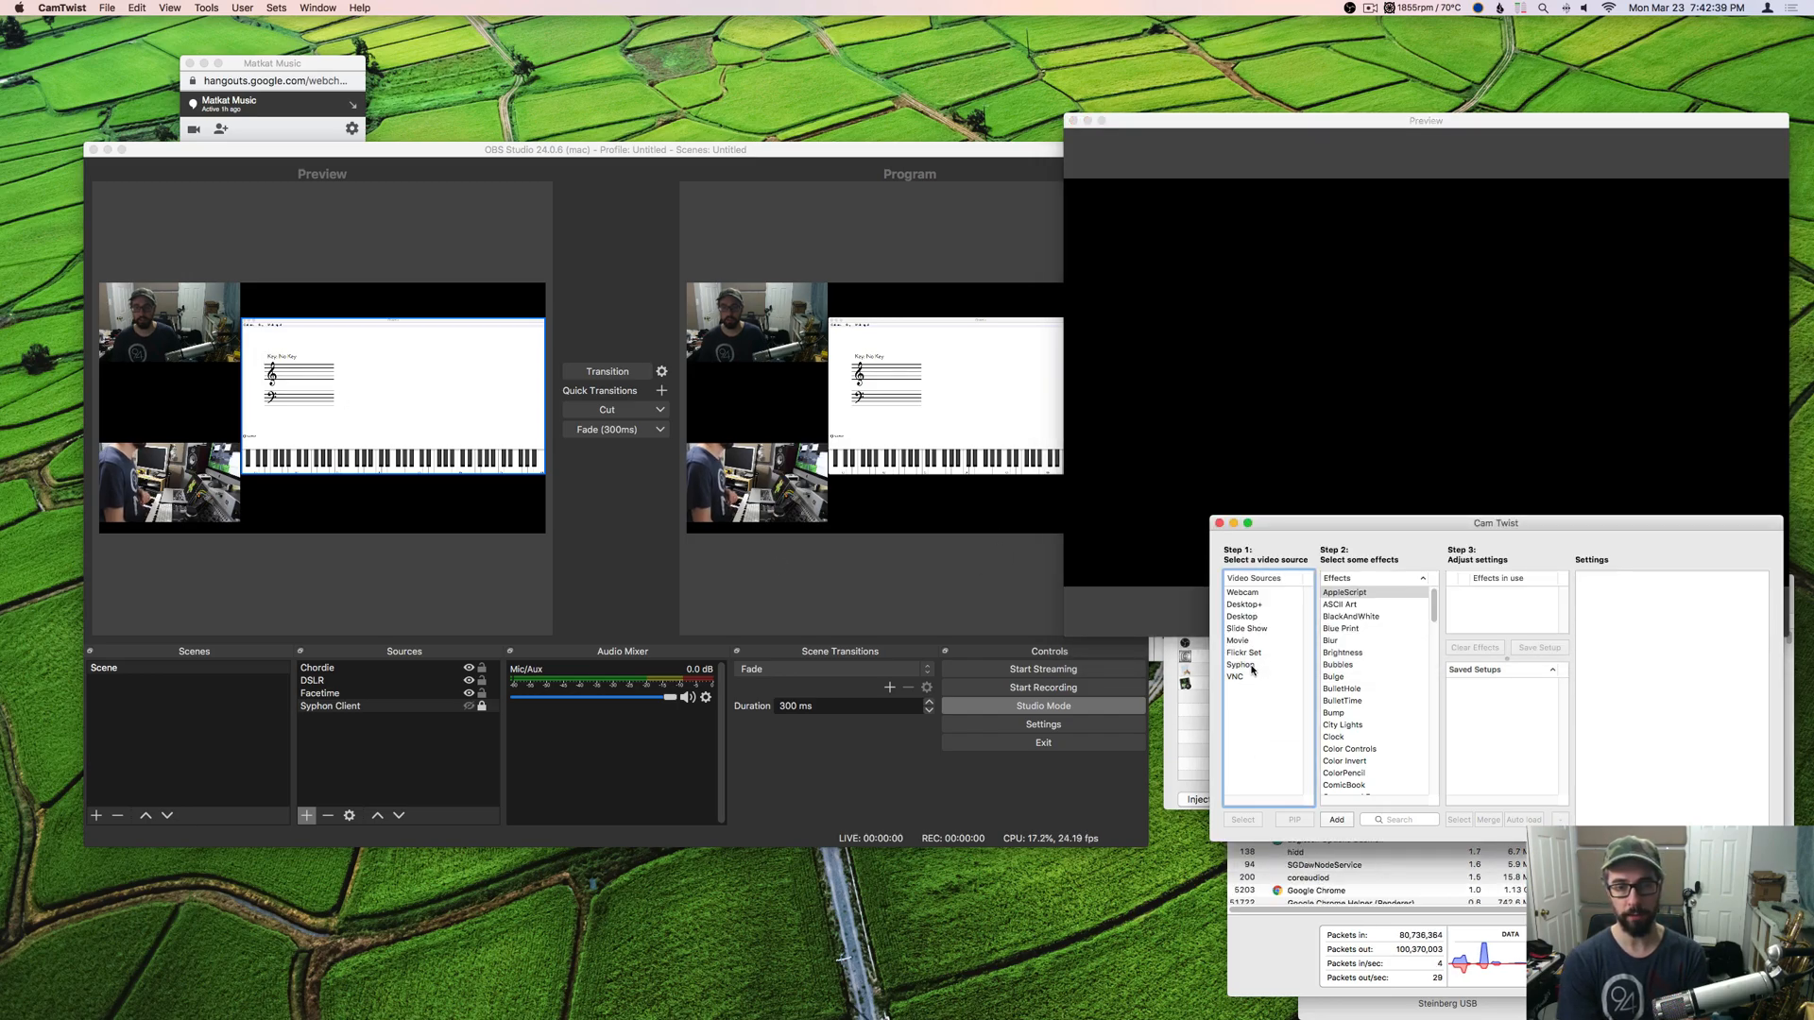
- Set CamTwist's video source to Syphon with OBS as the server
click(1240, 666)
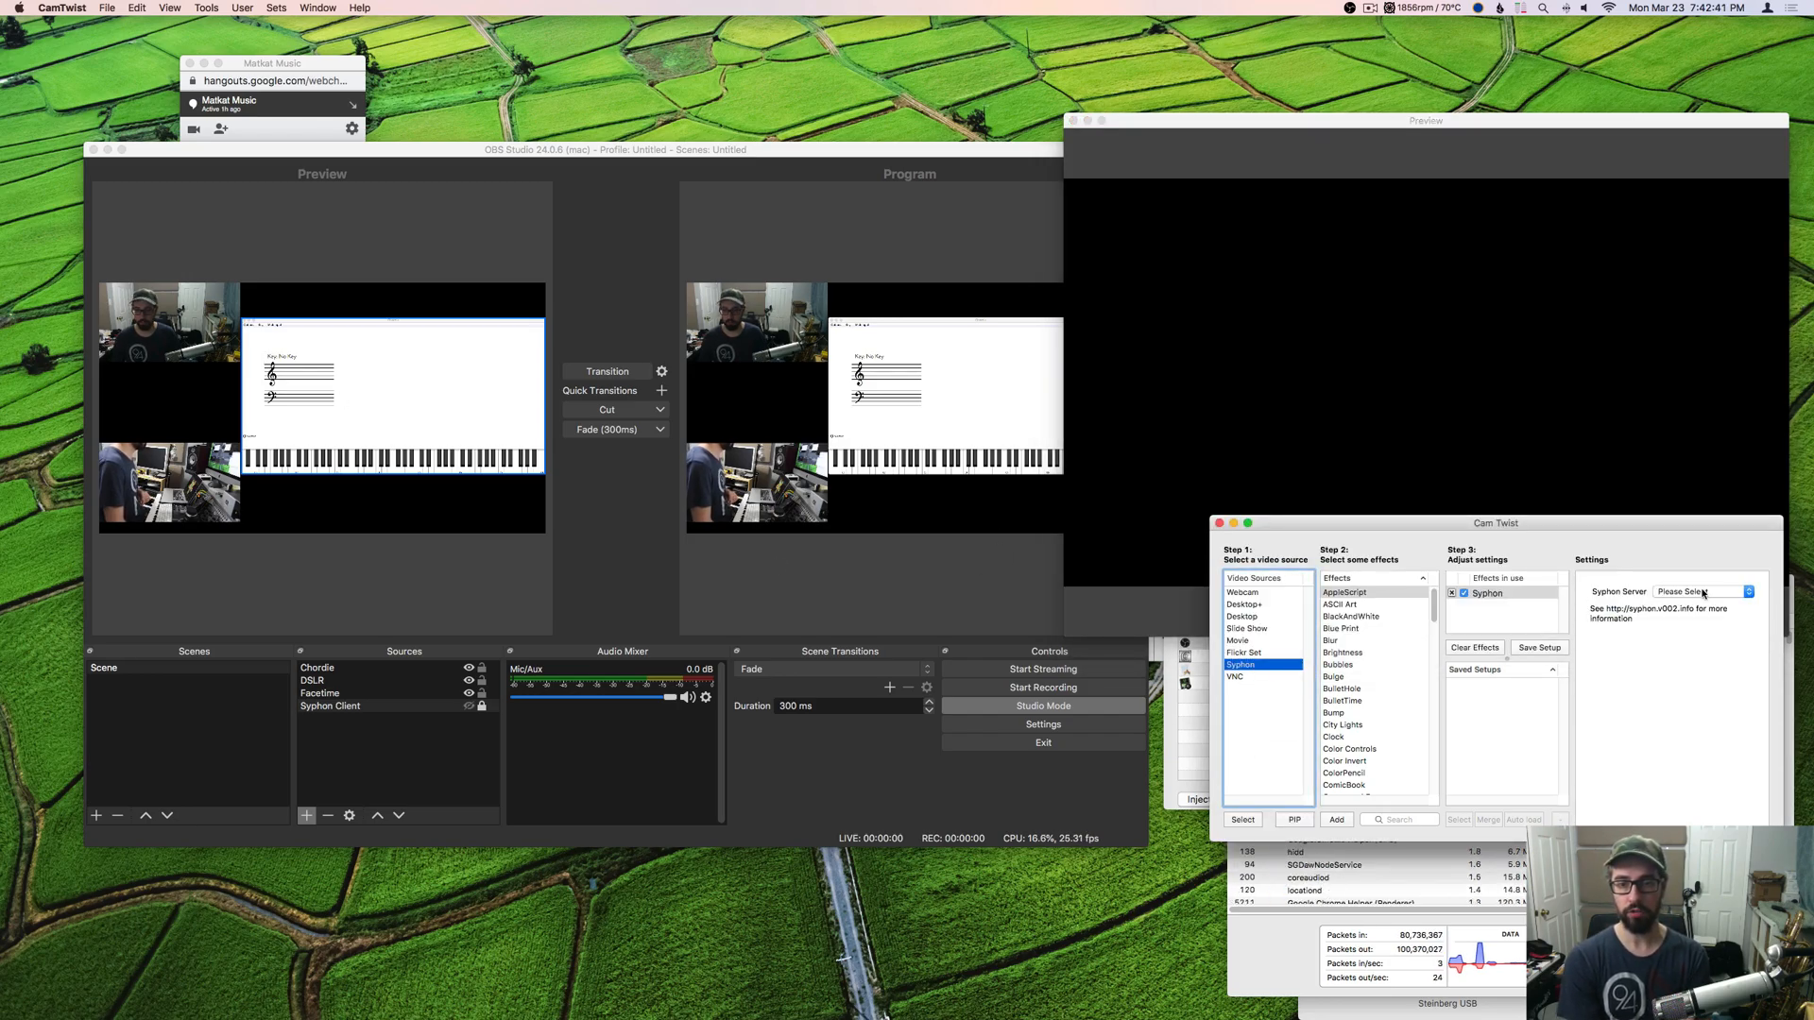
click(1701, 592)
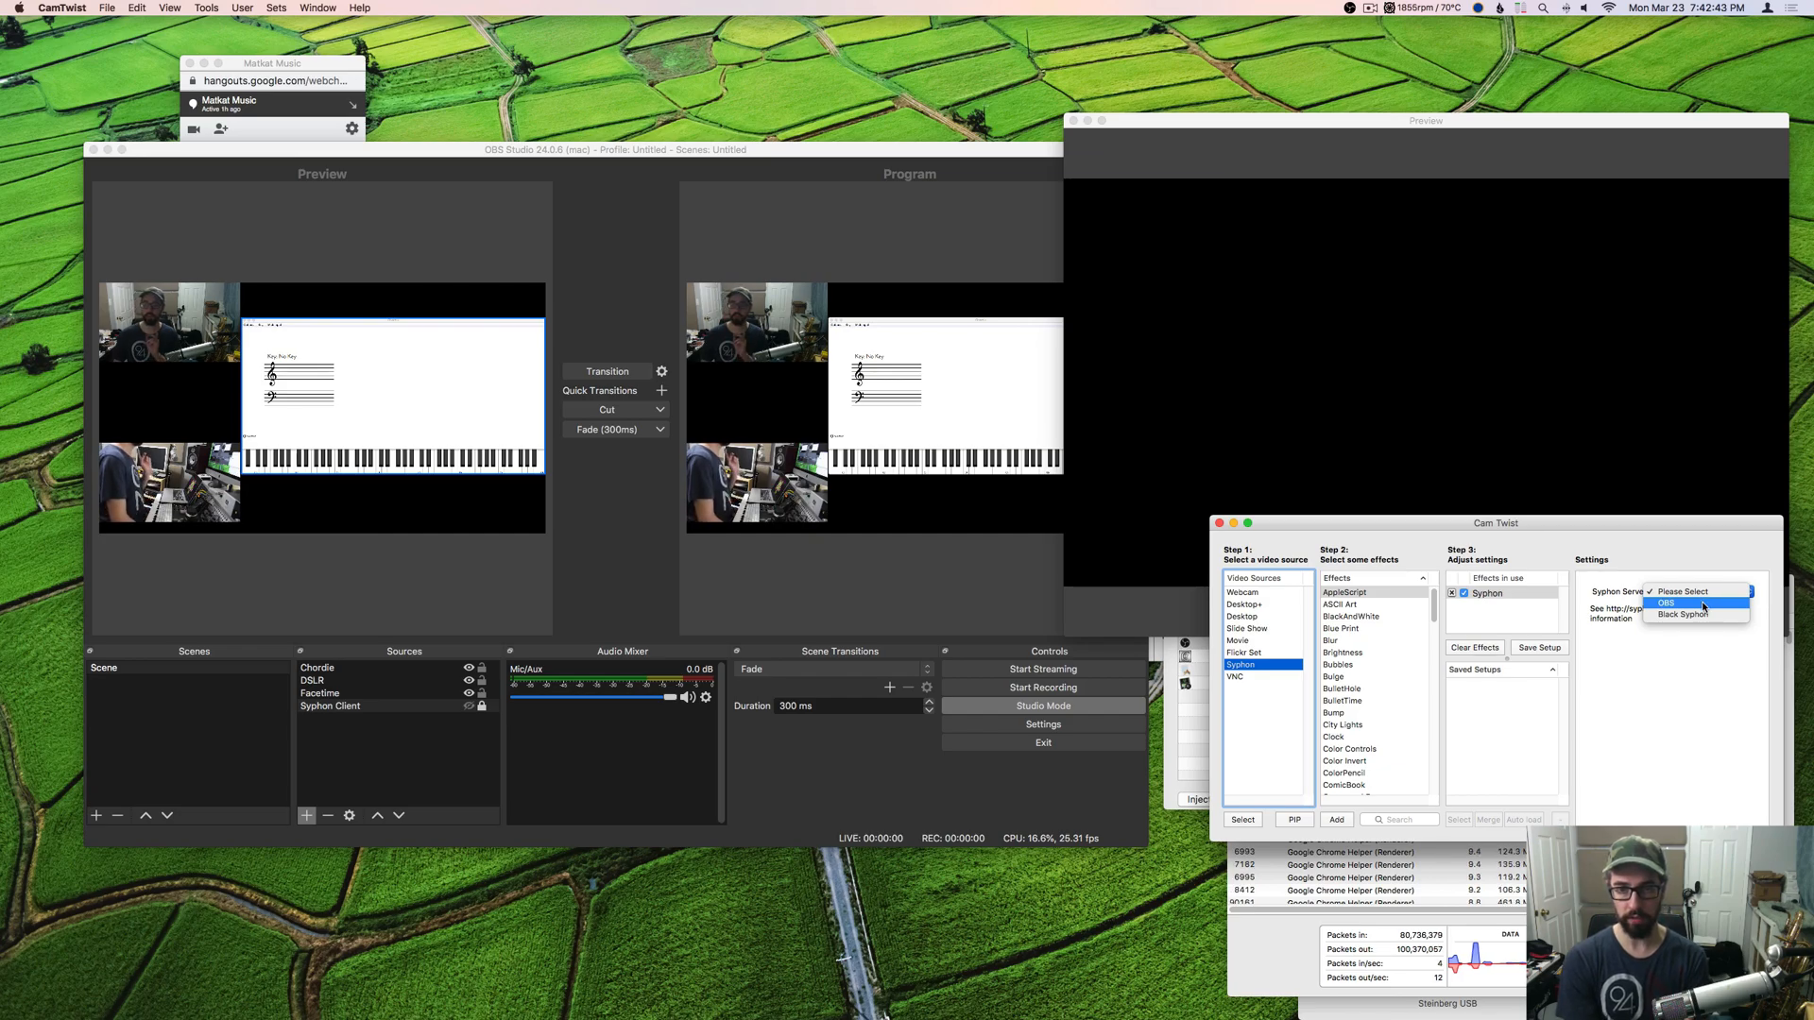
click(1667, 603)
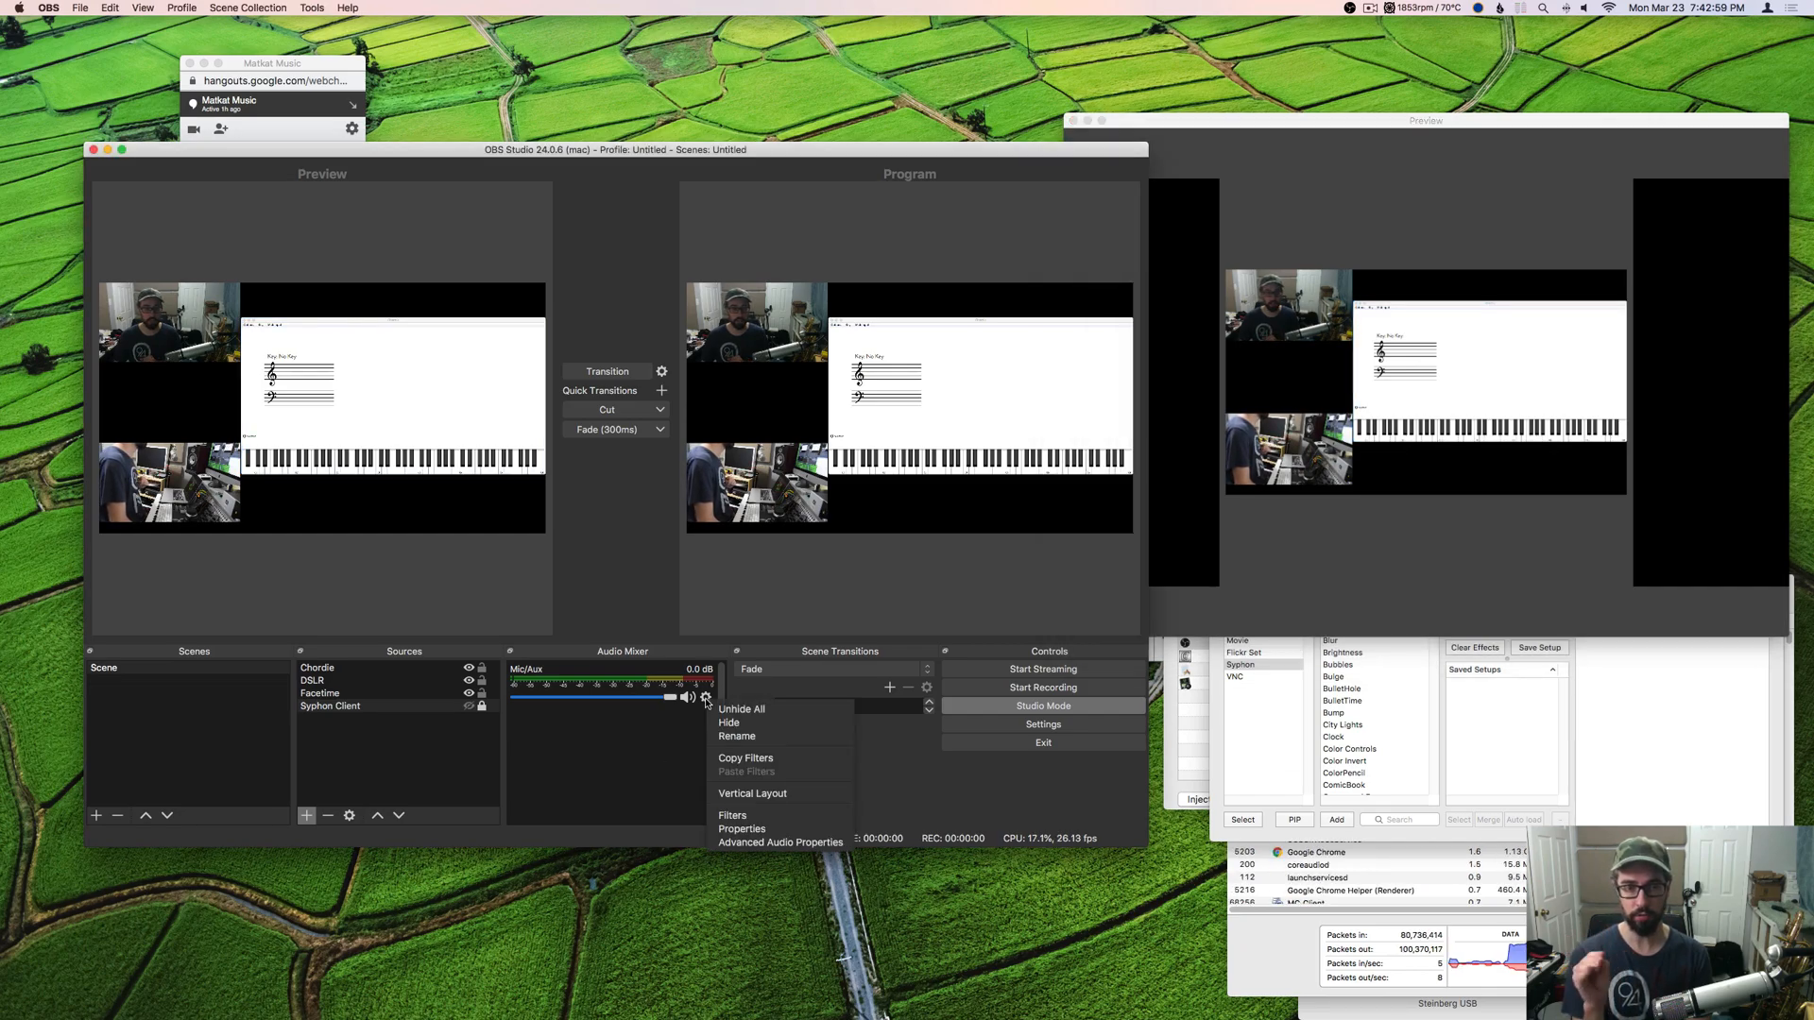
mouse_move(780, 842)
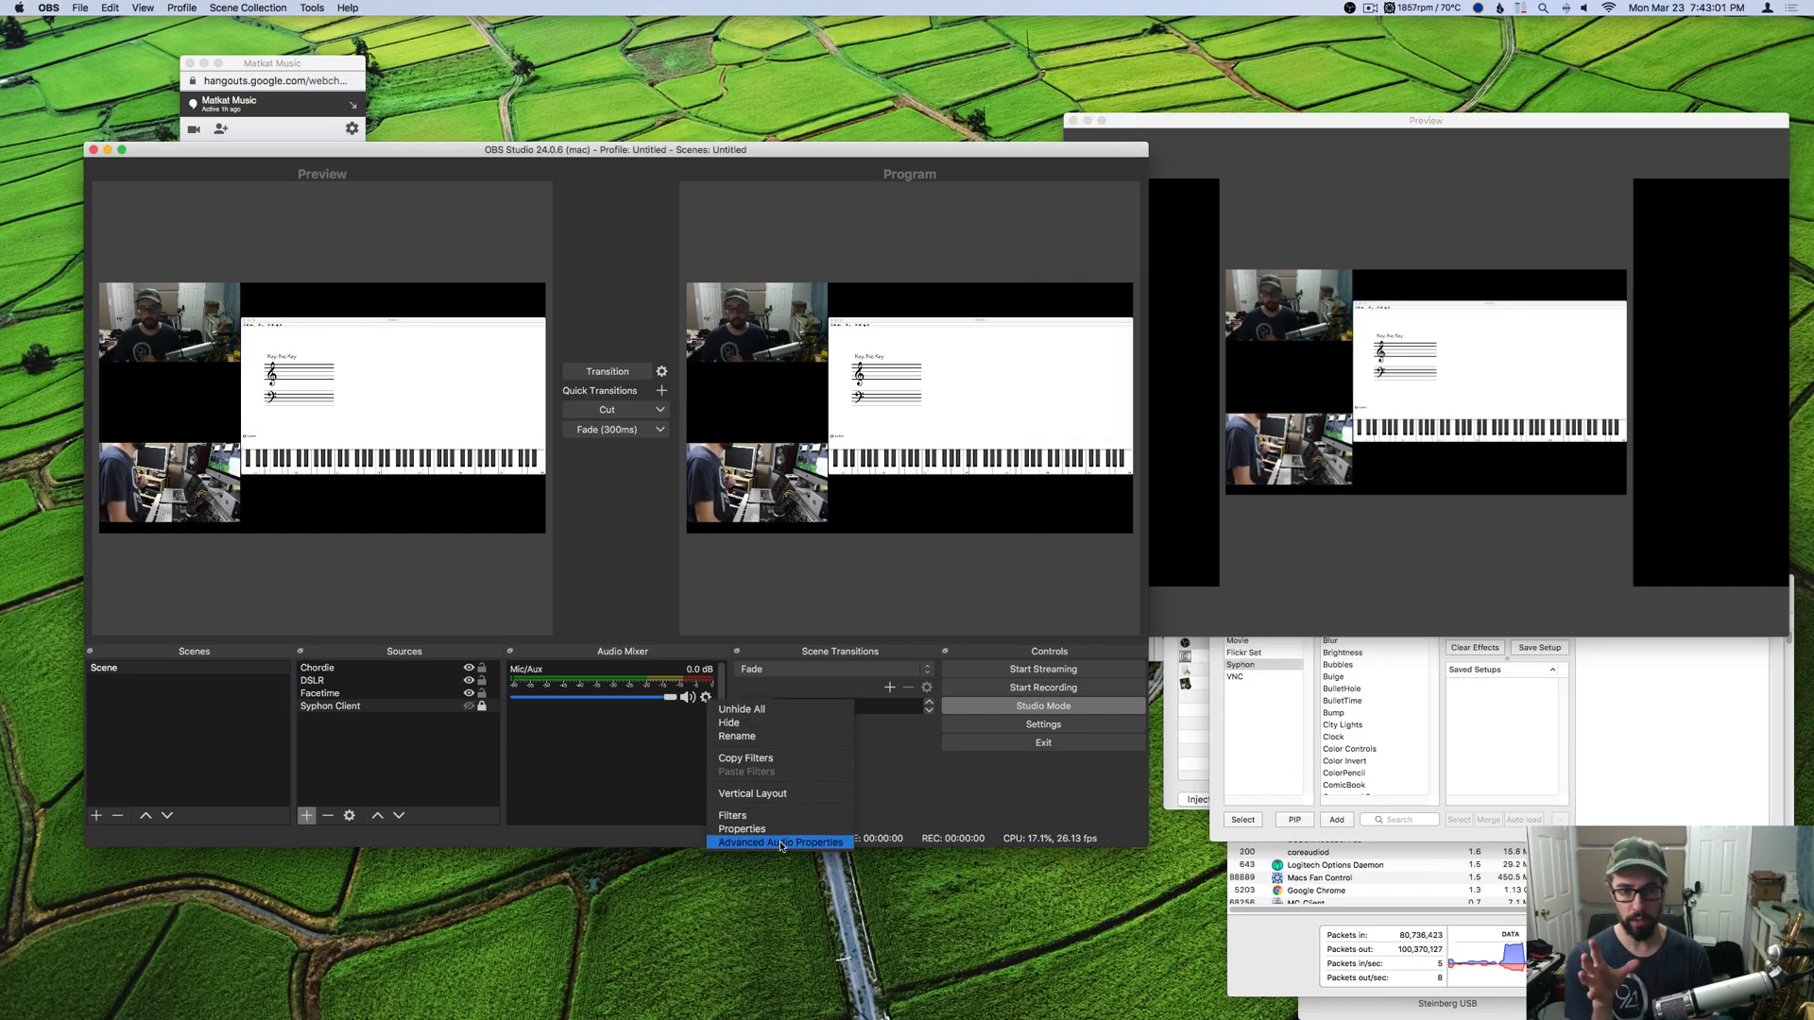
click(741, 829)
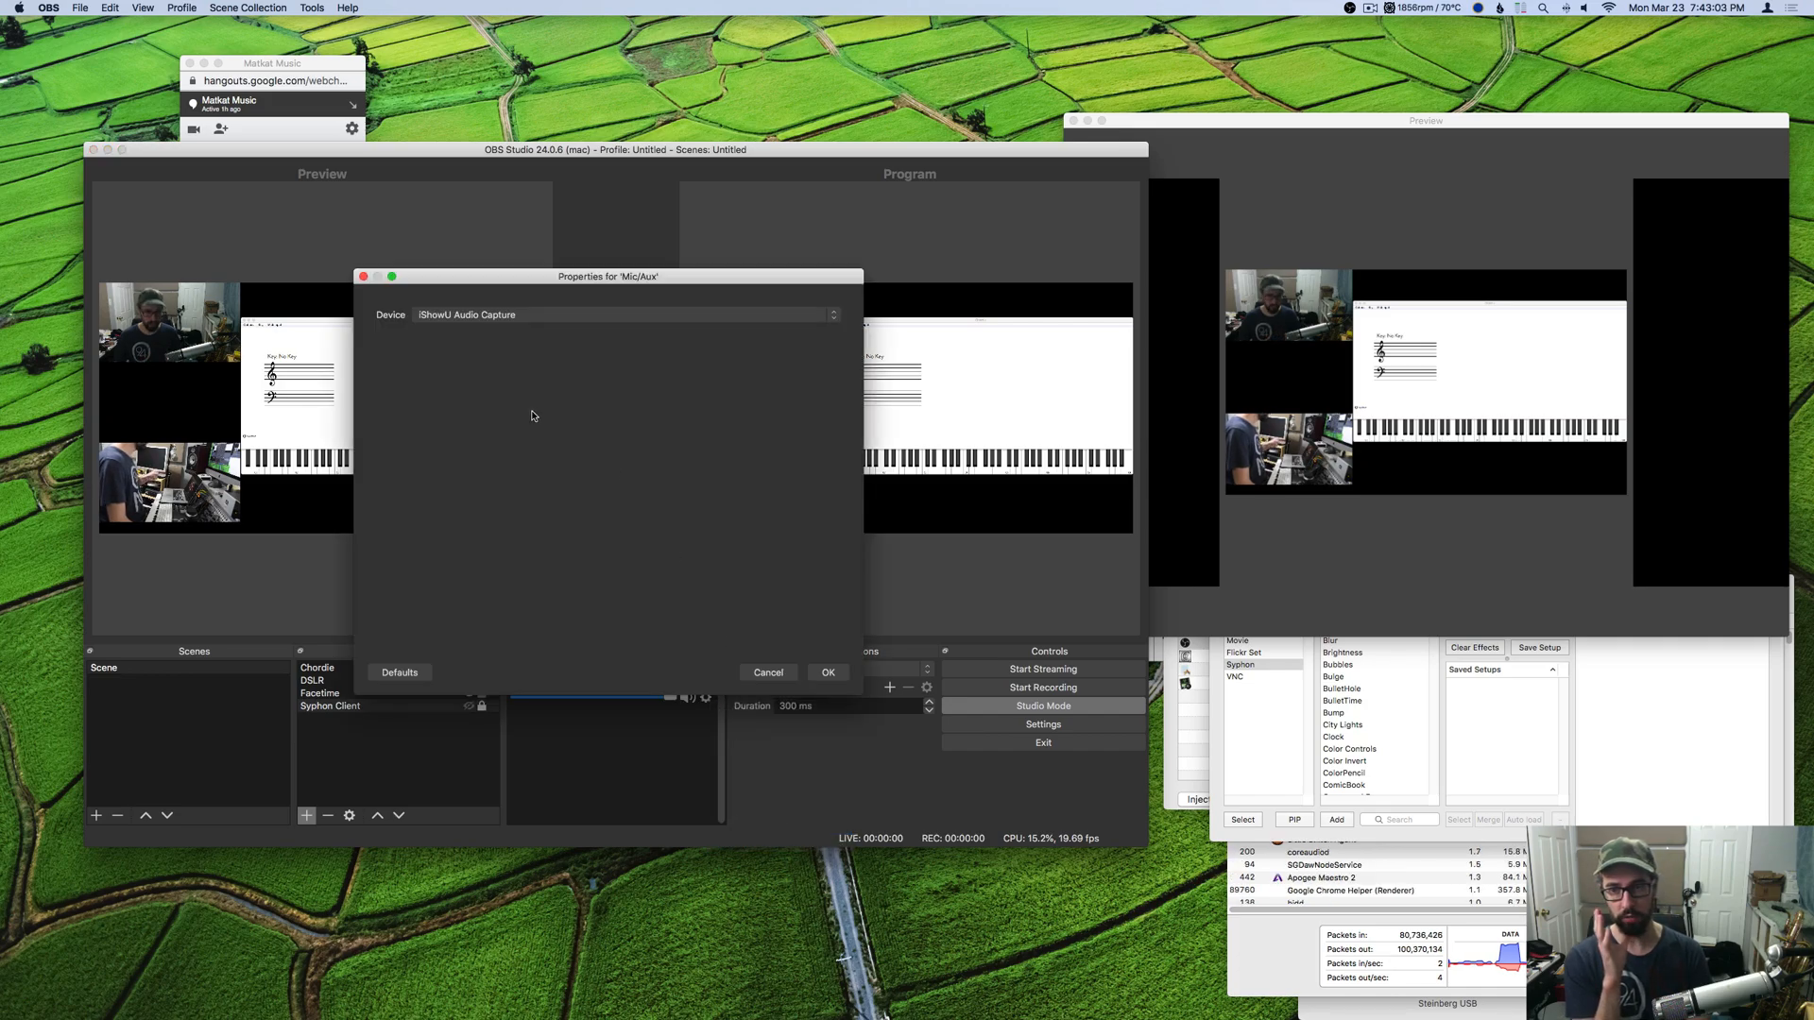
click(623, 315)
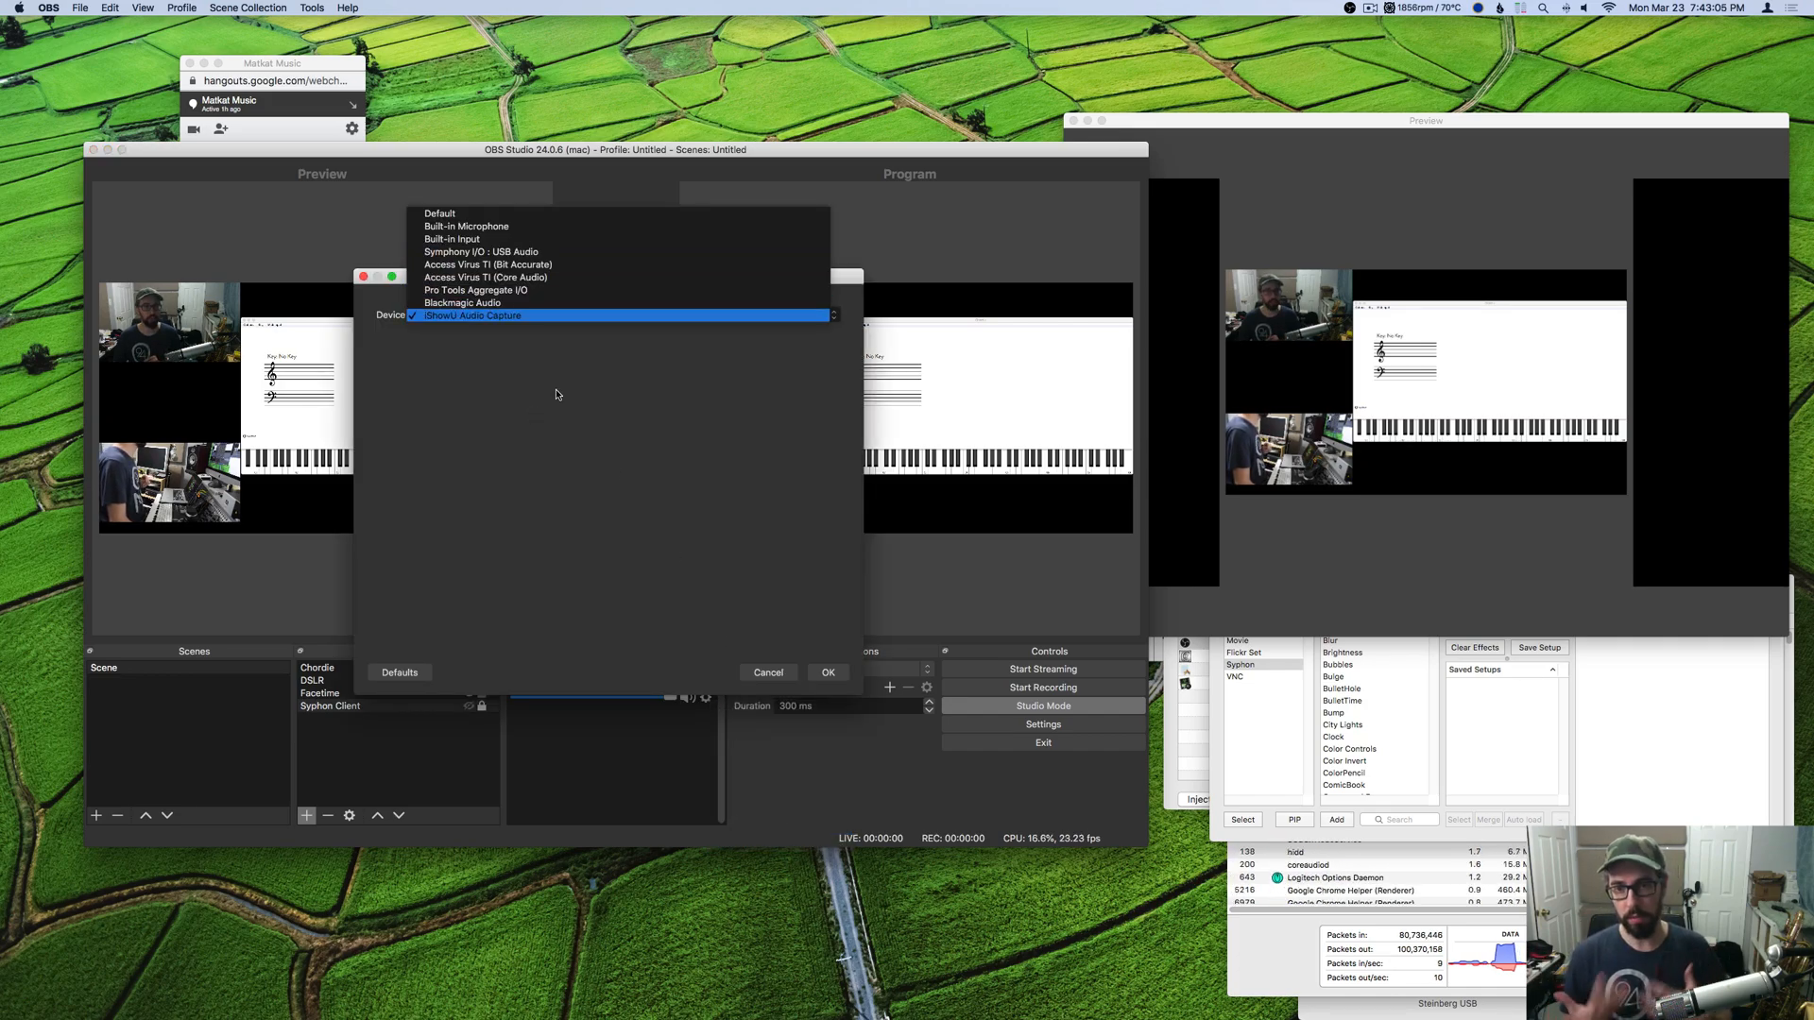
click(470, 315)
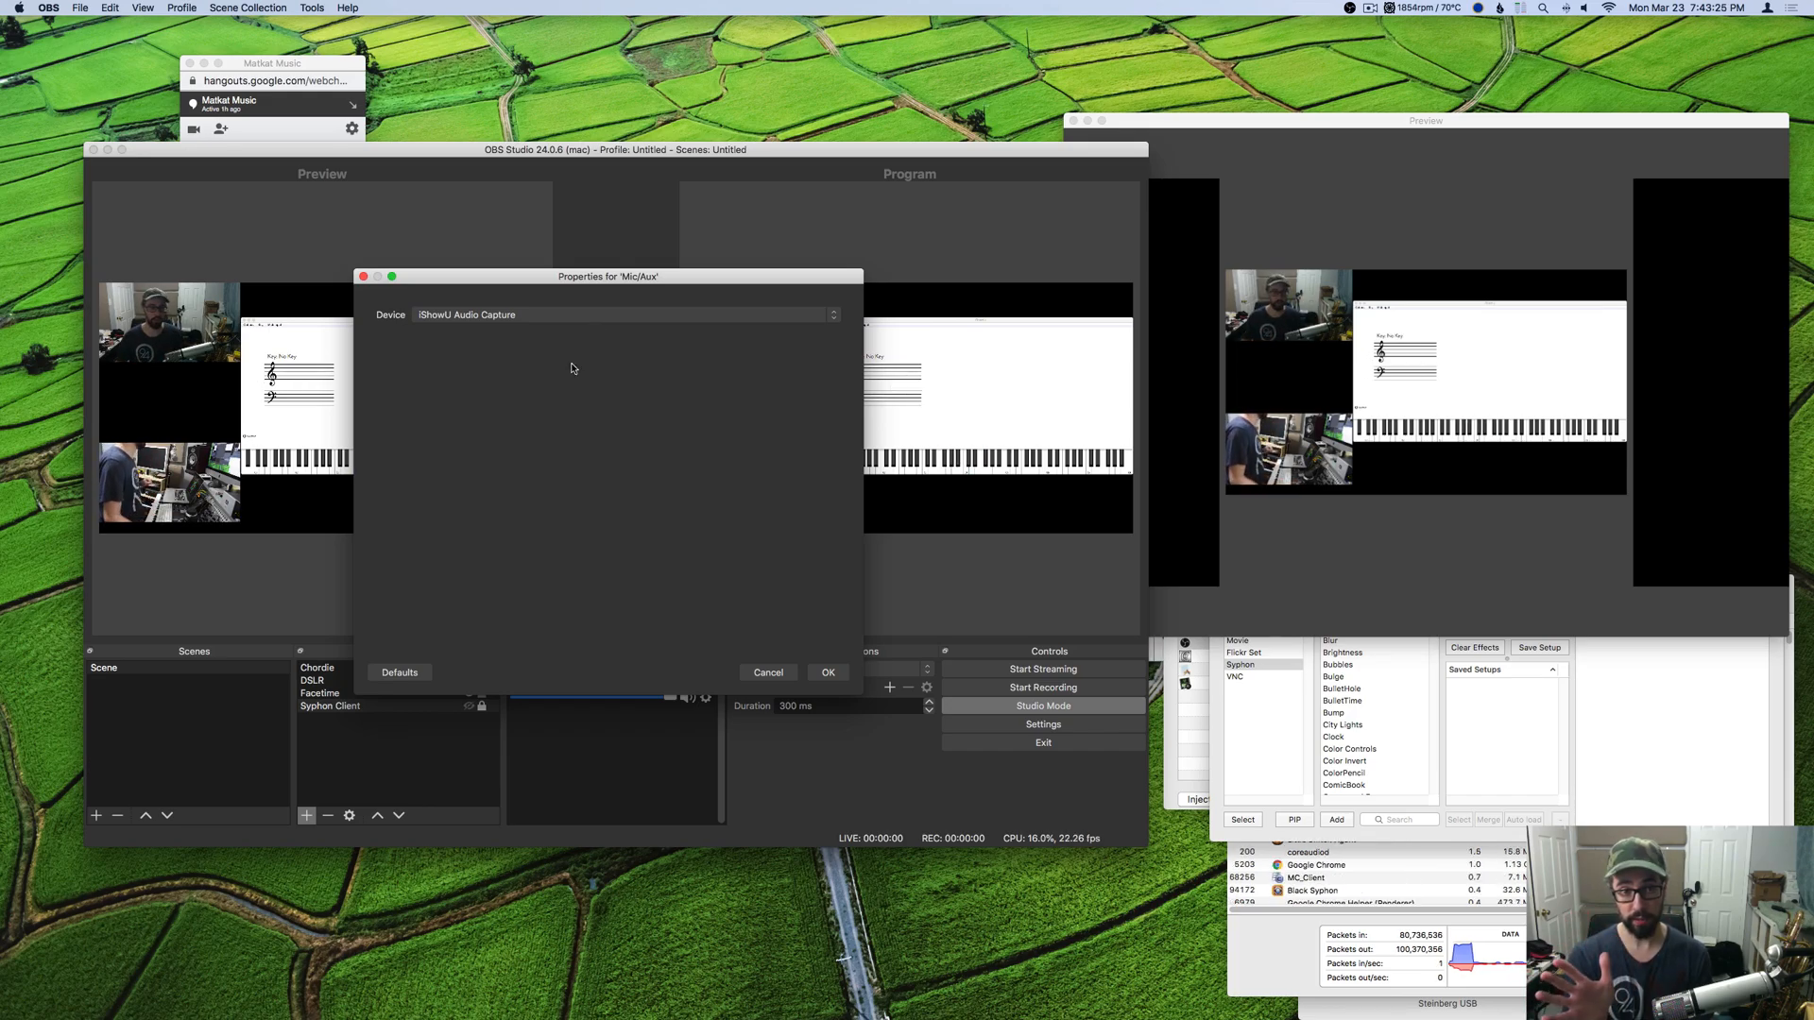
click(624, 313)
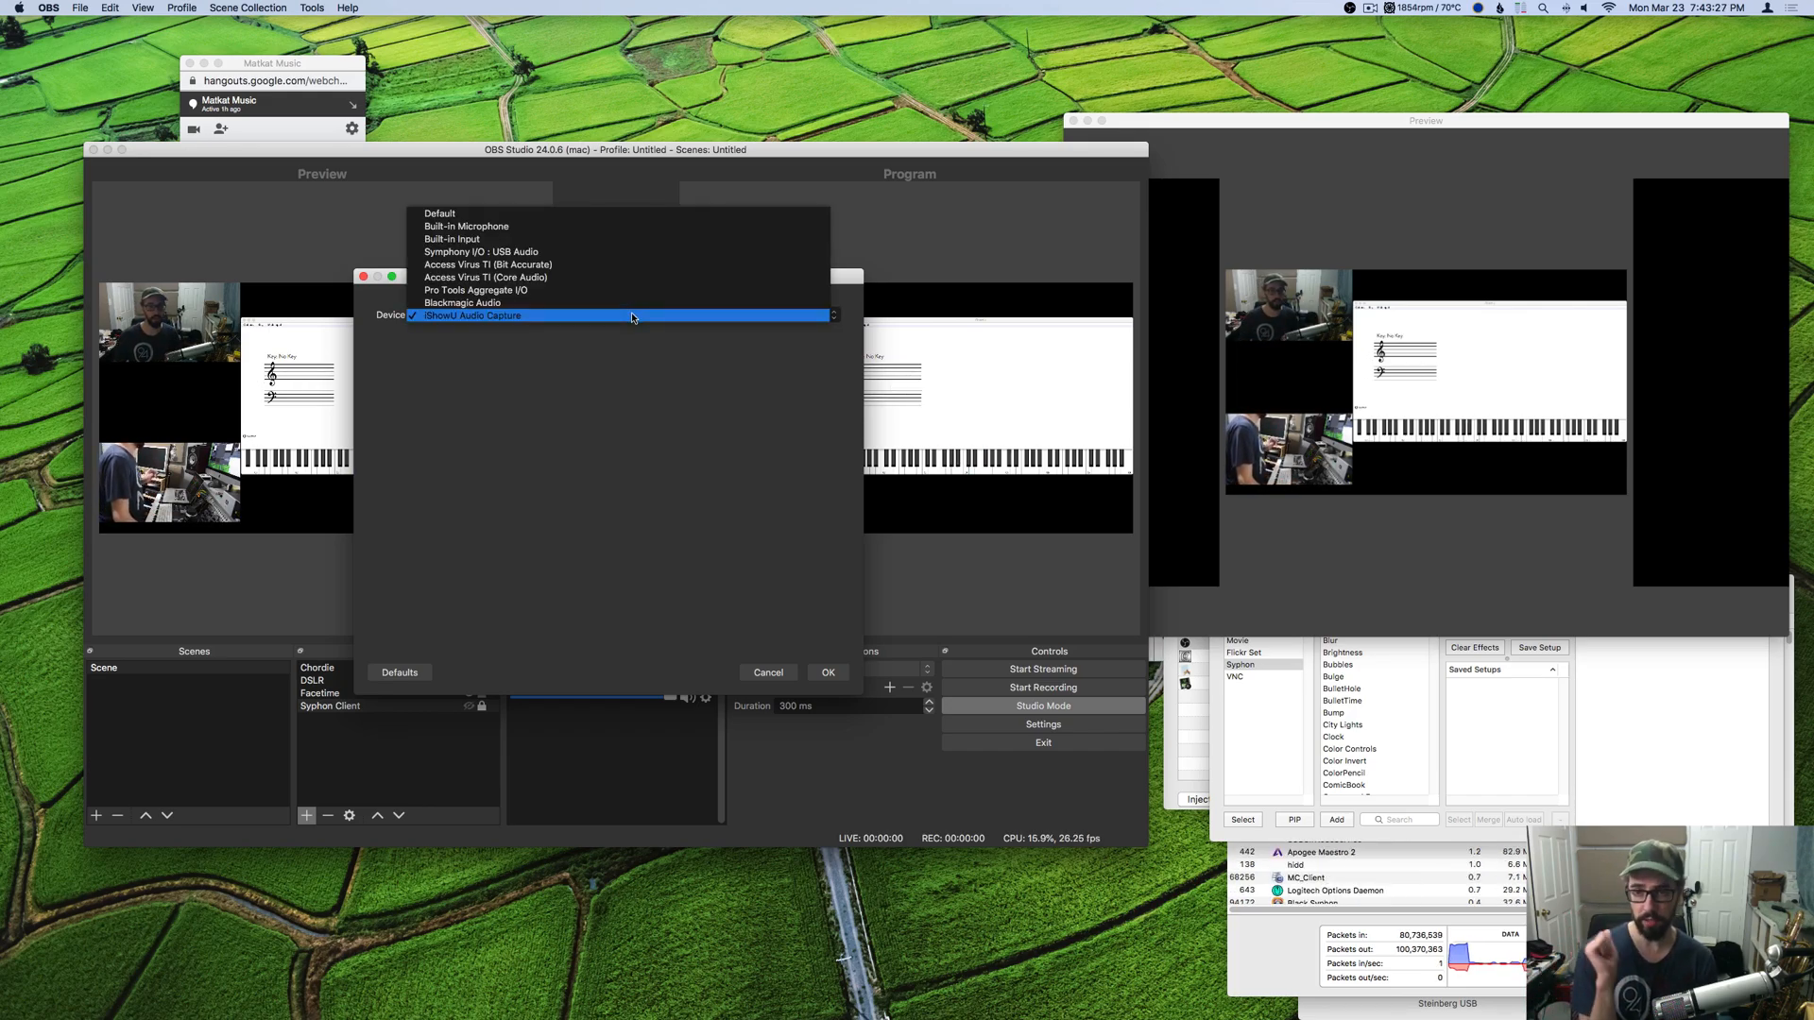
click(468, 314)
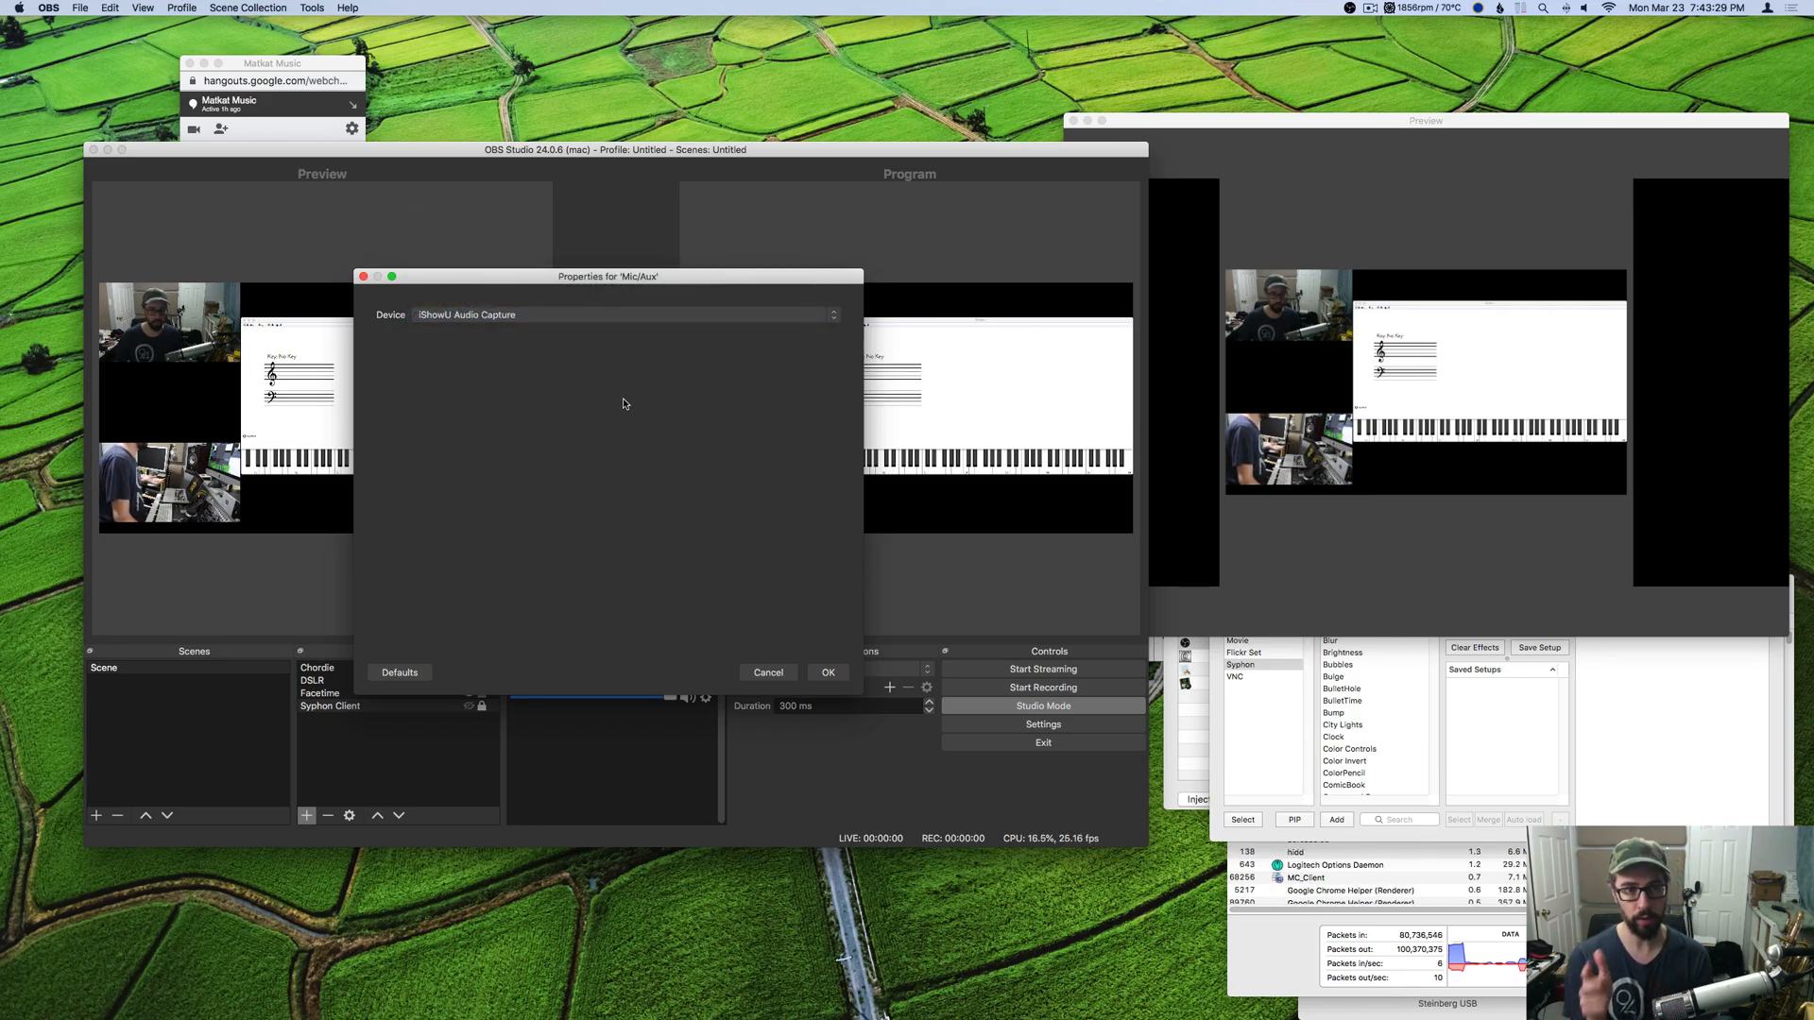
click(621, 314)
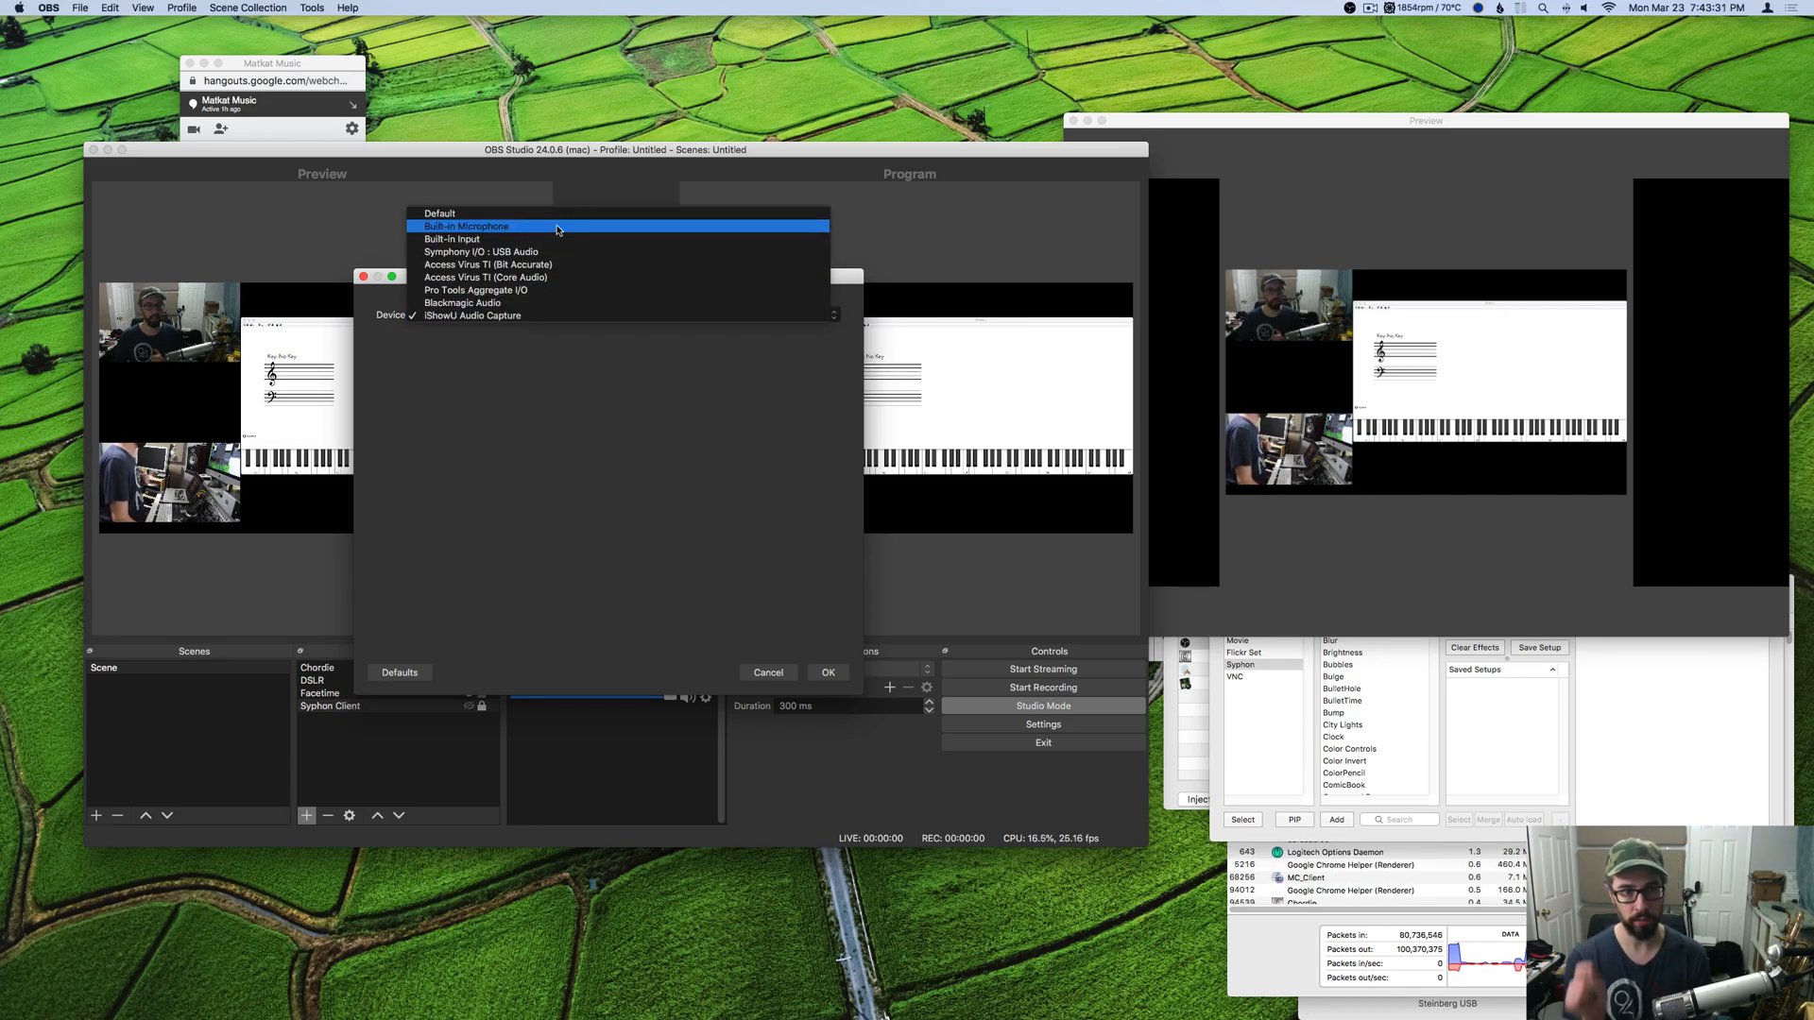
click(472, 314)
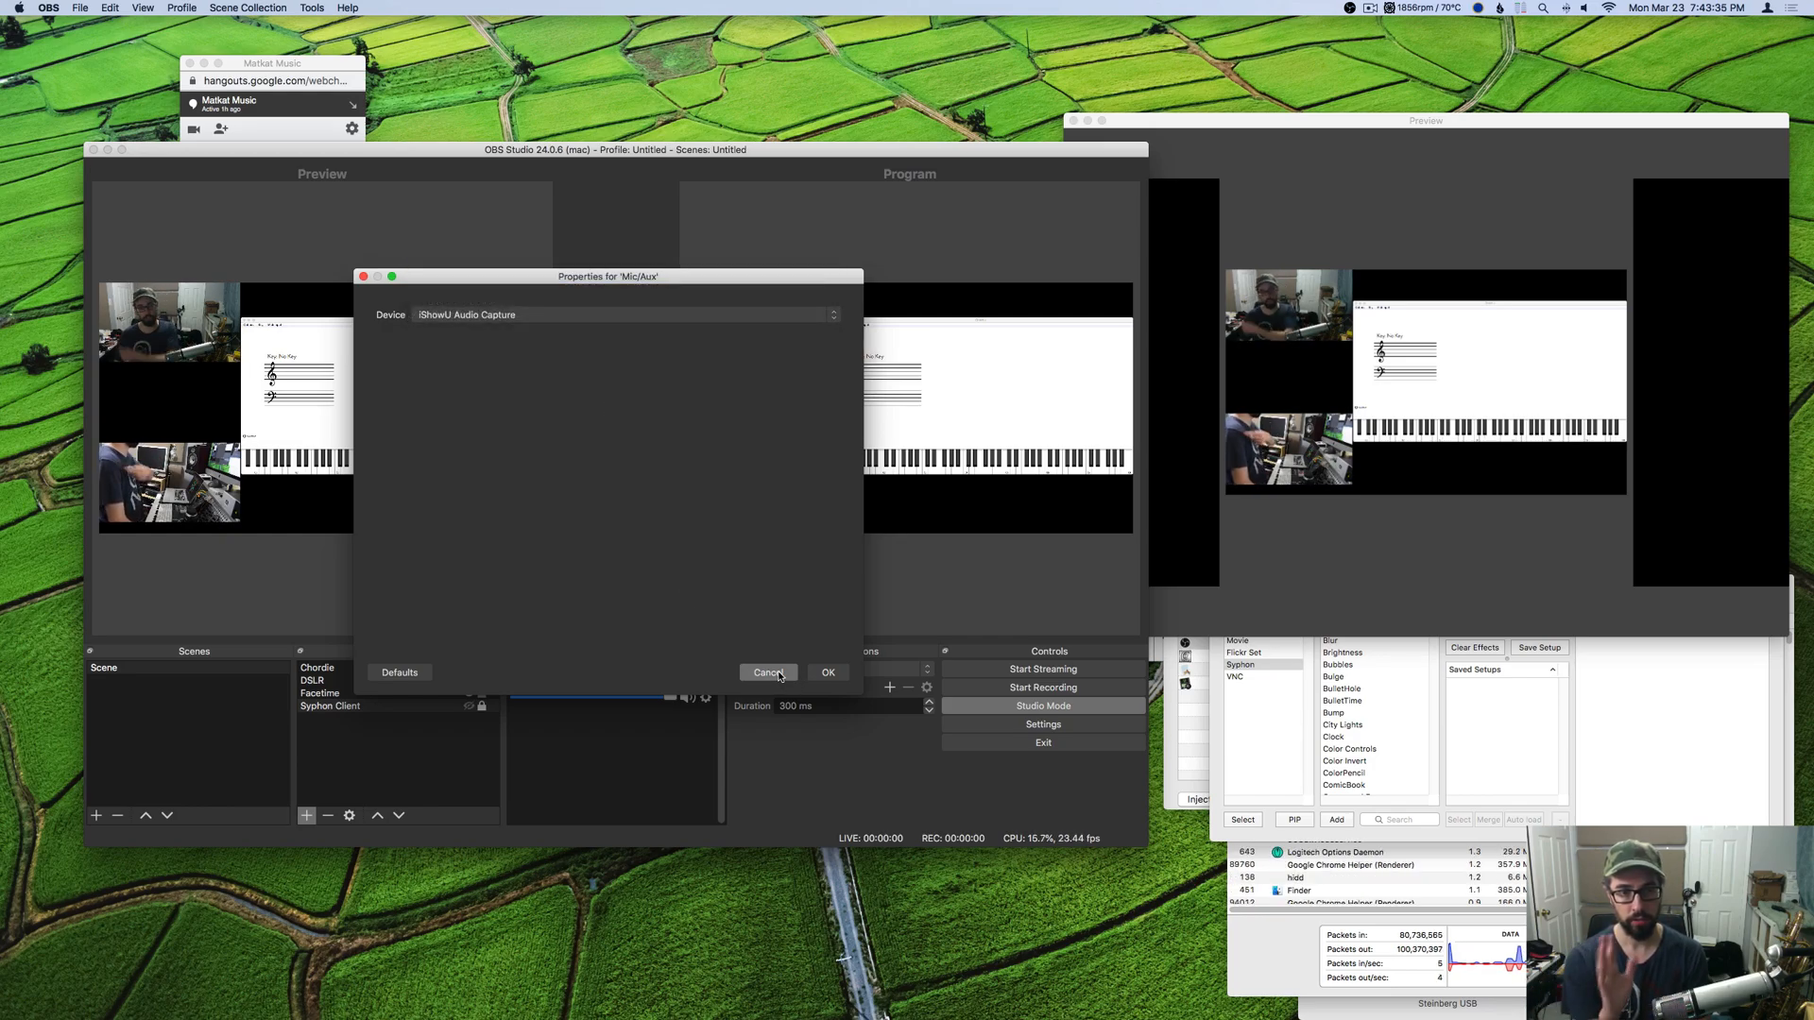
click(768, 672)
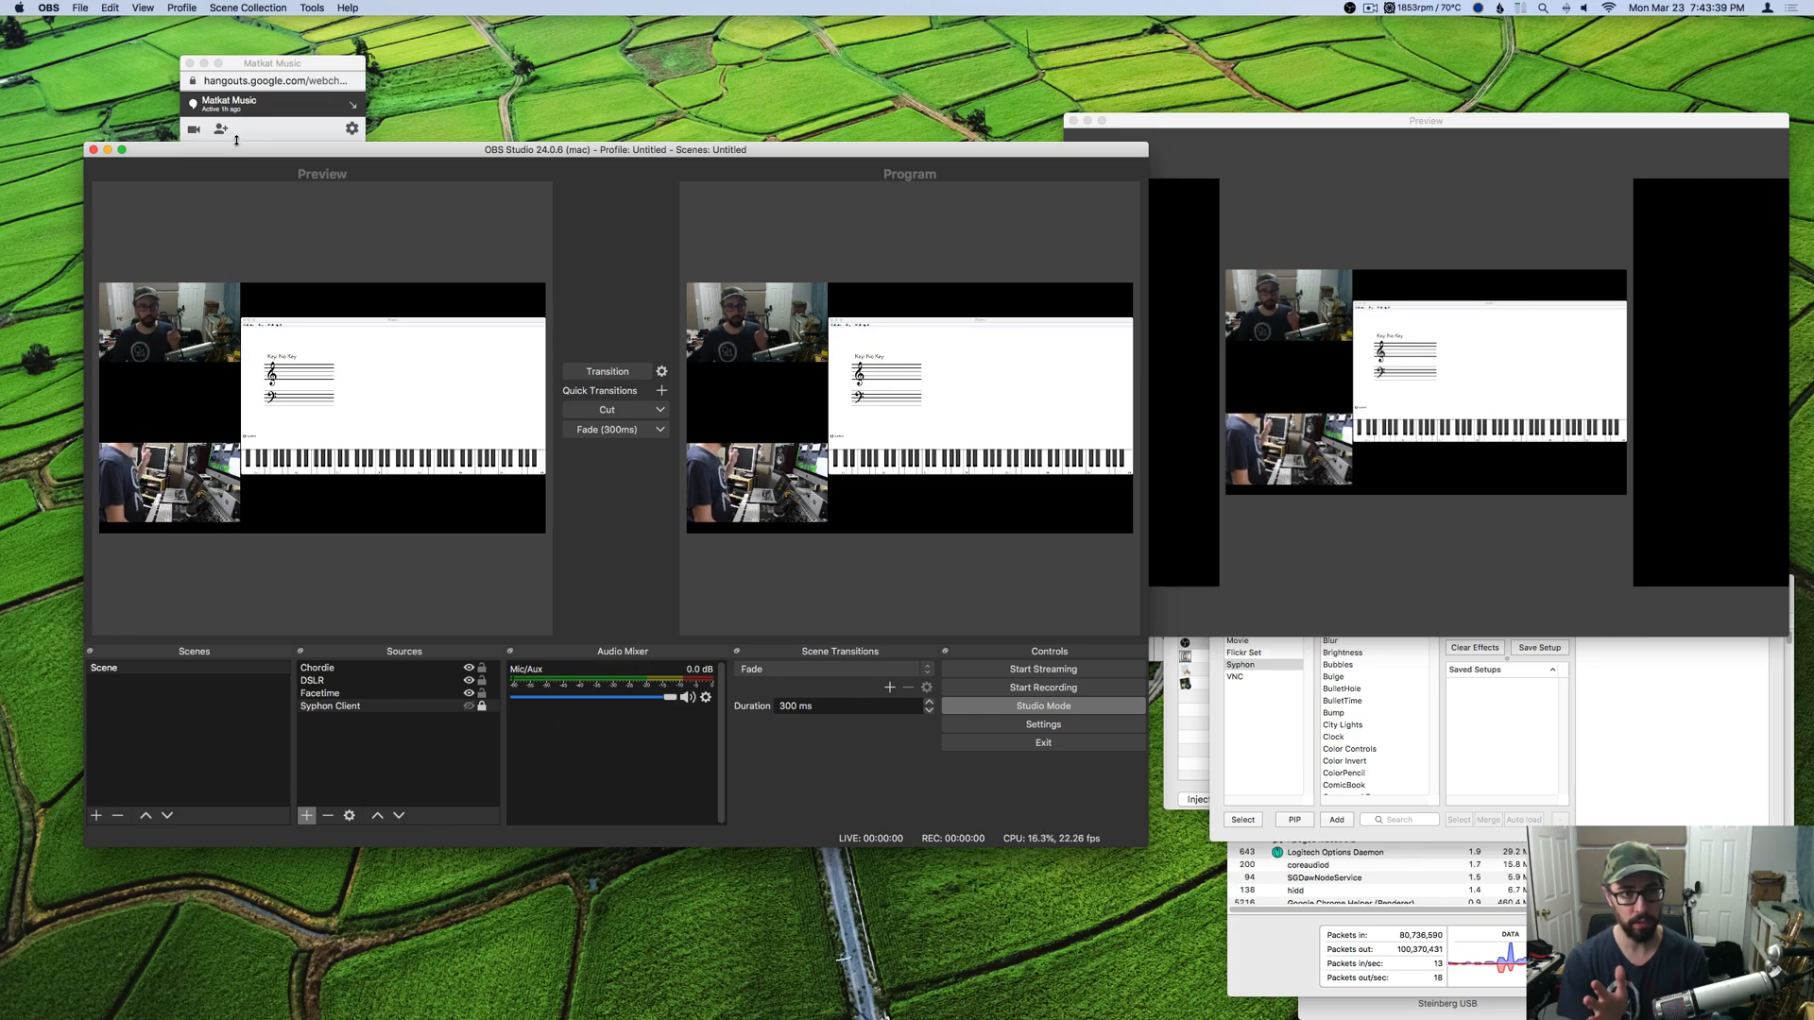
click(272, 104)
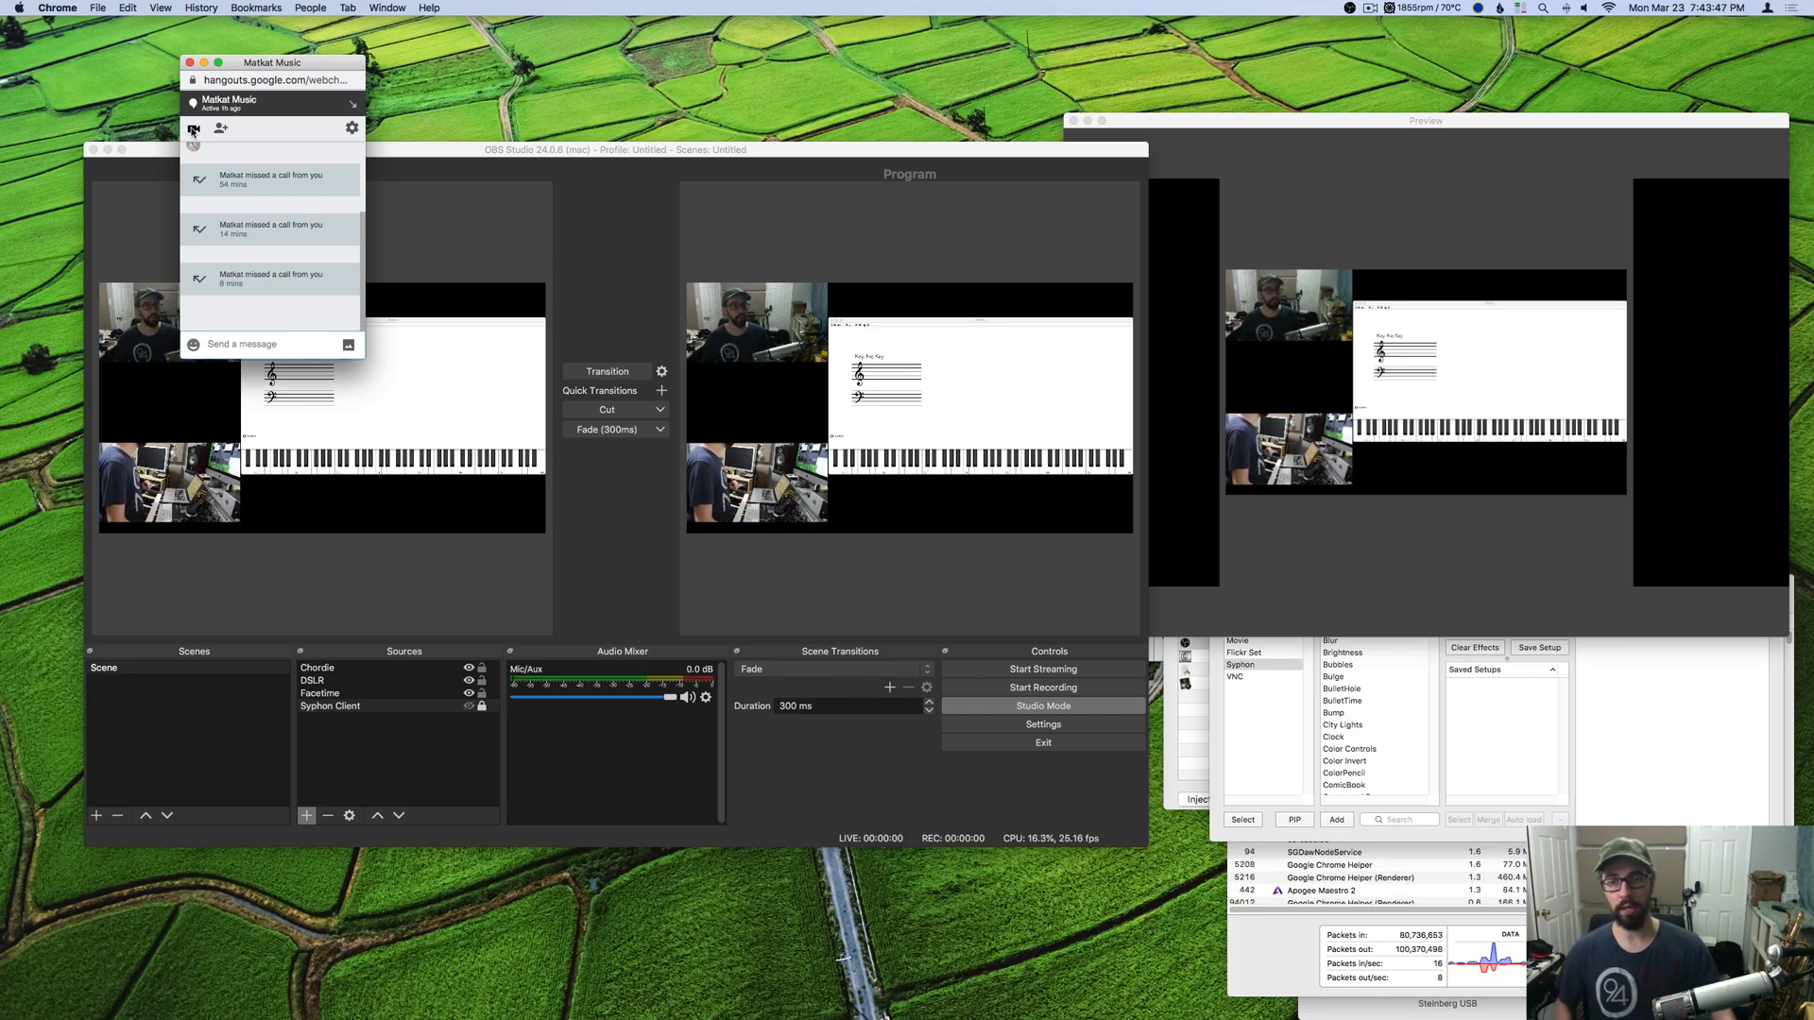
- Start a video call from the Hangouts panel in Chrome
click(195, 129)
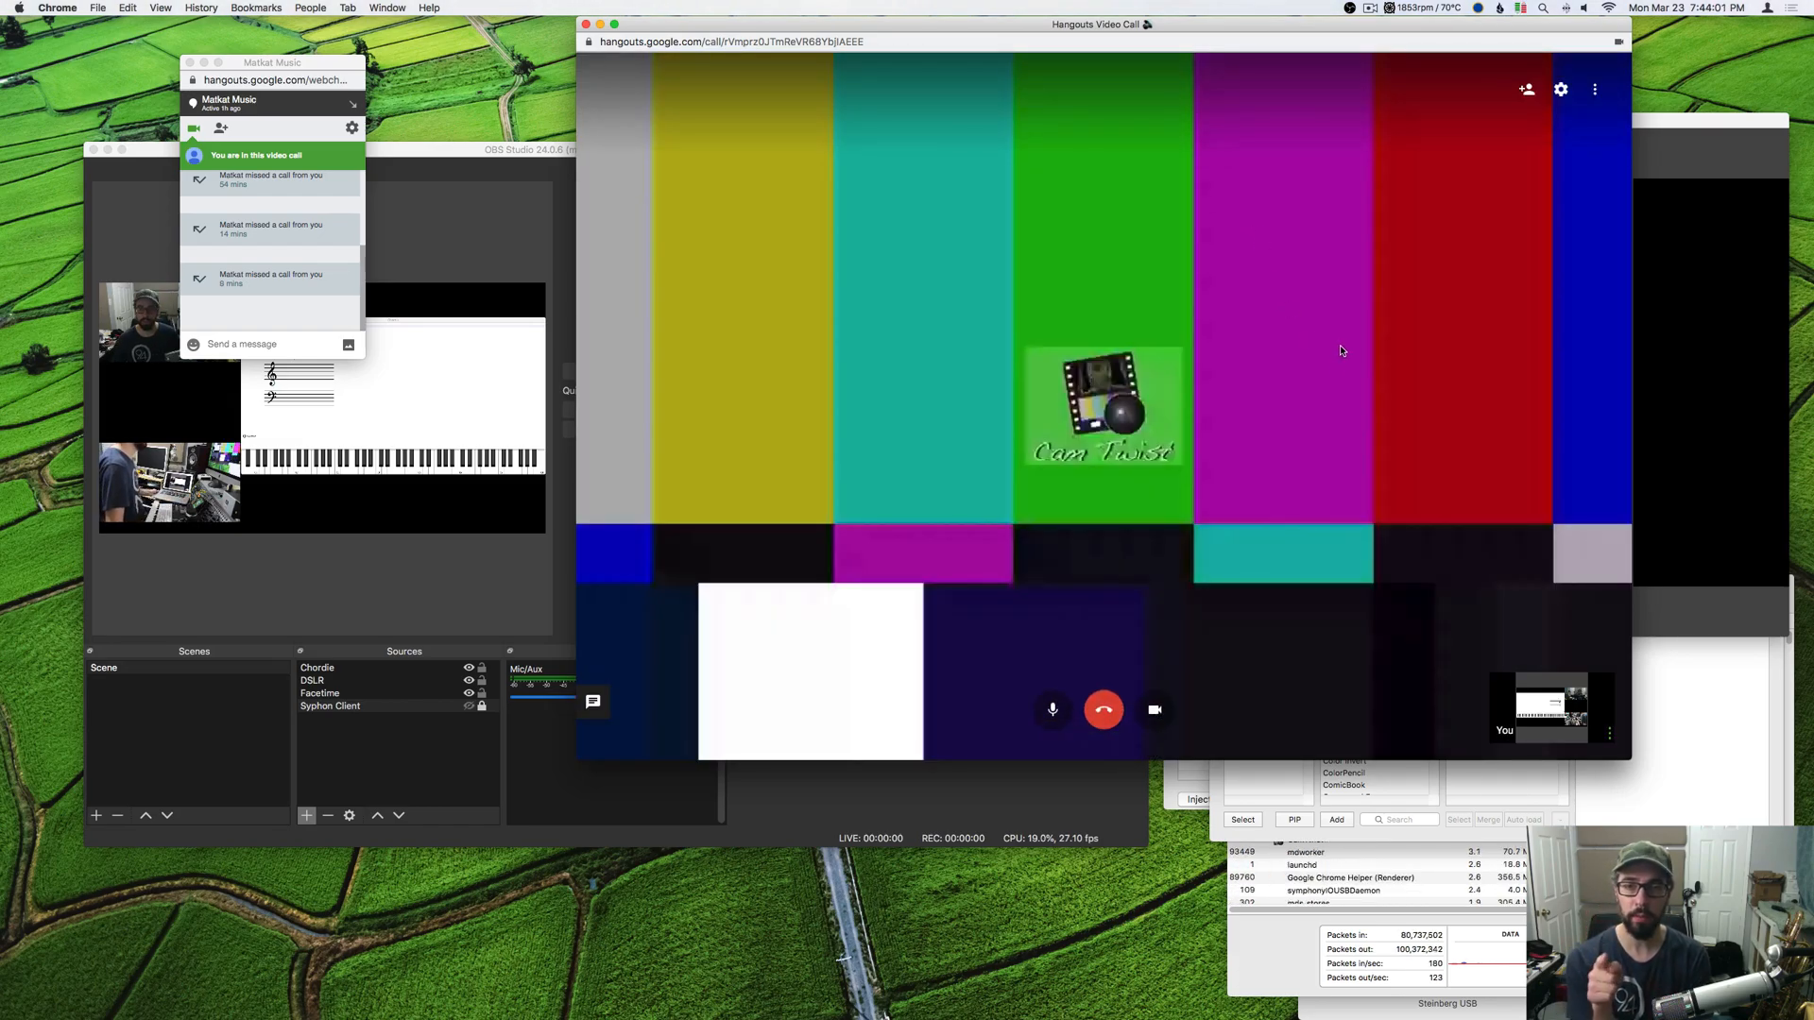
- Choose CamTwist (2VUY) as the Hangouts call camera and reopen the settings
click(1561, 89)
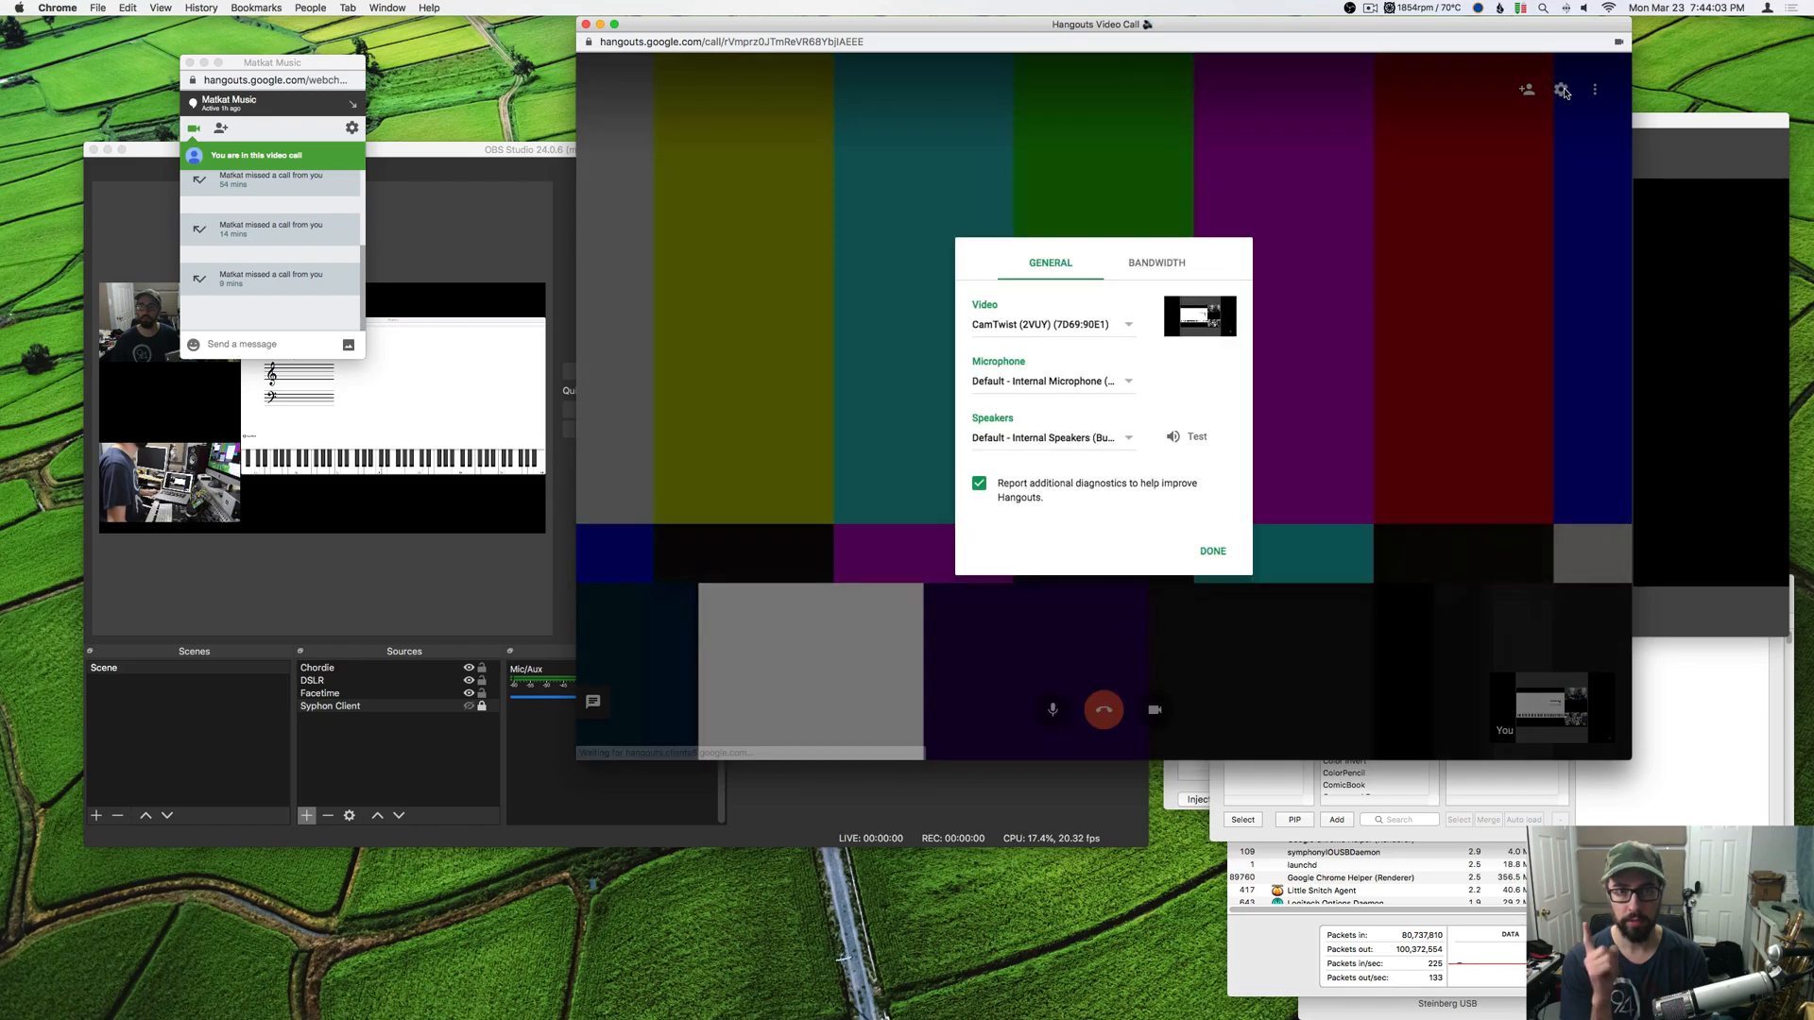
click(1051, 324)
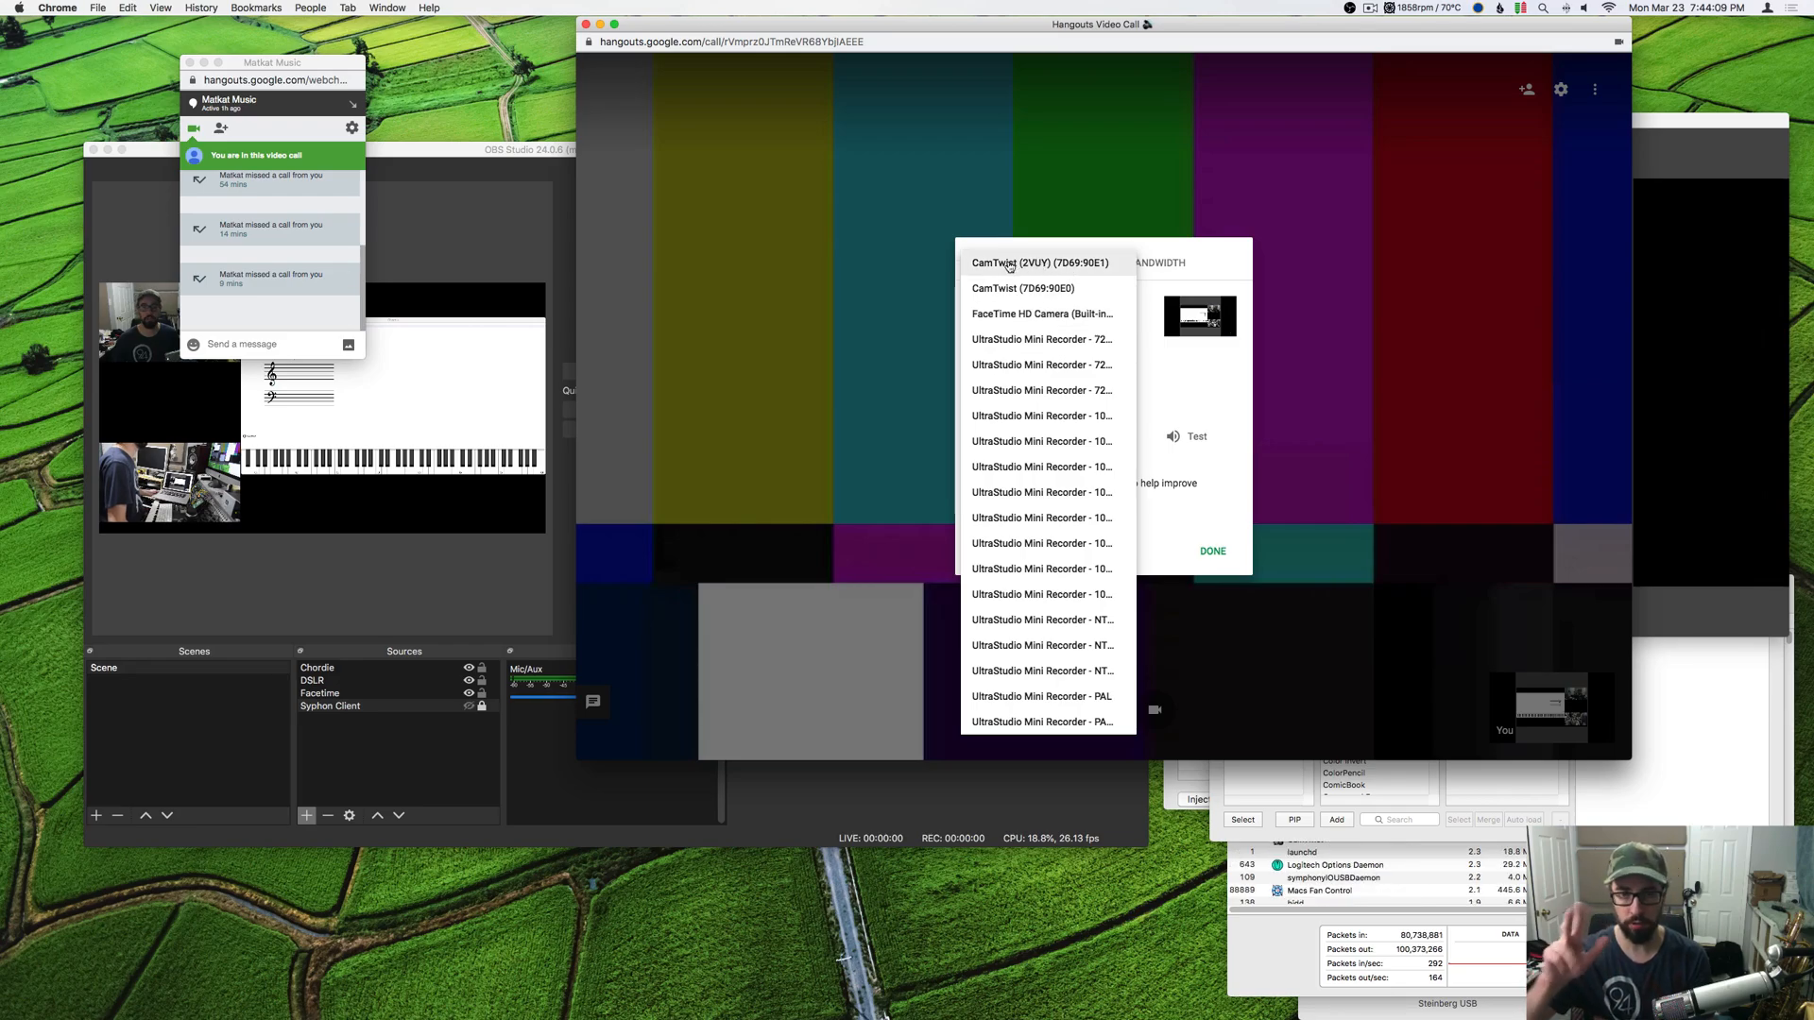
click(1038, 263)
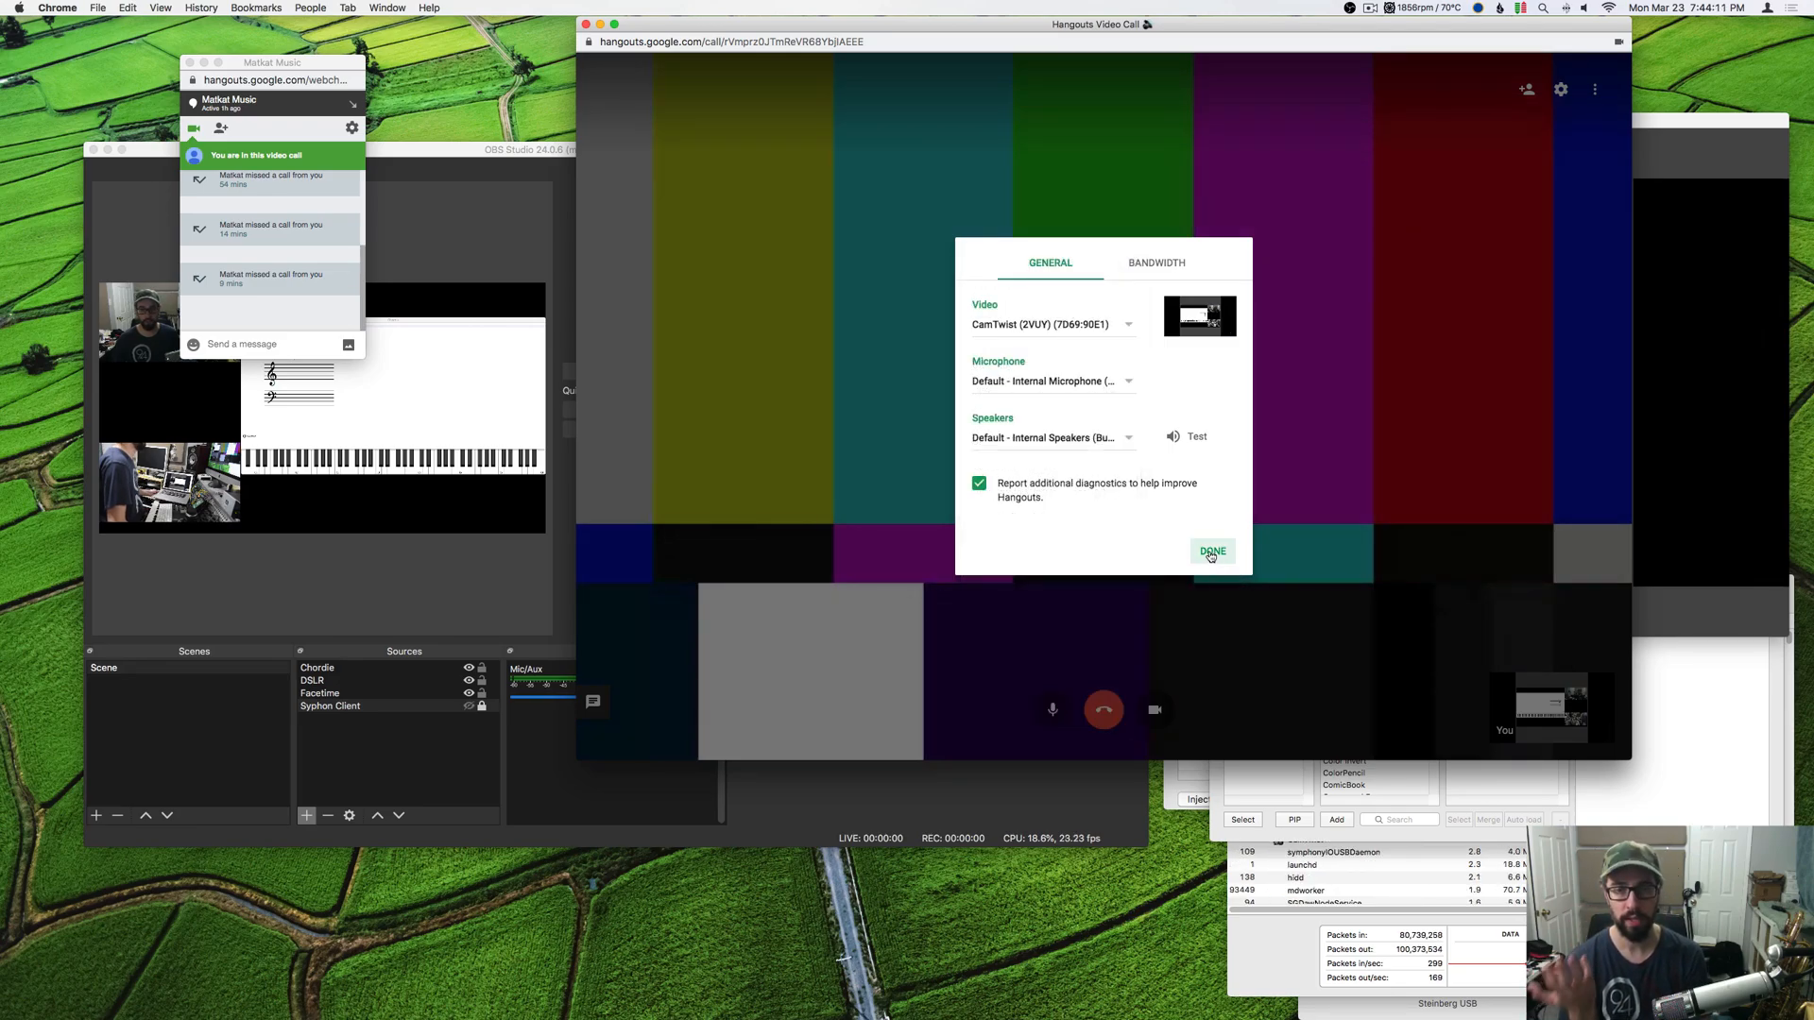
click(1211, 551)
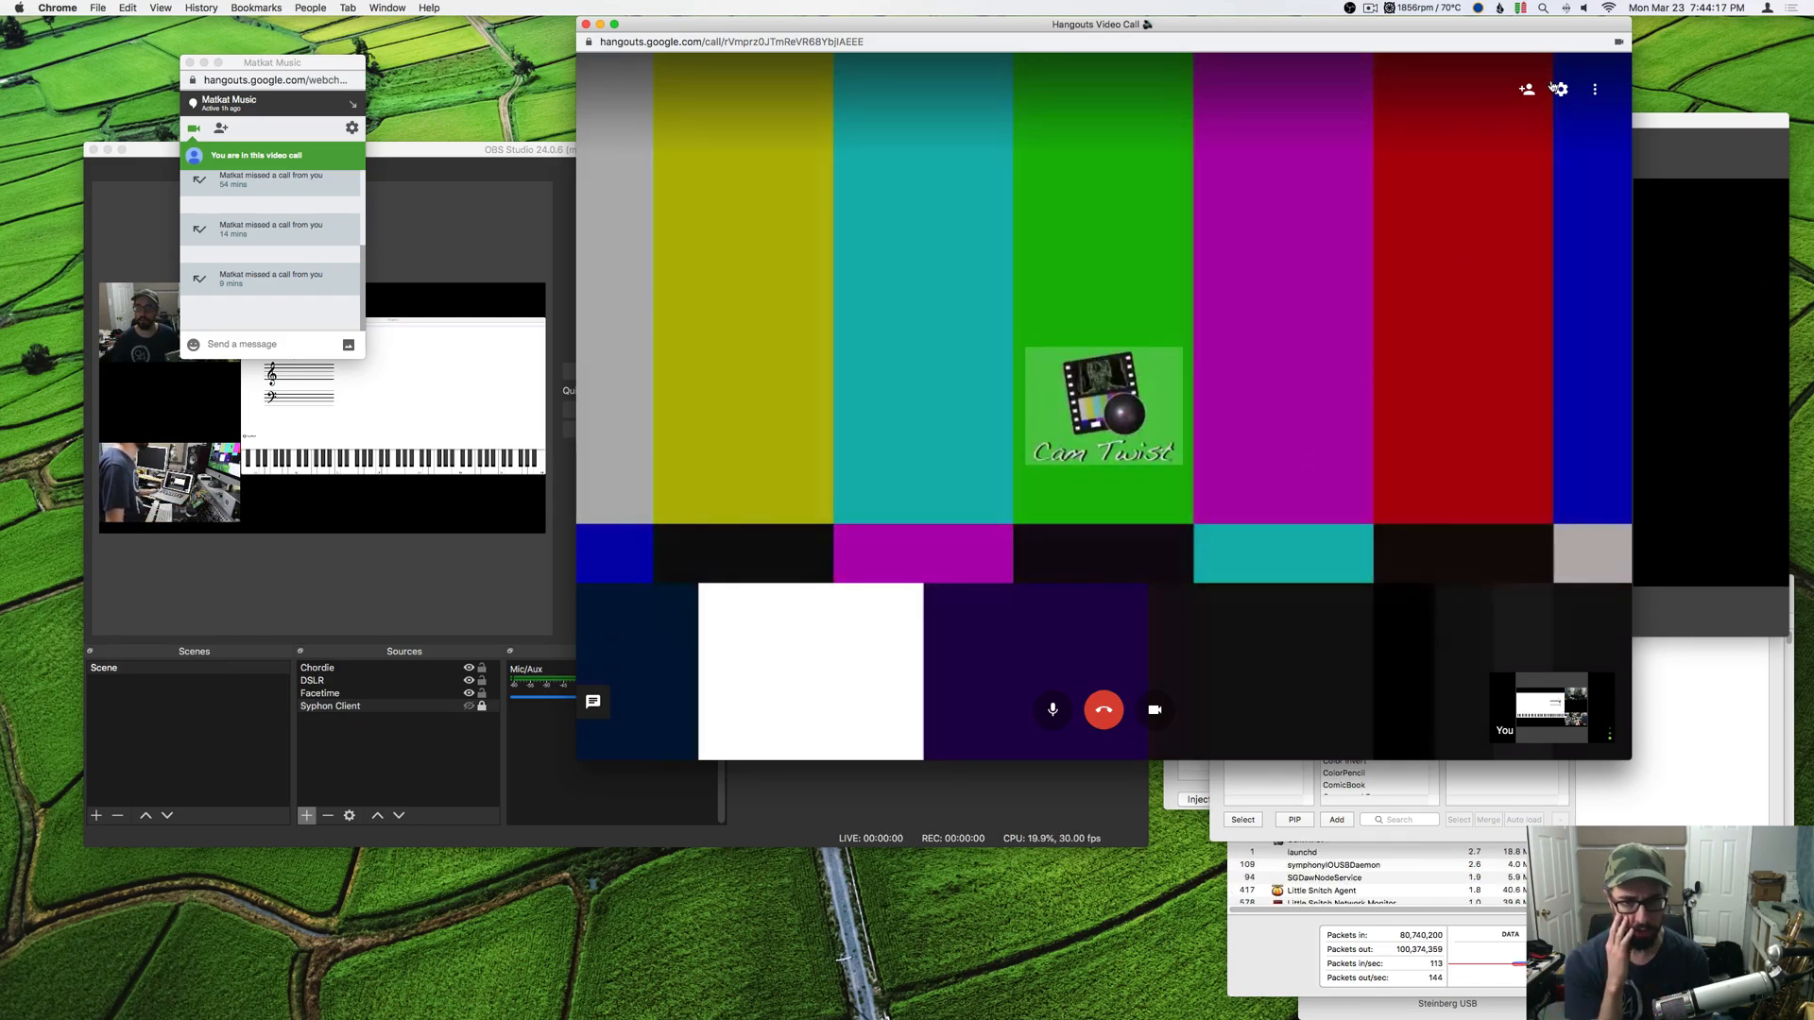
click(1559, 89)
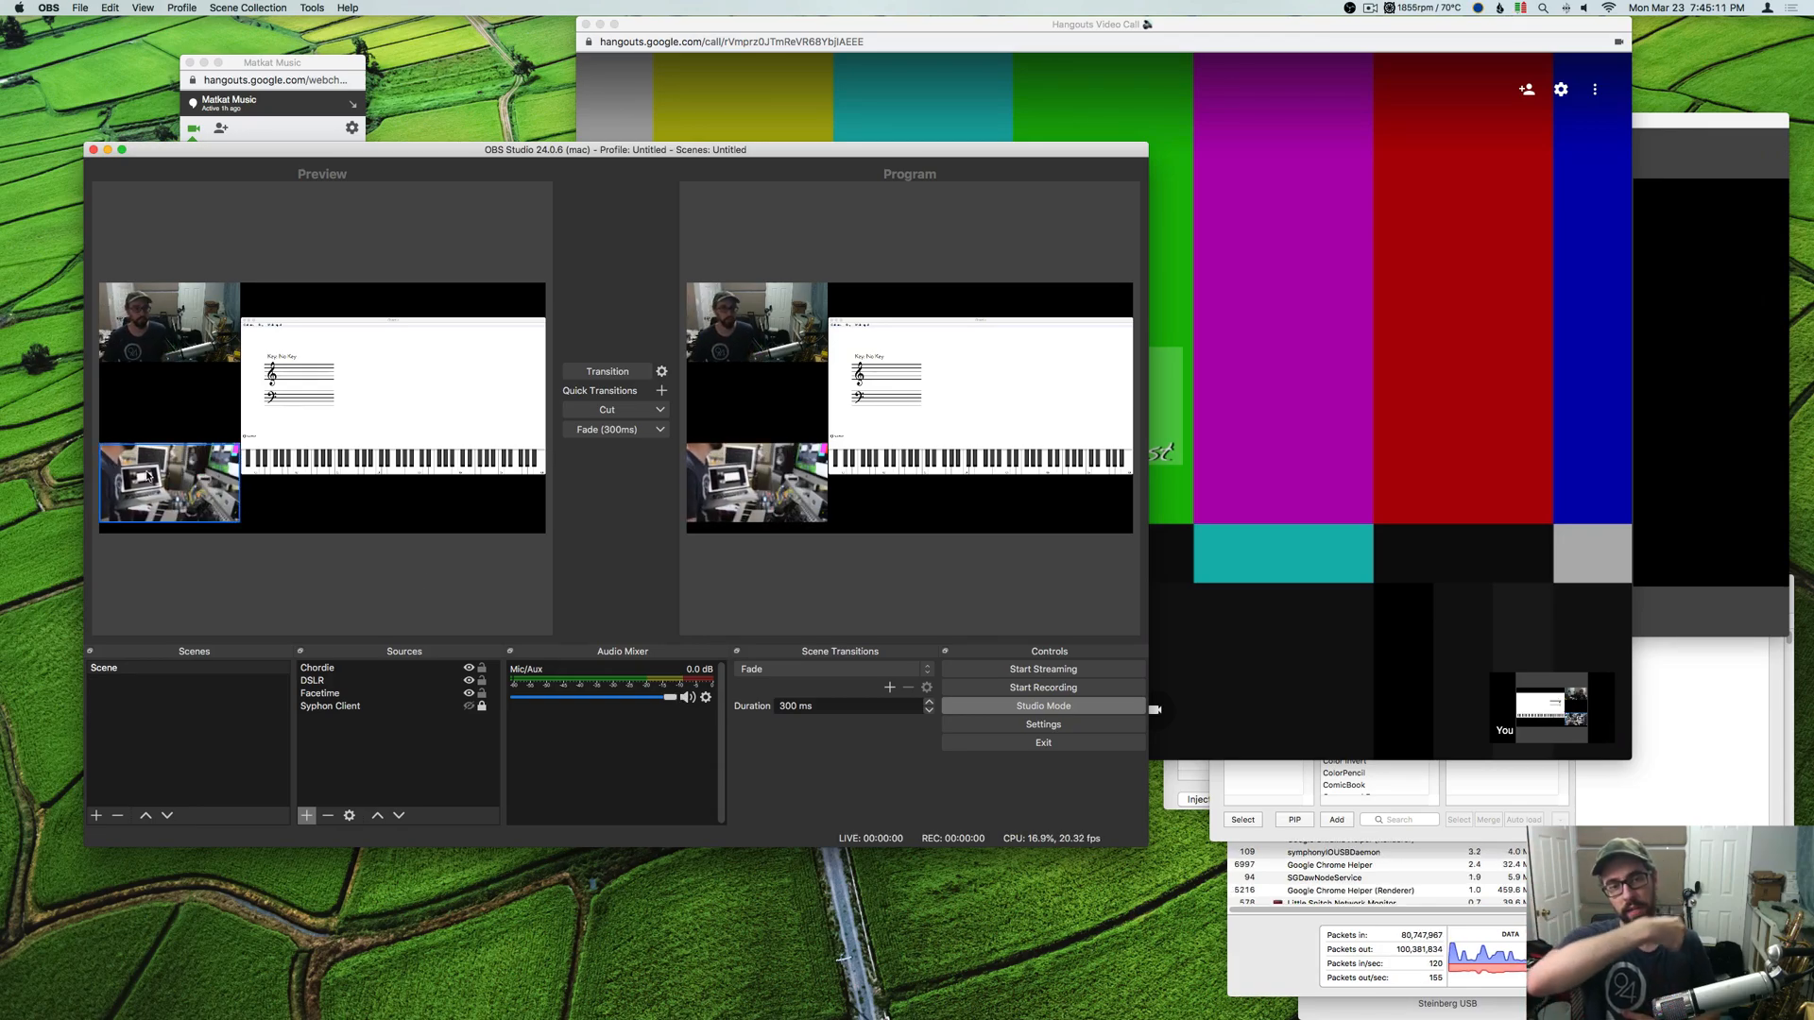
- Drag the bounding boxes to enlarge the DSLR feed and shrink Chordie
click(168, 483)
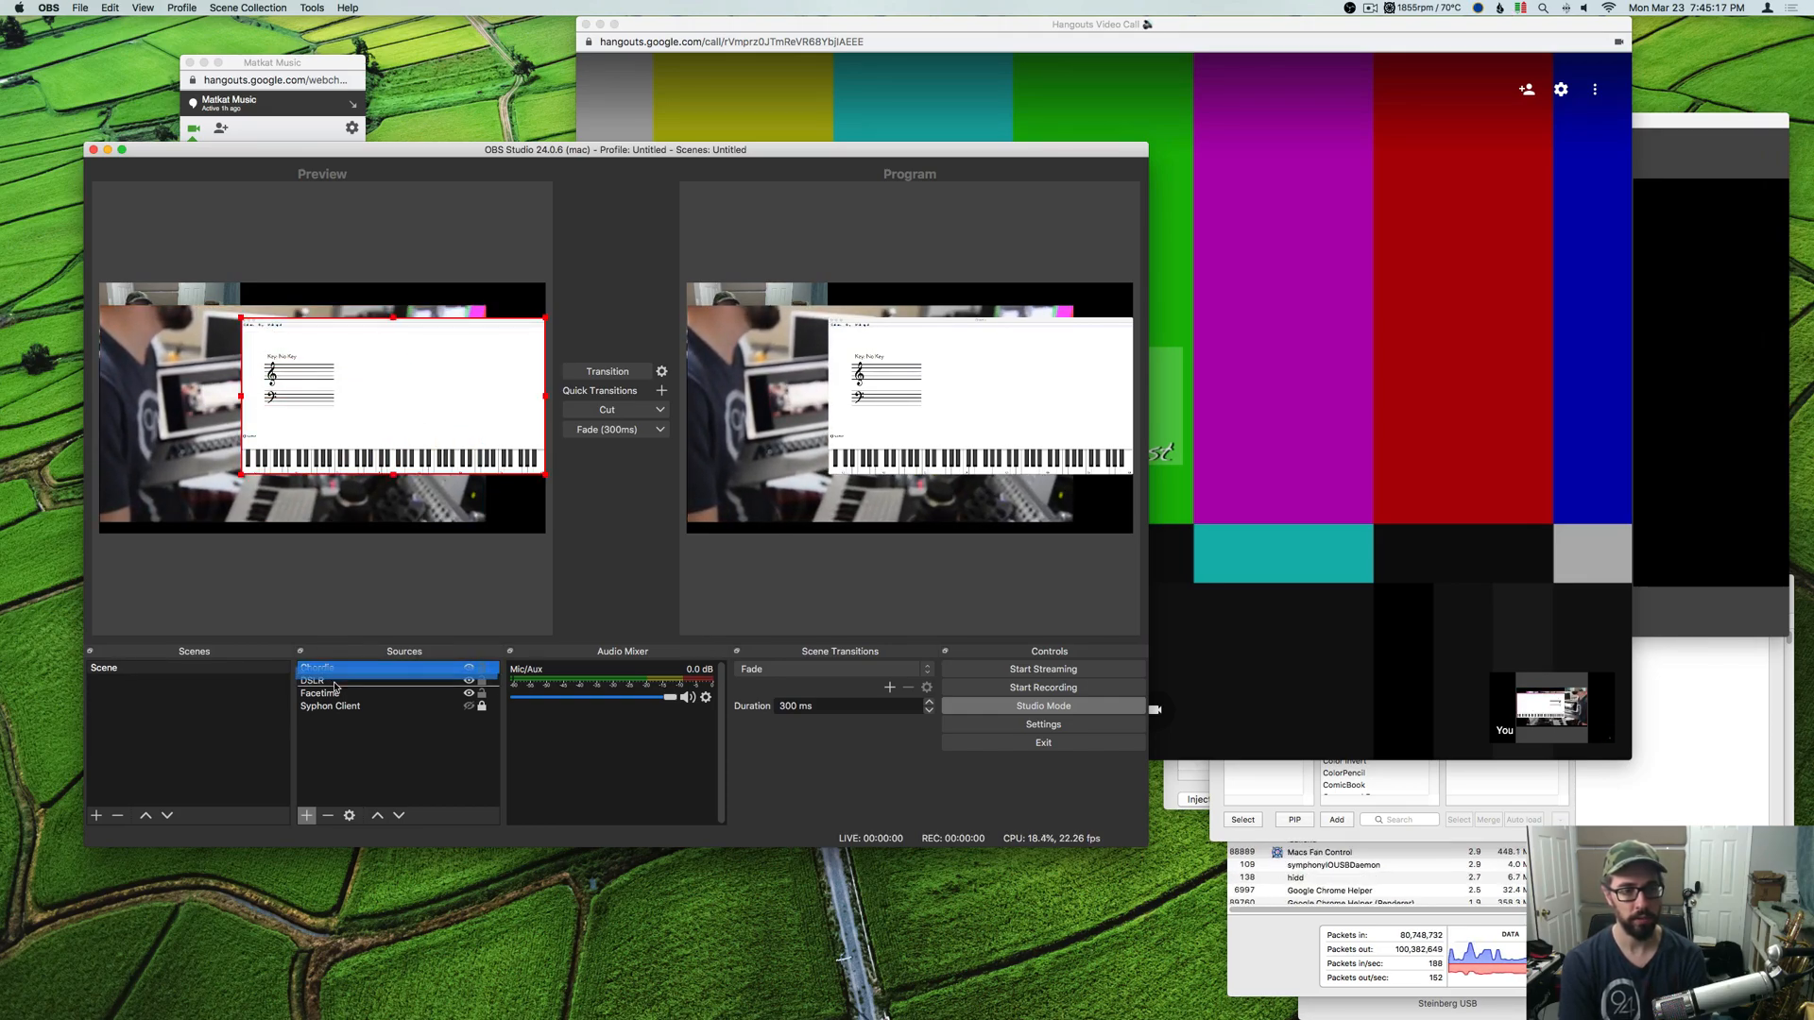
click(336, 680)
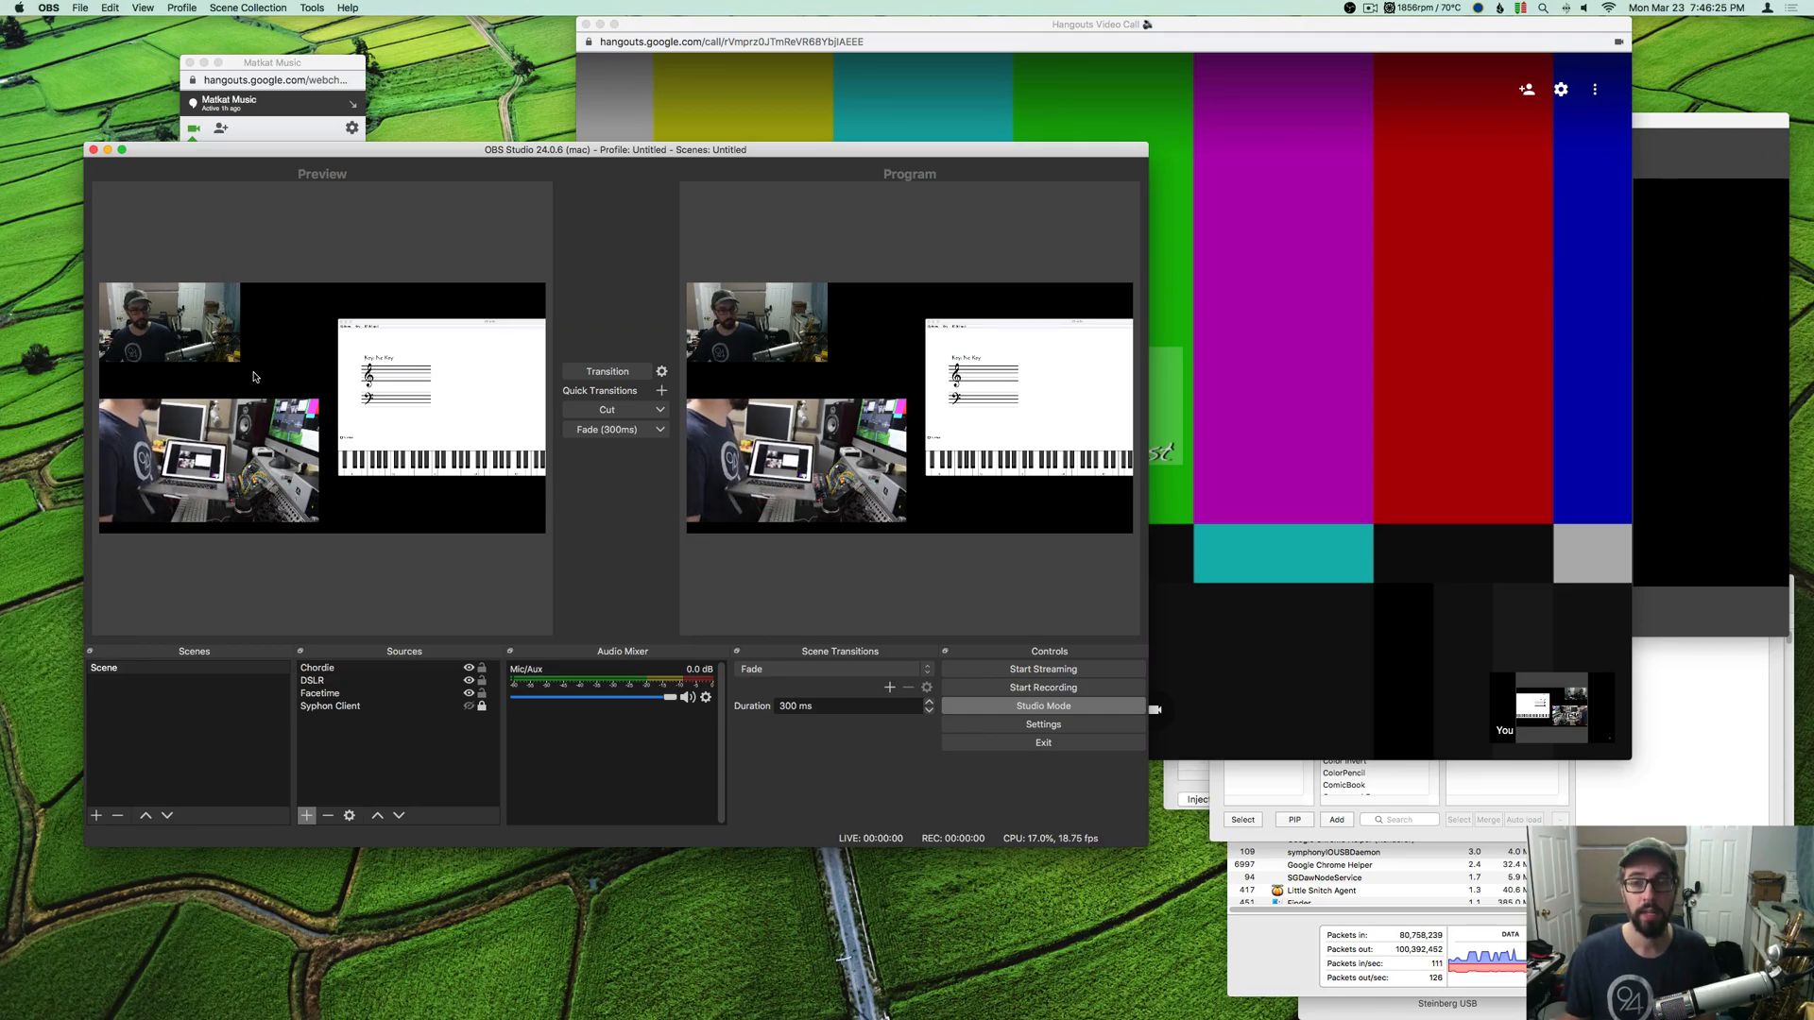
click(208, 463)
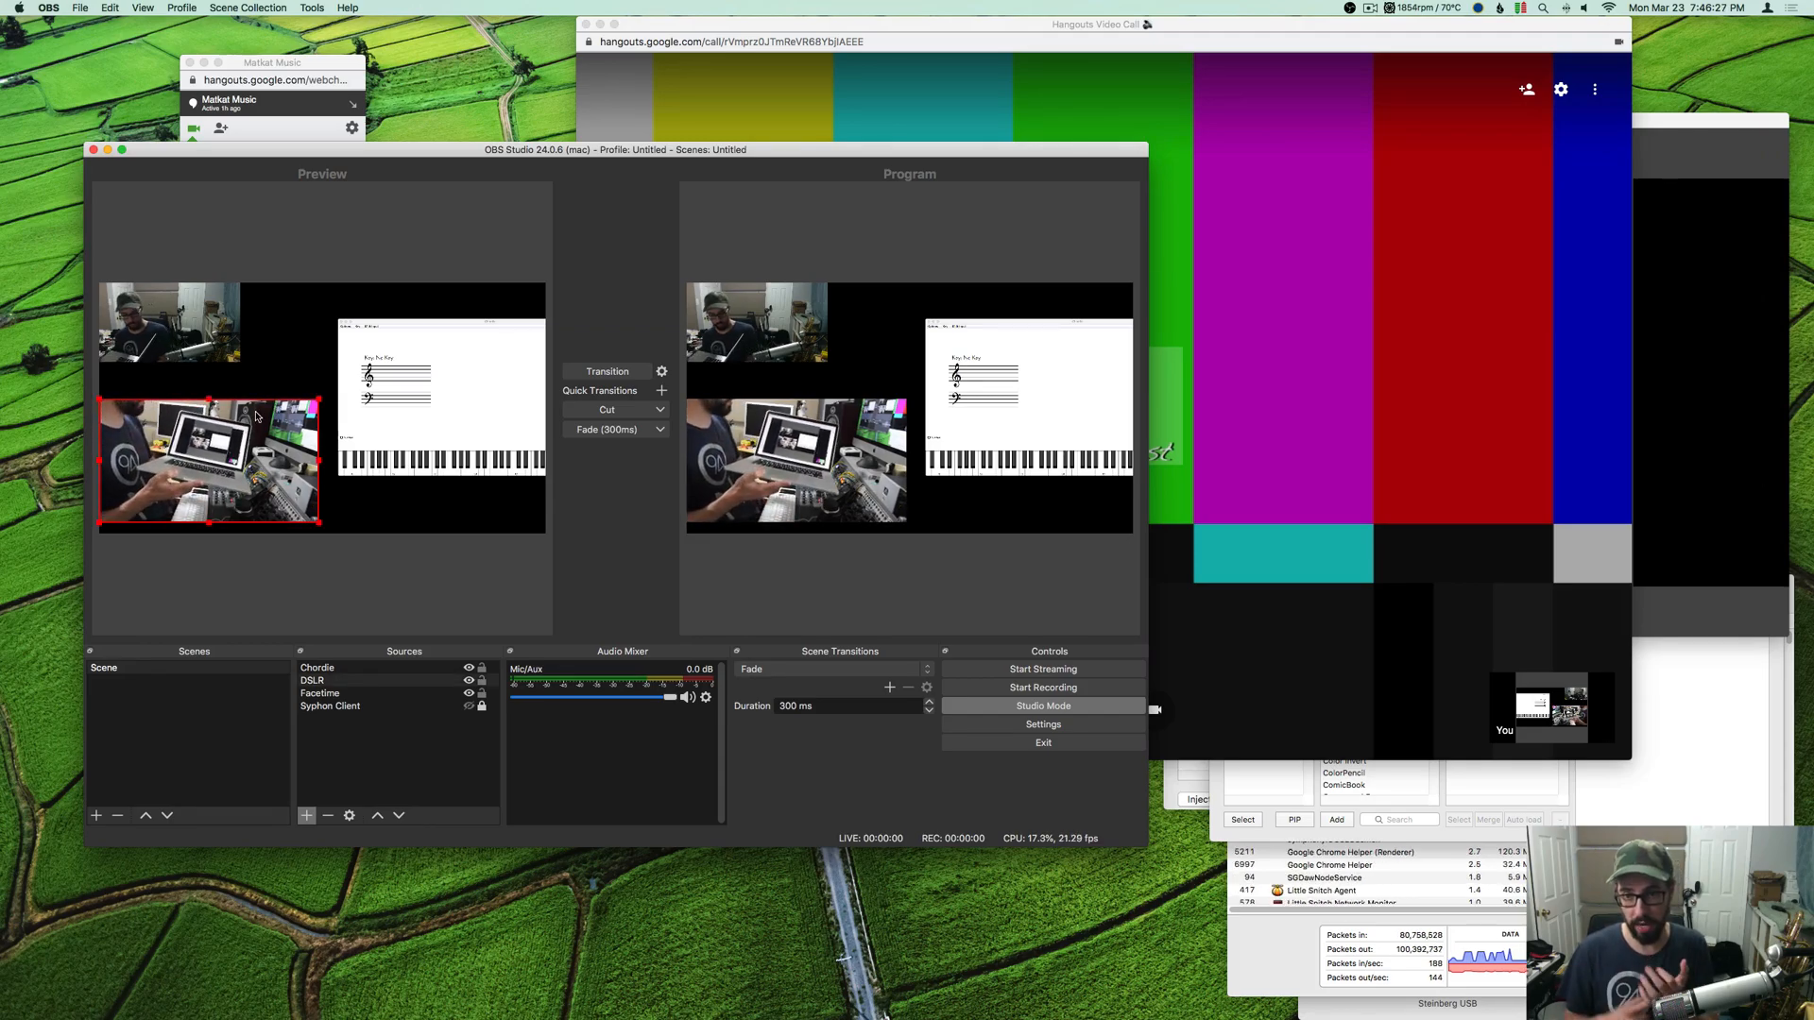